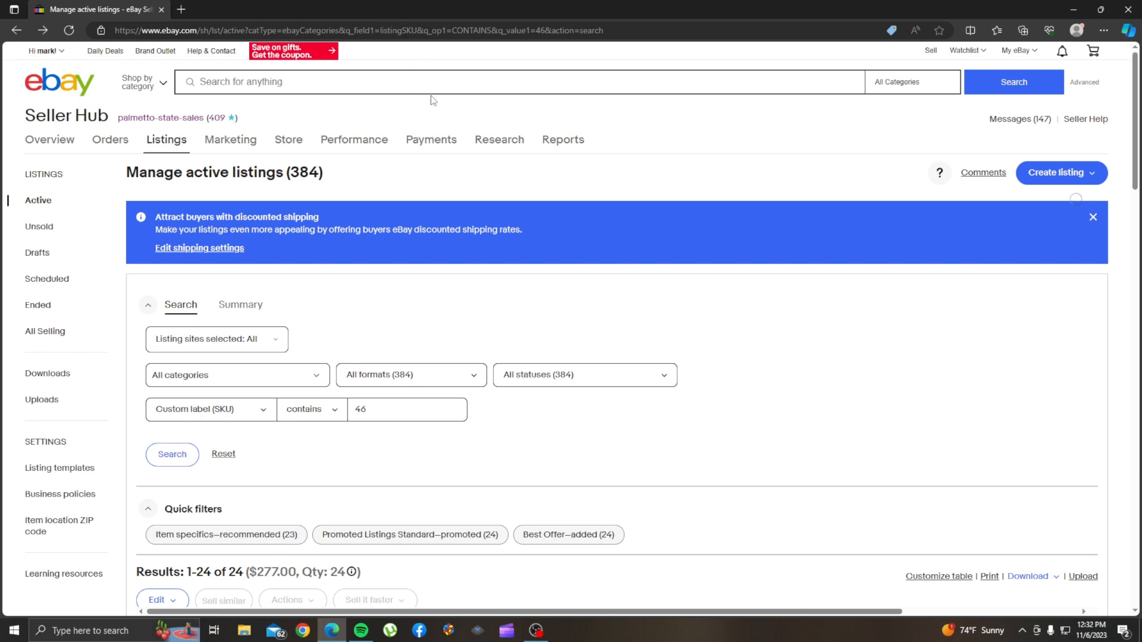
mouse_move(348, 188)
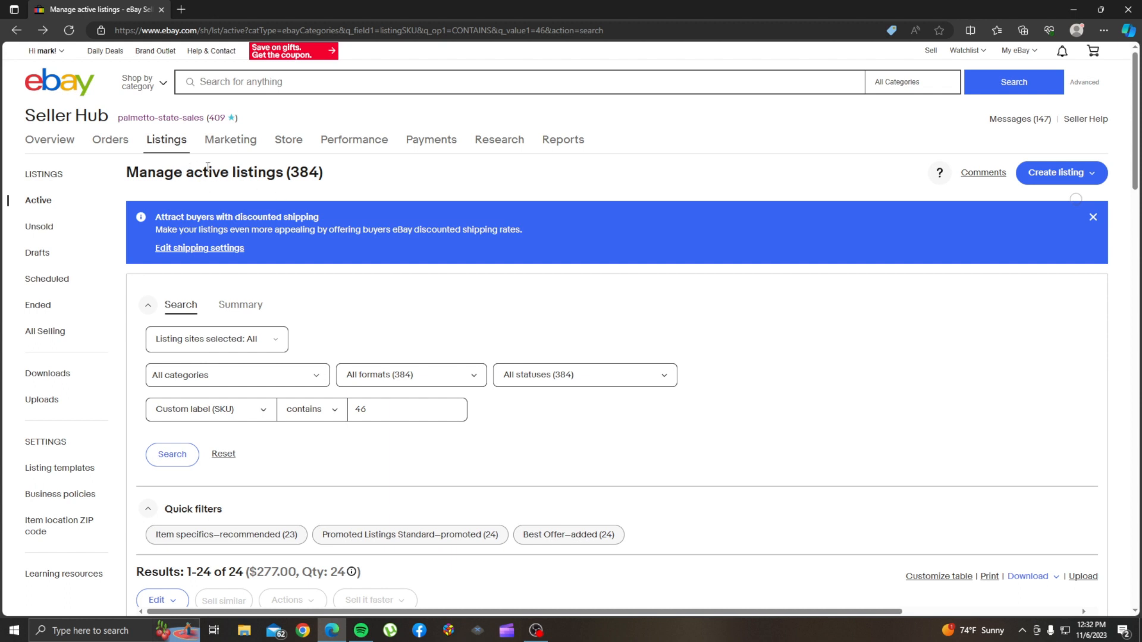
mouse_move(424, 172)
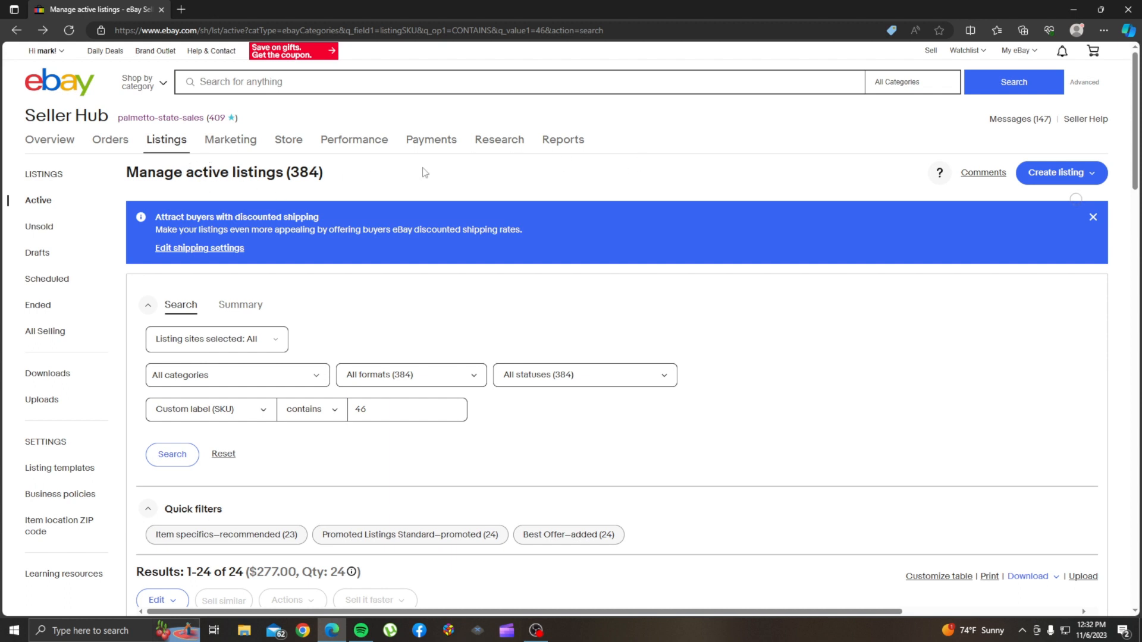
Step: Show the Payments tab dropdown while viewing the 24 listings with SKUs containing 46
left_click(430, 139)
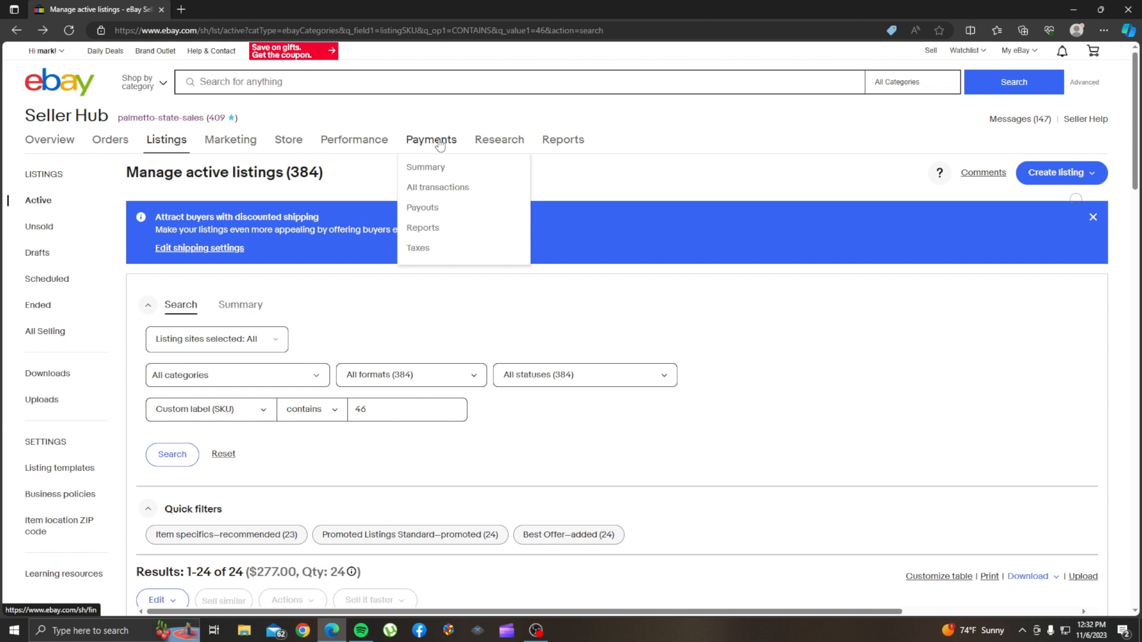
Step: Open Payments > Summary and choose 'Remind me later' on the Form 1099-K paperless popup
left_click(425, 167)
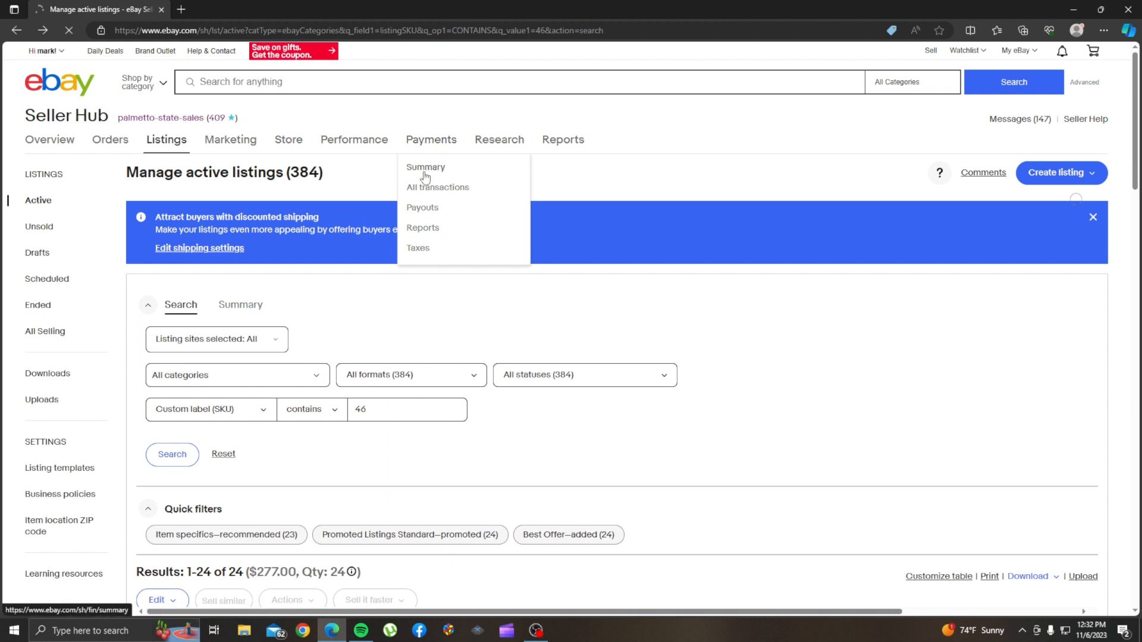
left_click(425, 168)
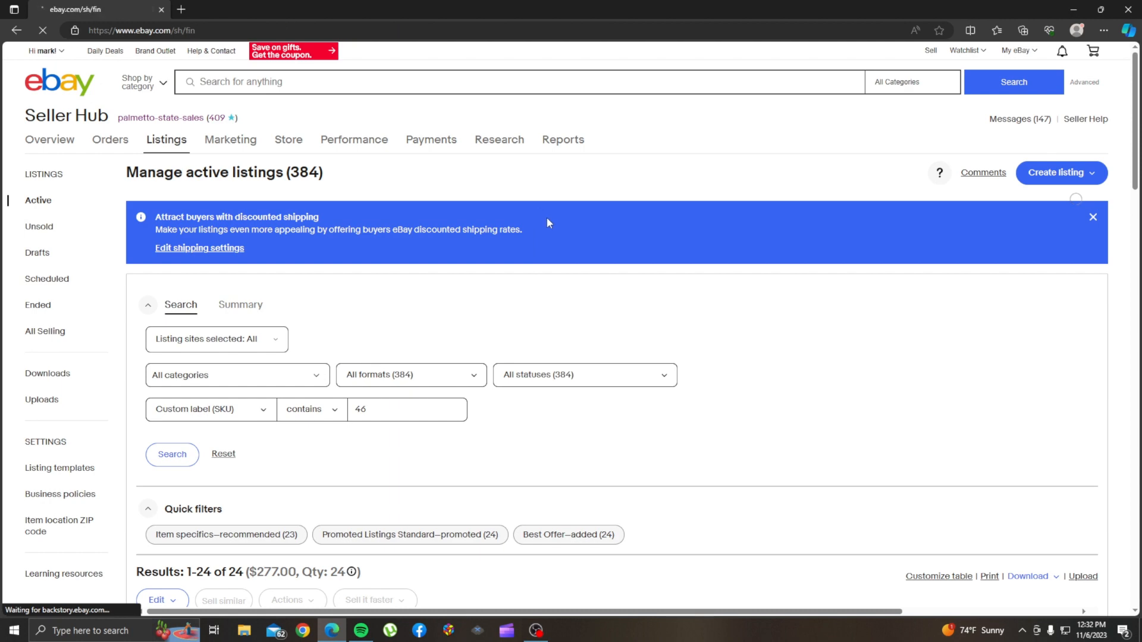
left_click(431, 139)
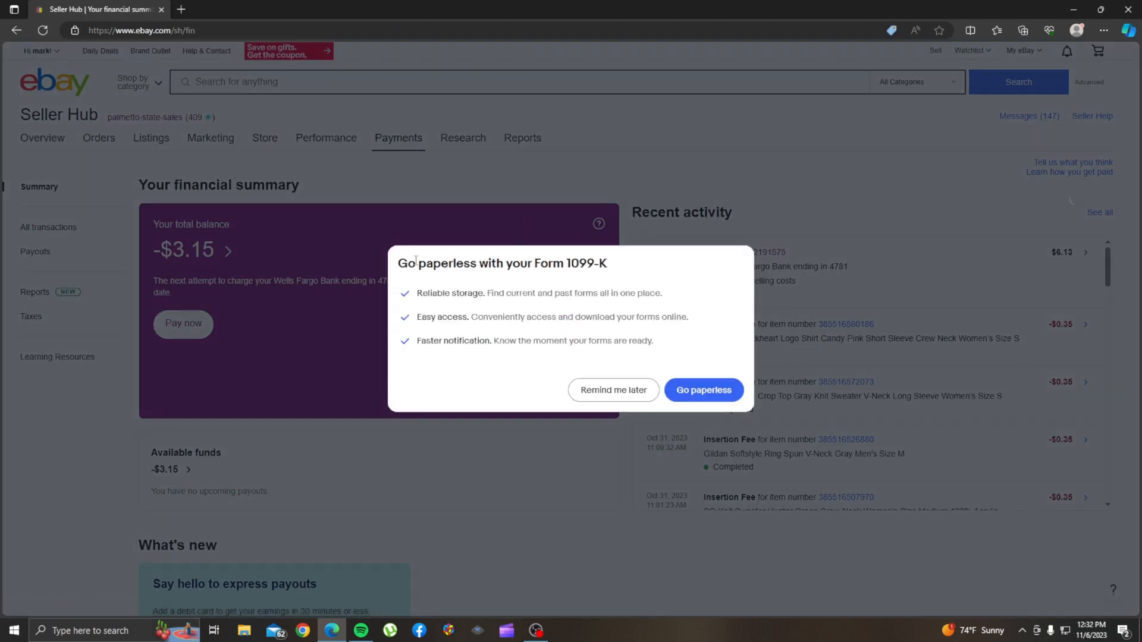
mouse_move(613, 389)
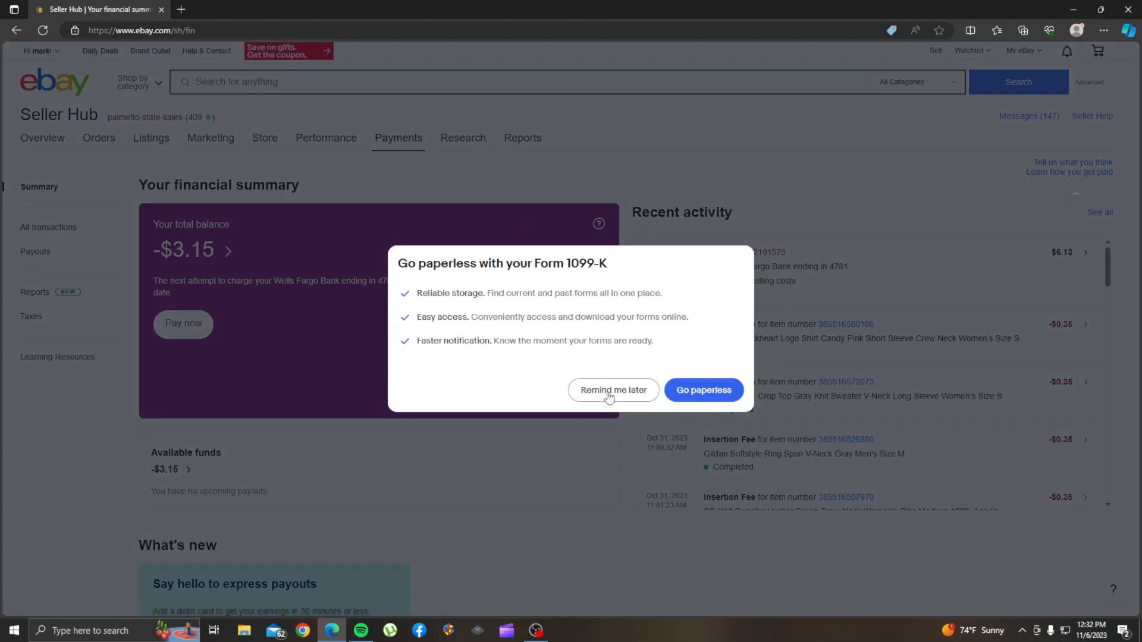
left_click(612, 389)
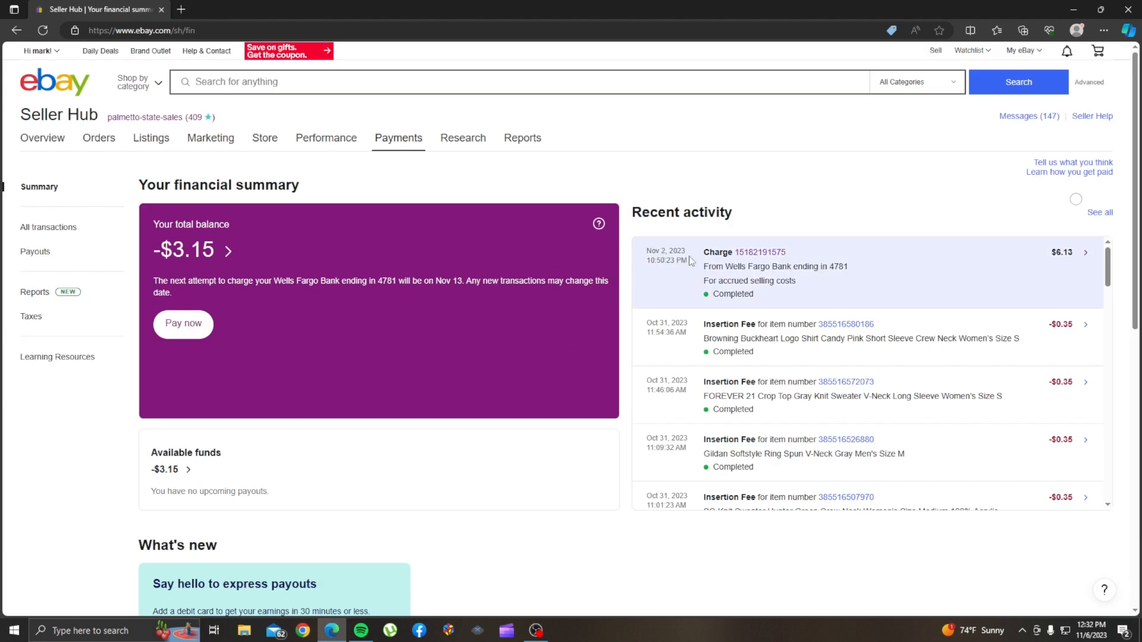
mouse_move(757, 280)
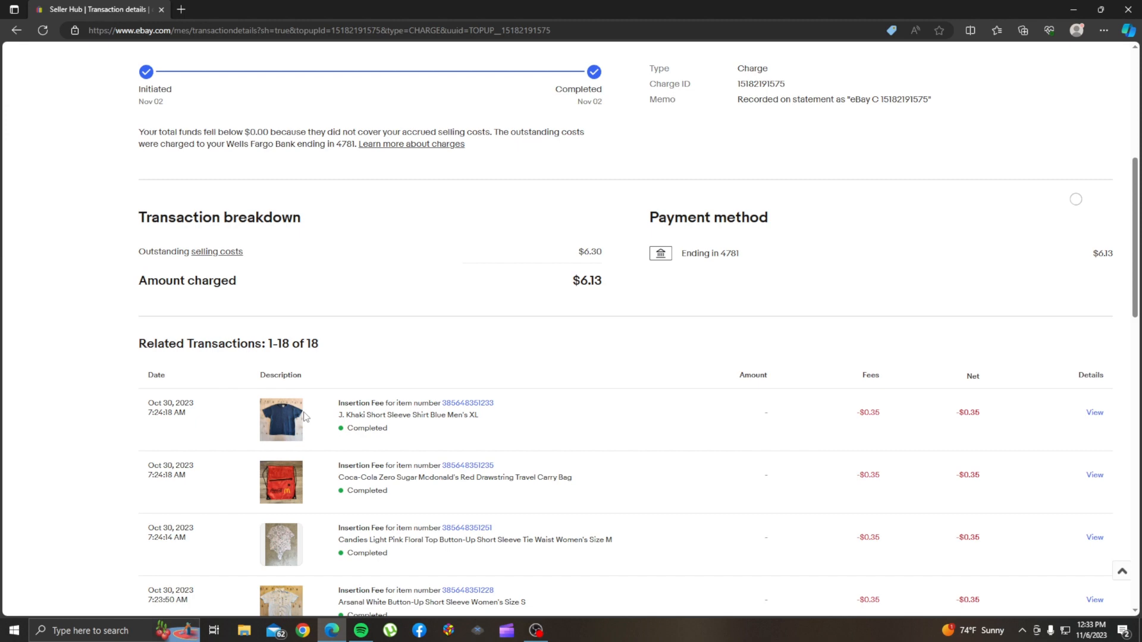
scroll("down", 3)
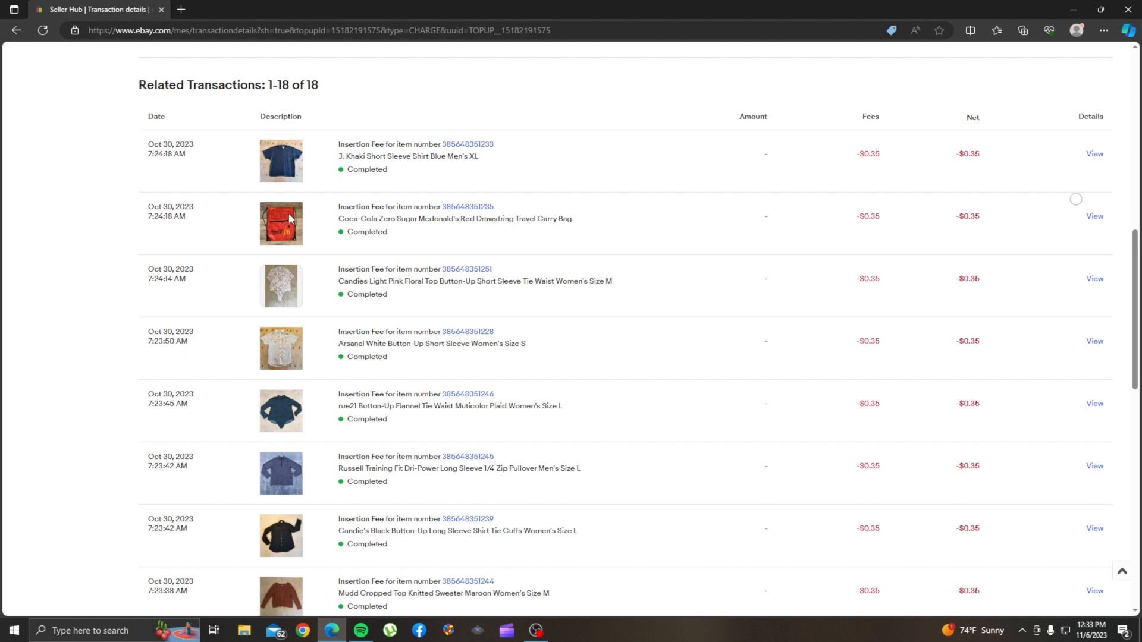
mouse_move(276, 503)
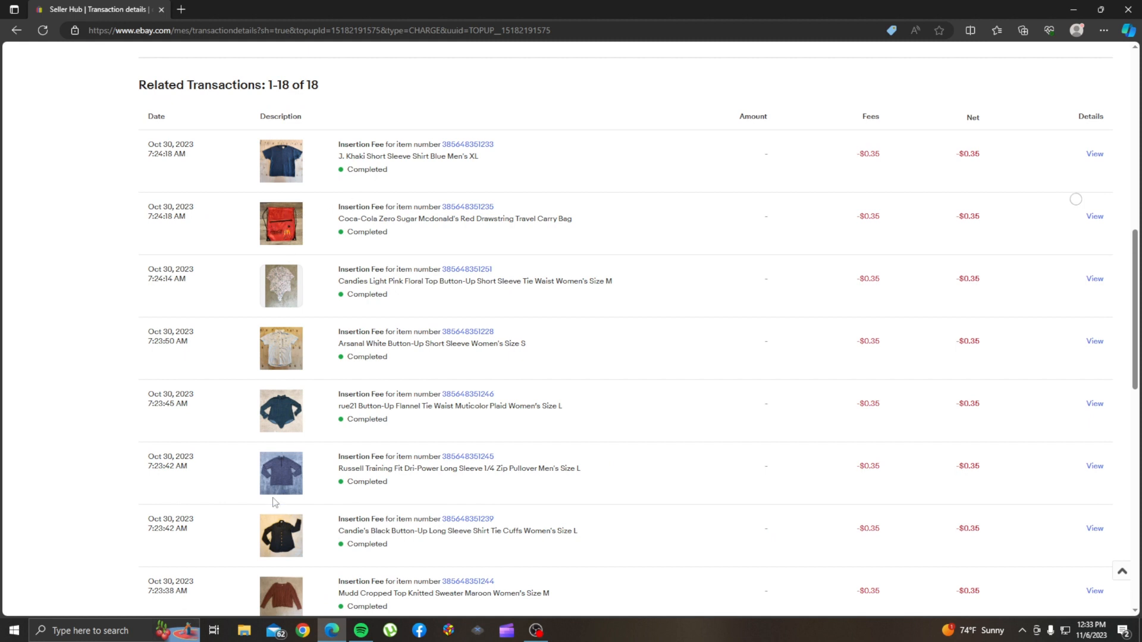
mouse_move(290, 231)
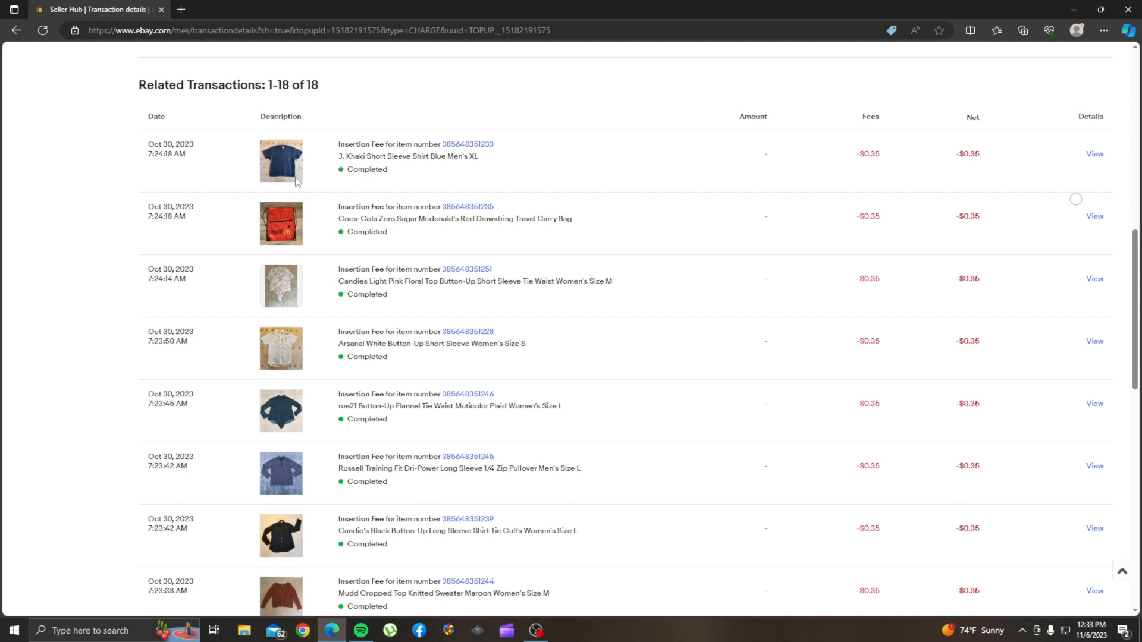
mouse_move(292, 260)
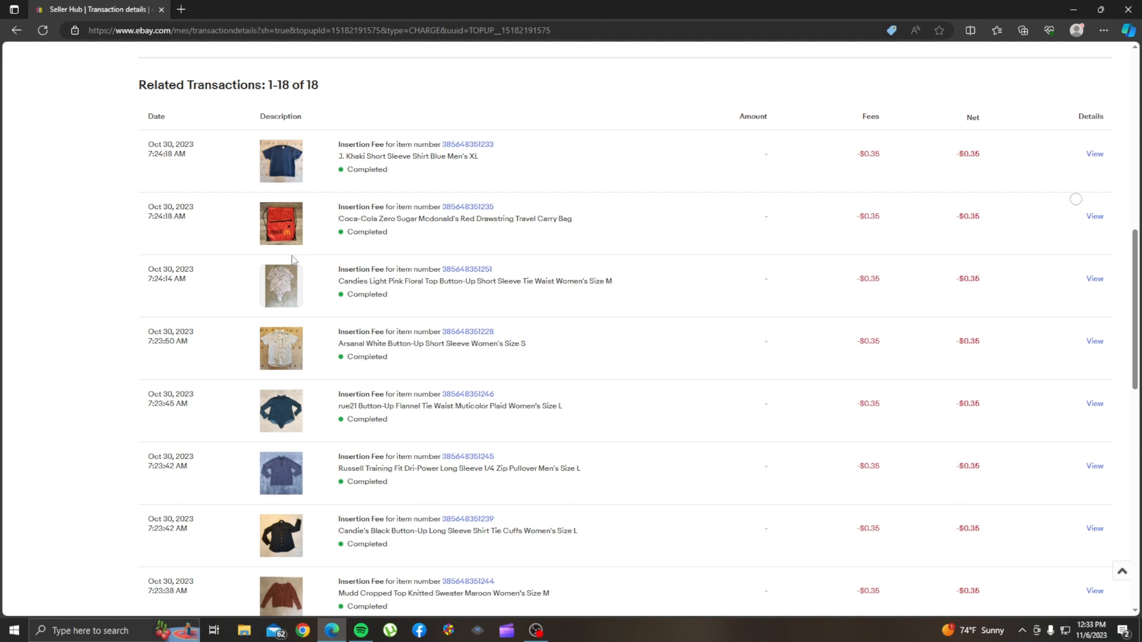
mouse_move(57, 526)
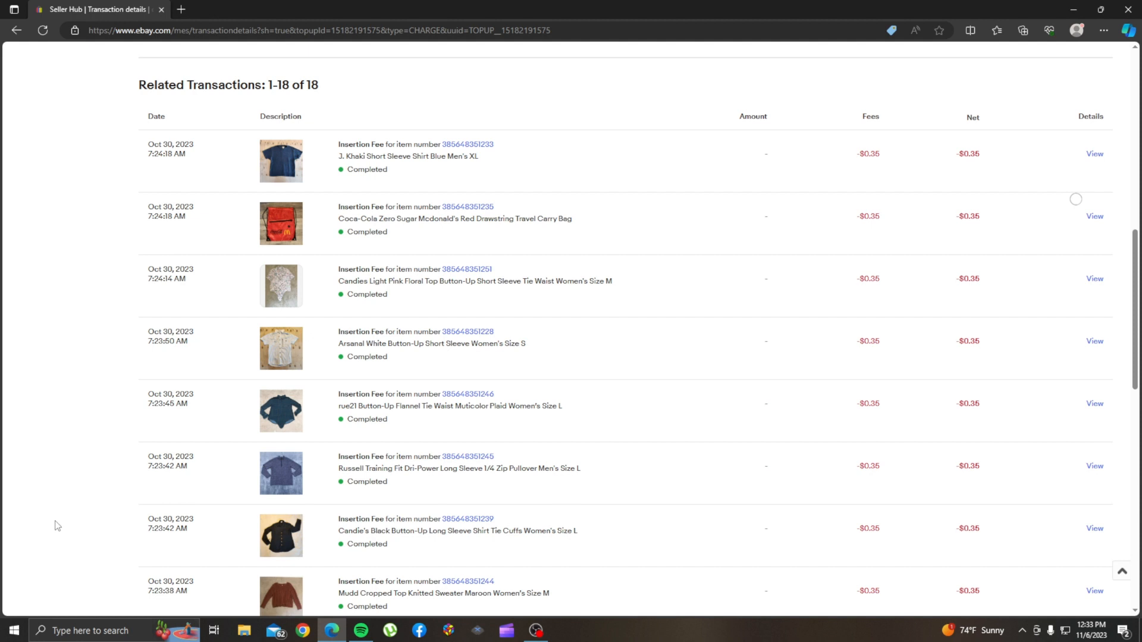
mouse_move(307, 233)
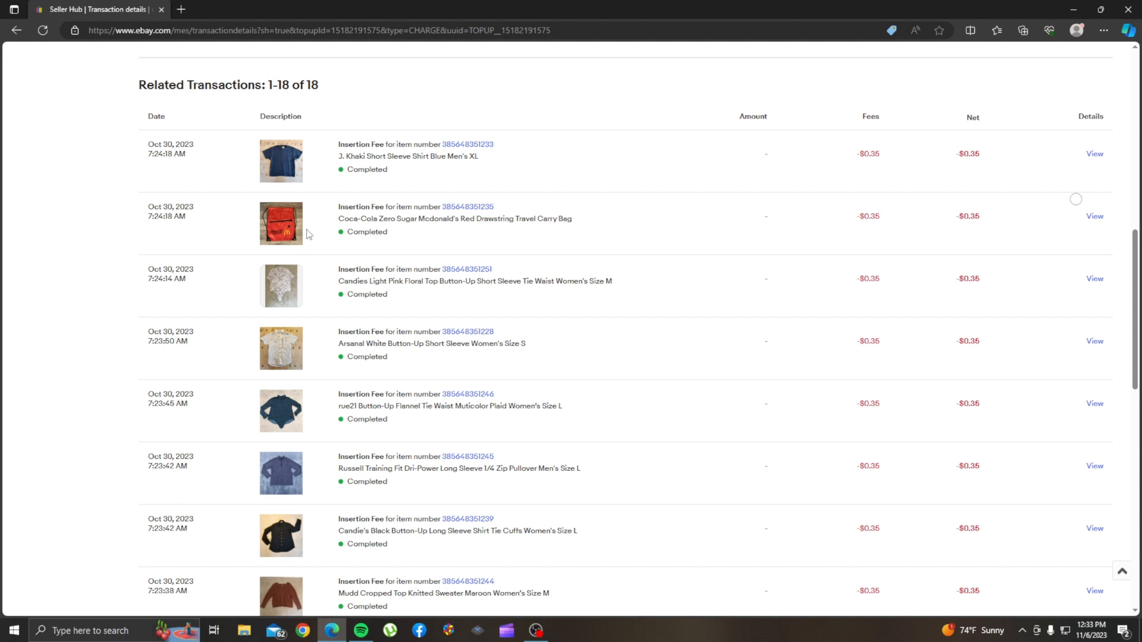
mouse_move(290, 496)
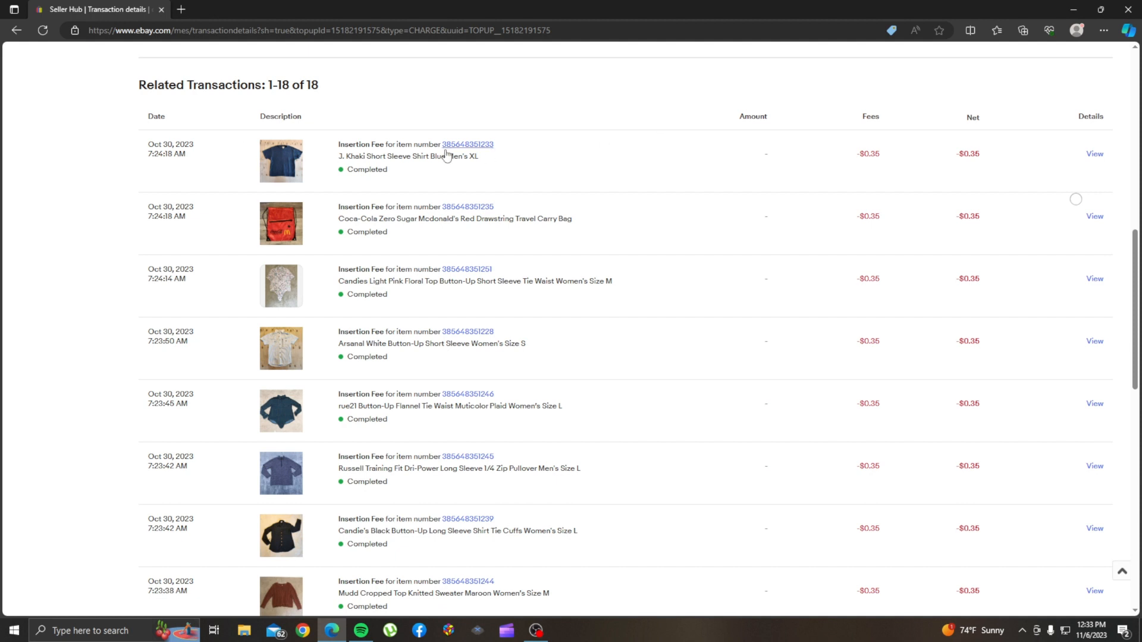
mouse_move(237, 235)
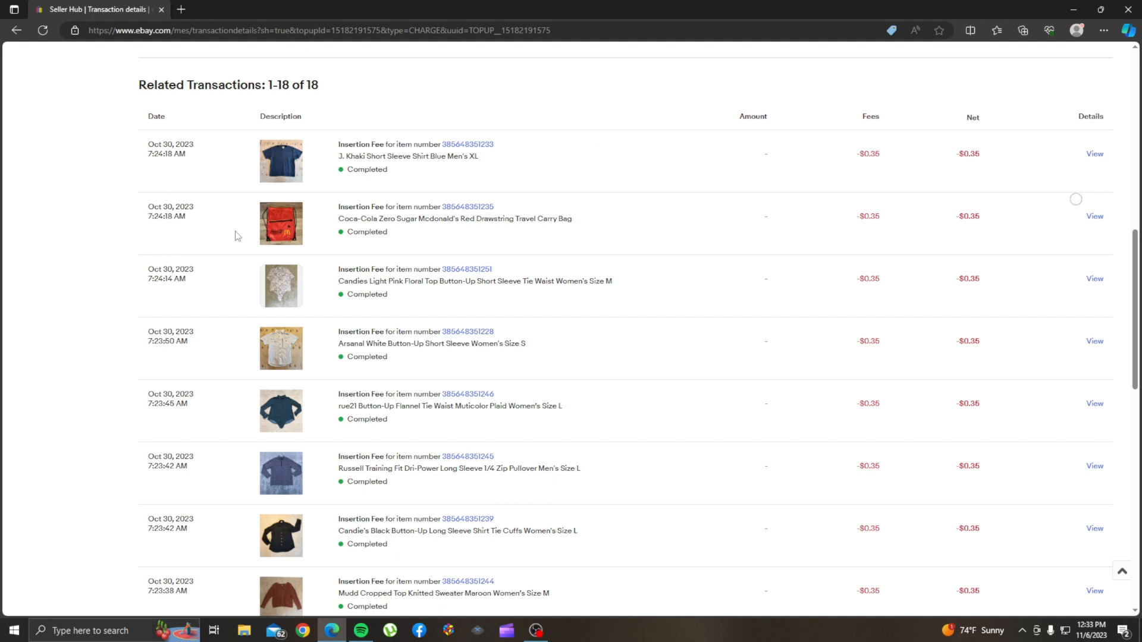
mouse_move(908, 228)
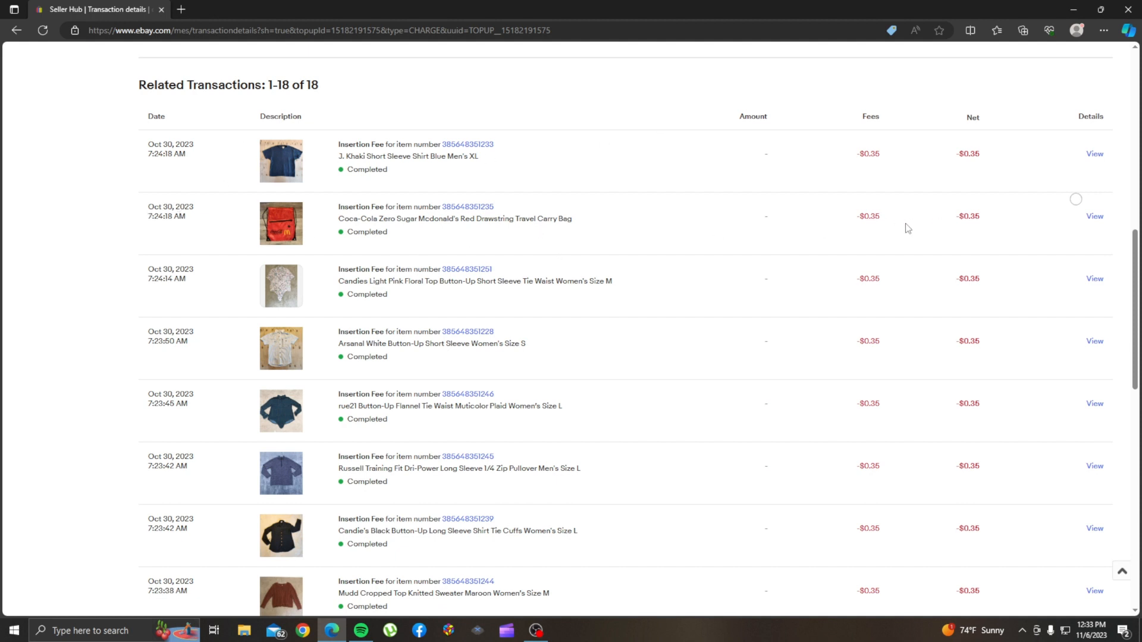
mouse_move(332, 418)
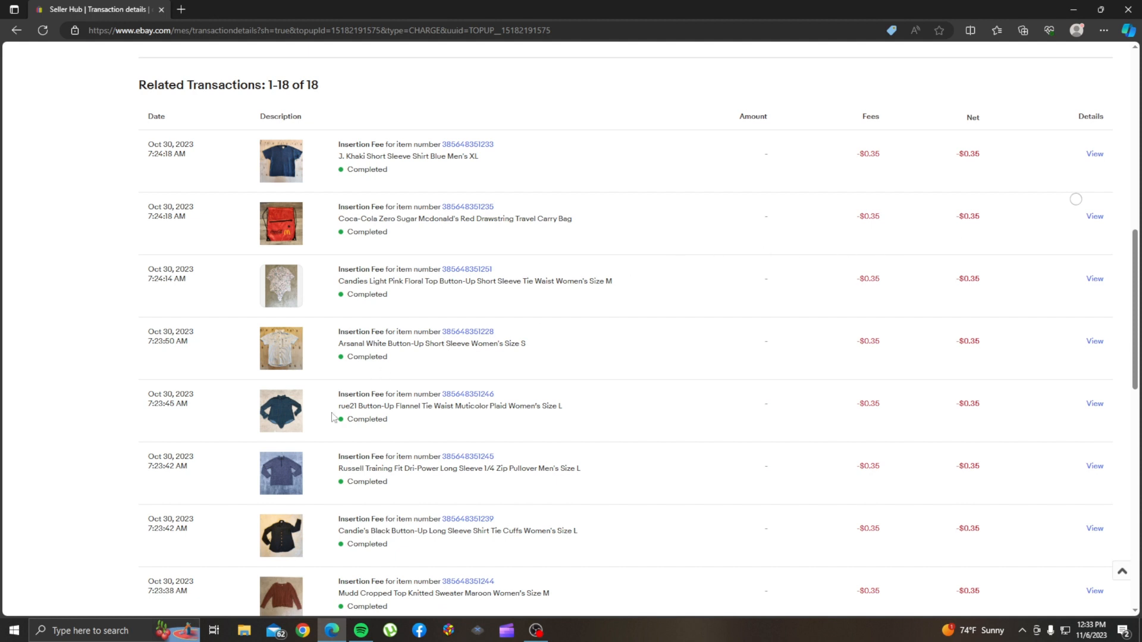
mouse_move(341, 204)
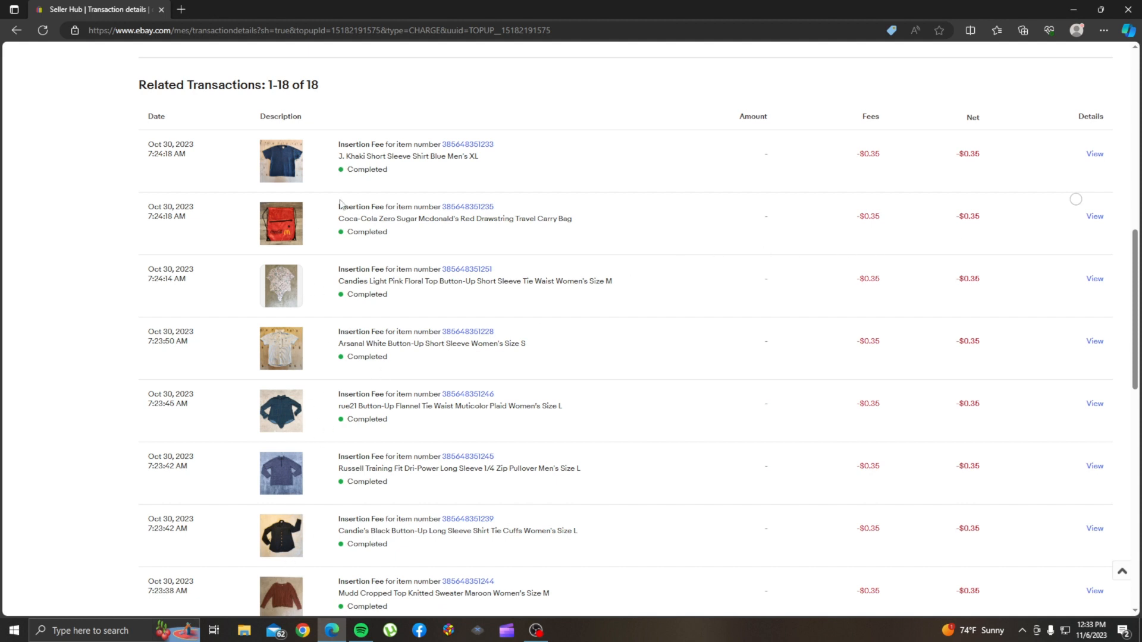
mouse_move(286, 156)
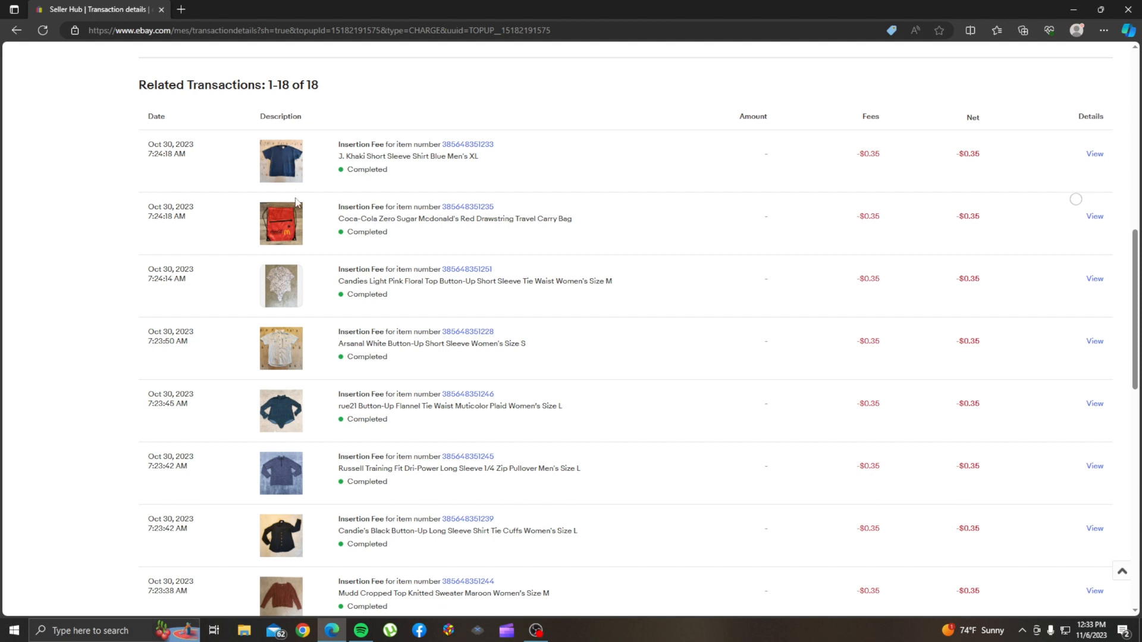
mouse_move(316, 203)
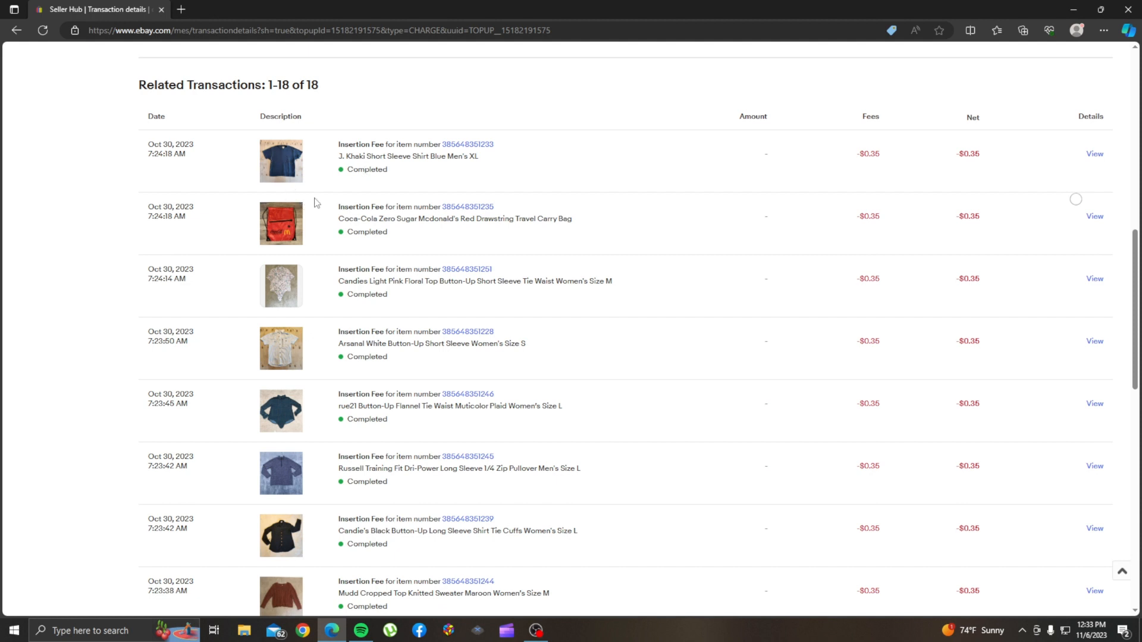
mouse_move(325, 168)
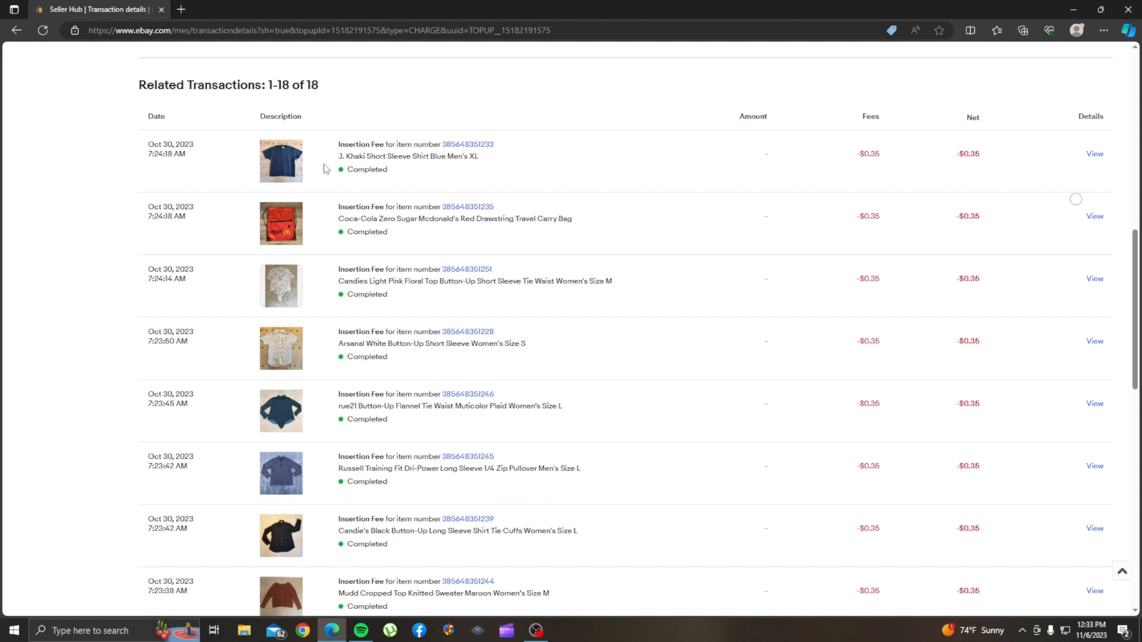
mouse_move(317, 178)
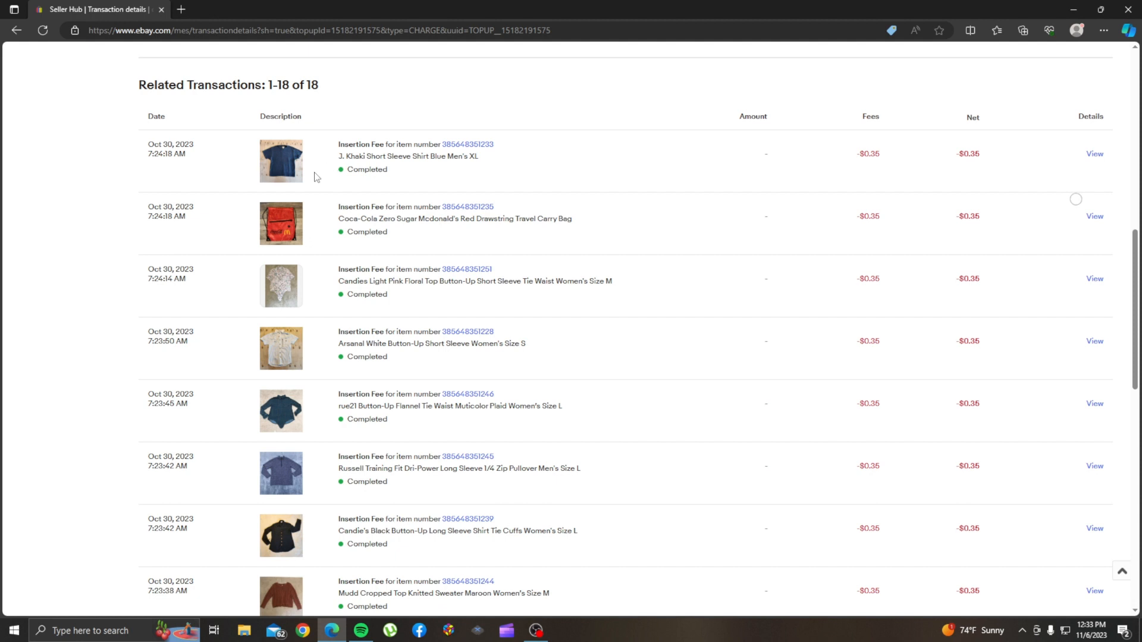
mouse_move(320, 175)
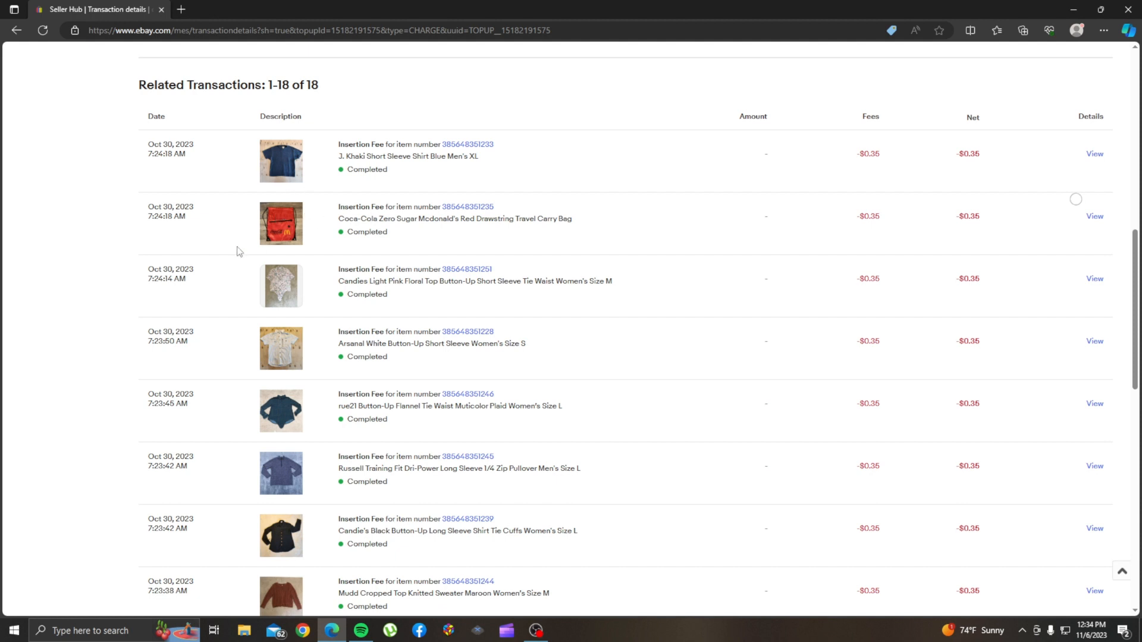
mouse_move(330, 556)
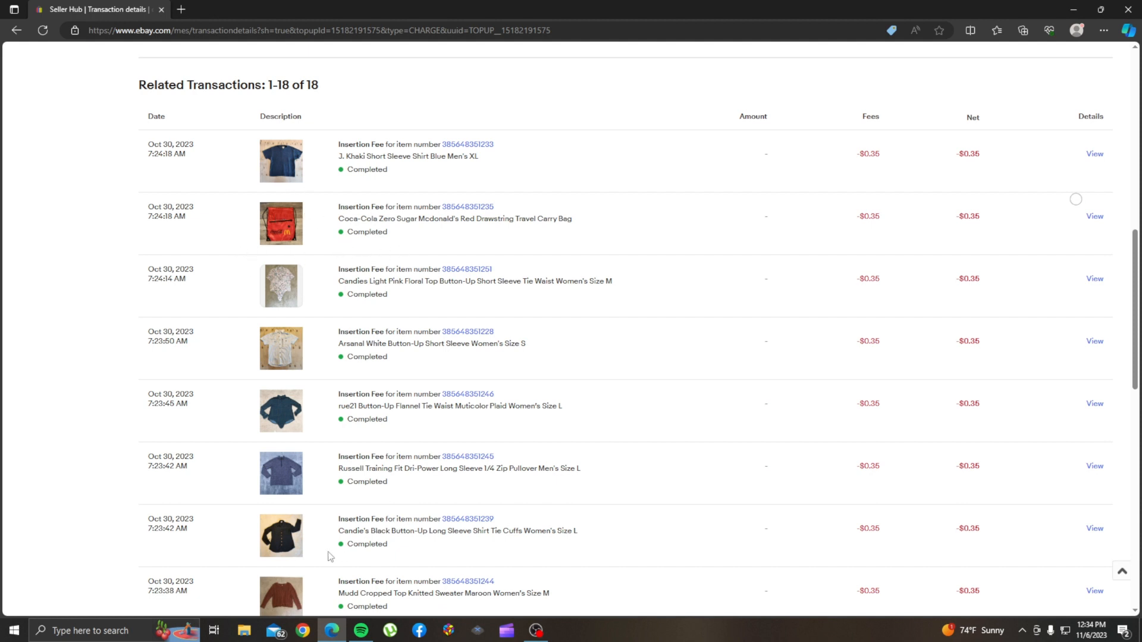
mouse_move(306, 267)
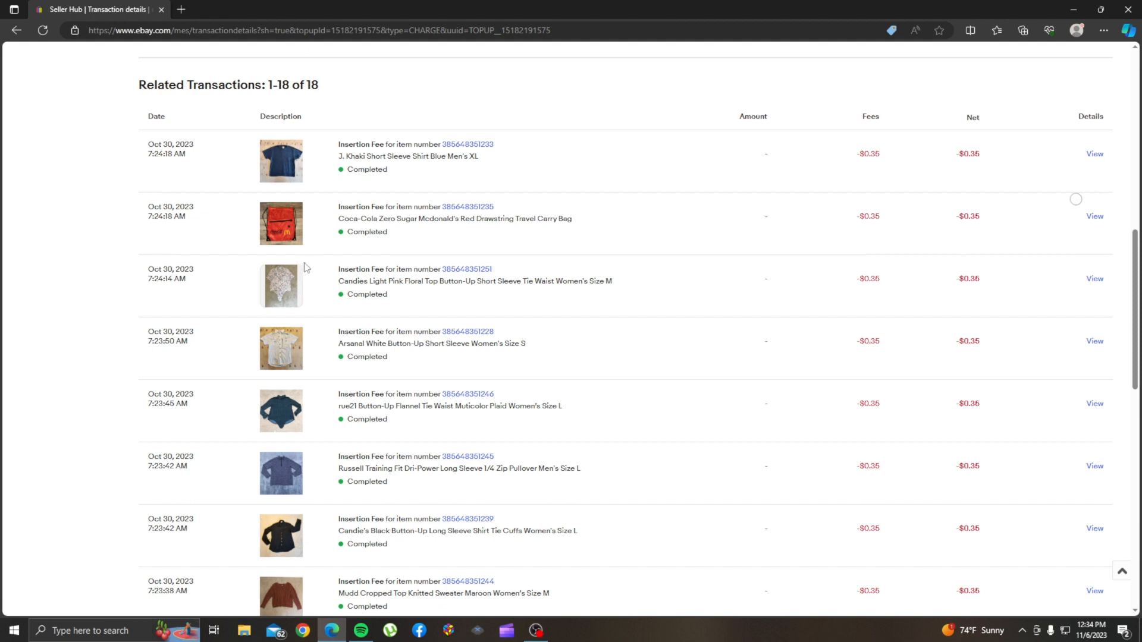
mouse_move(399, 254)
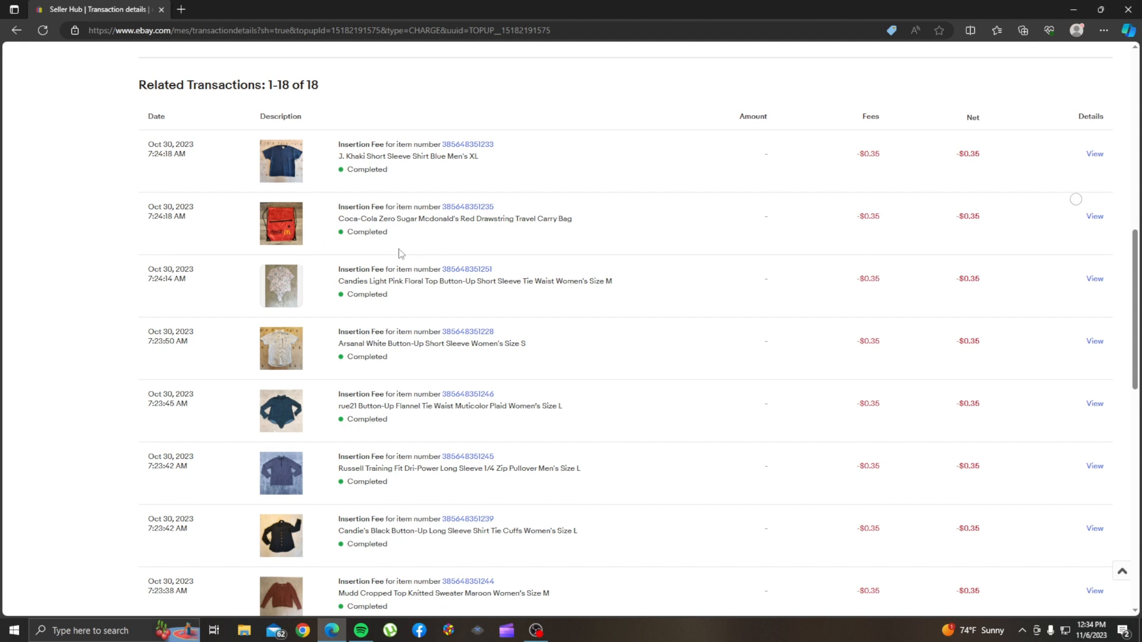
mouse_move(585, 250)
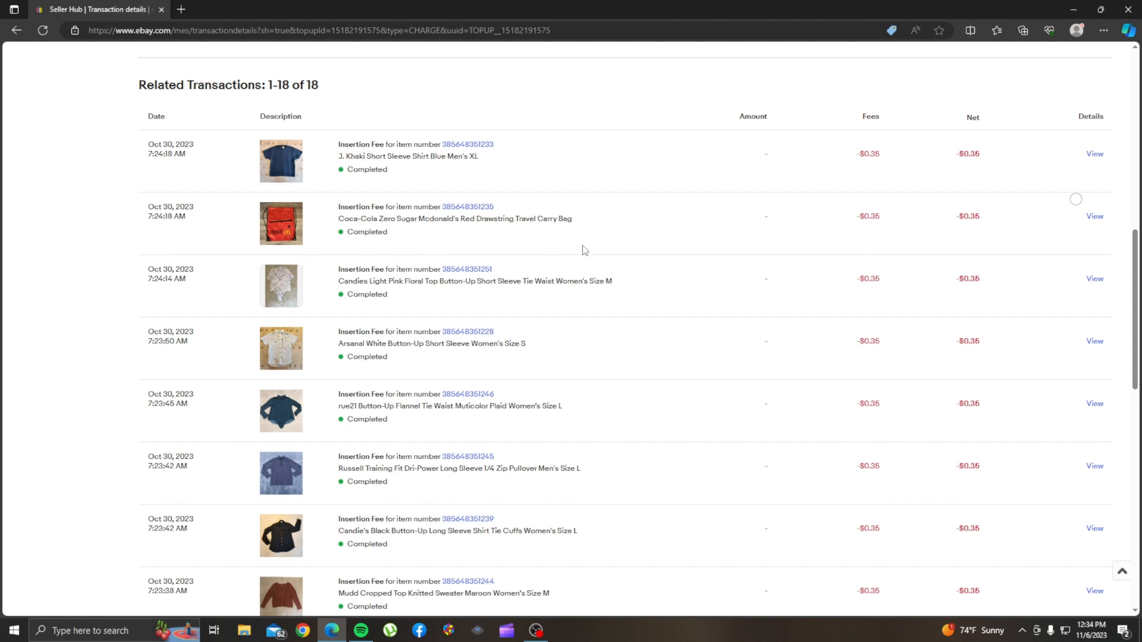
mouse_move(389, 254)
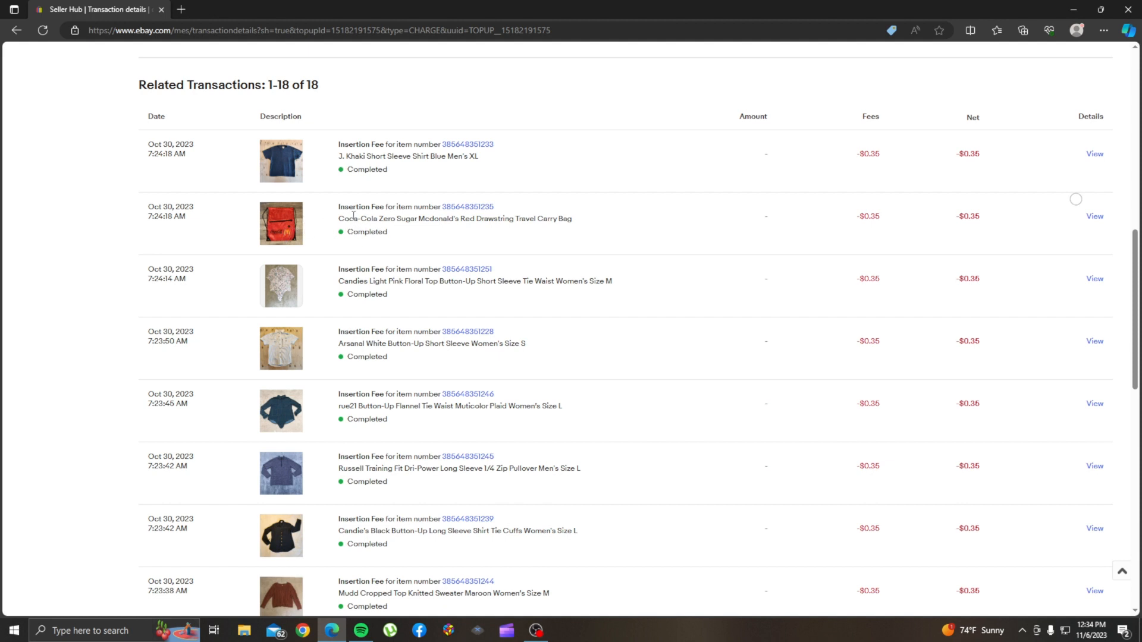
mouse_move(290, 227)
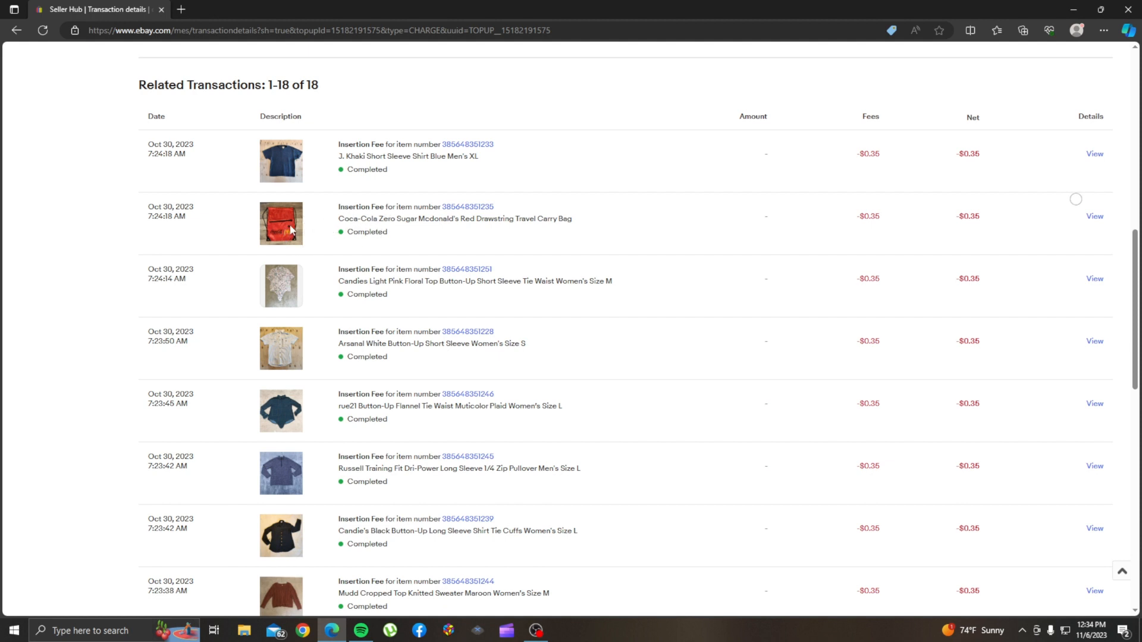
mouse_move(306, 507)
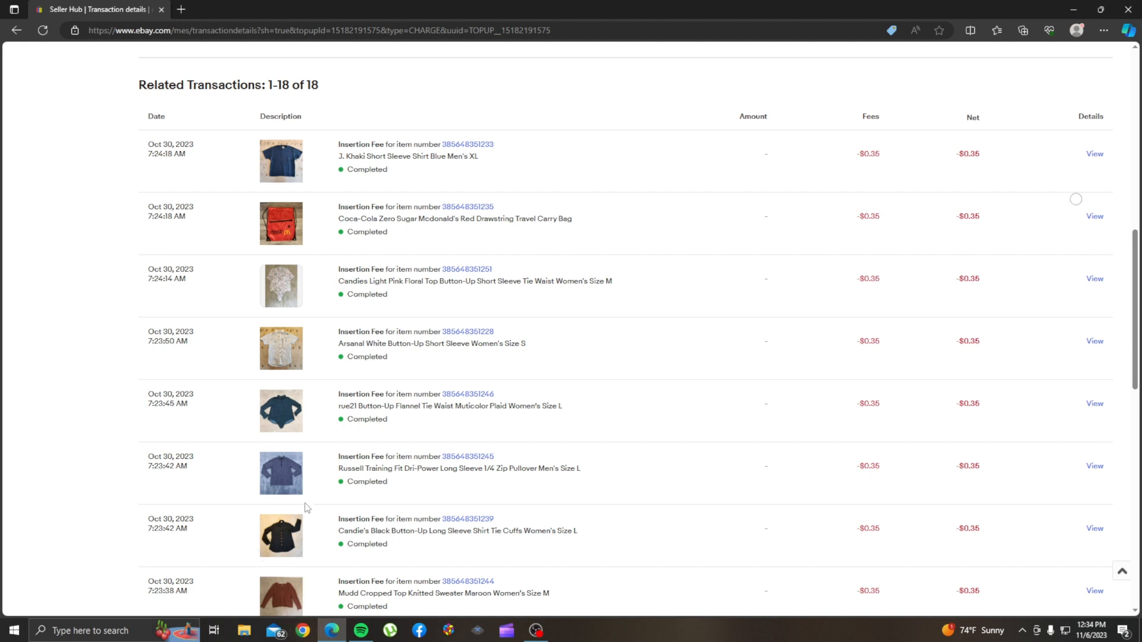
mouse_move(279, 191)
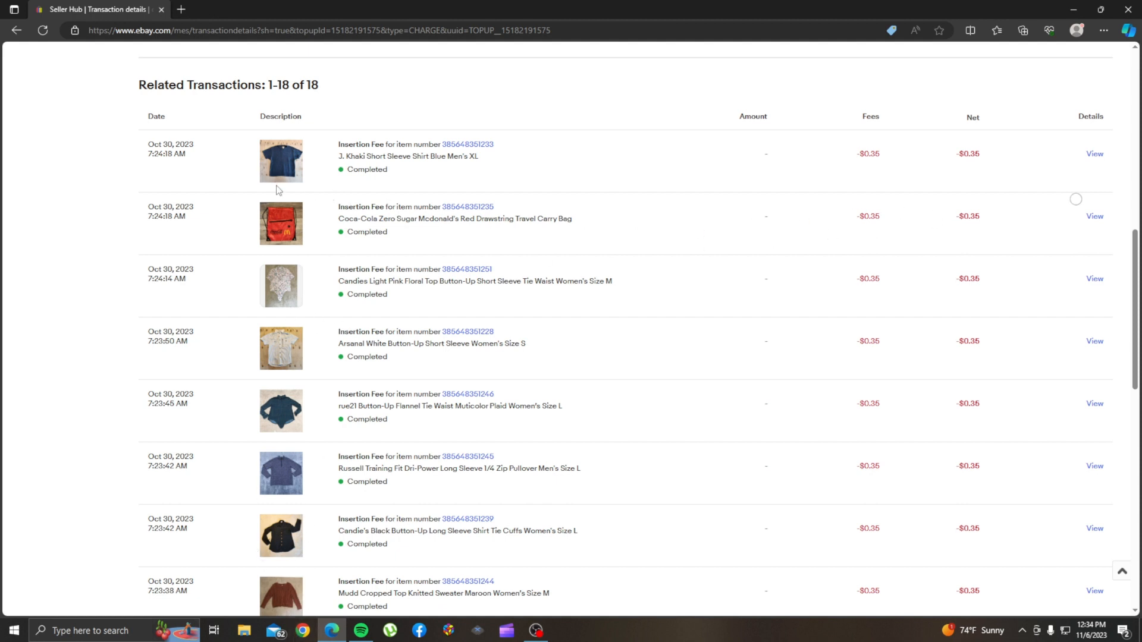
mouse_move(317, 233)
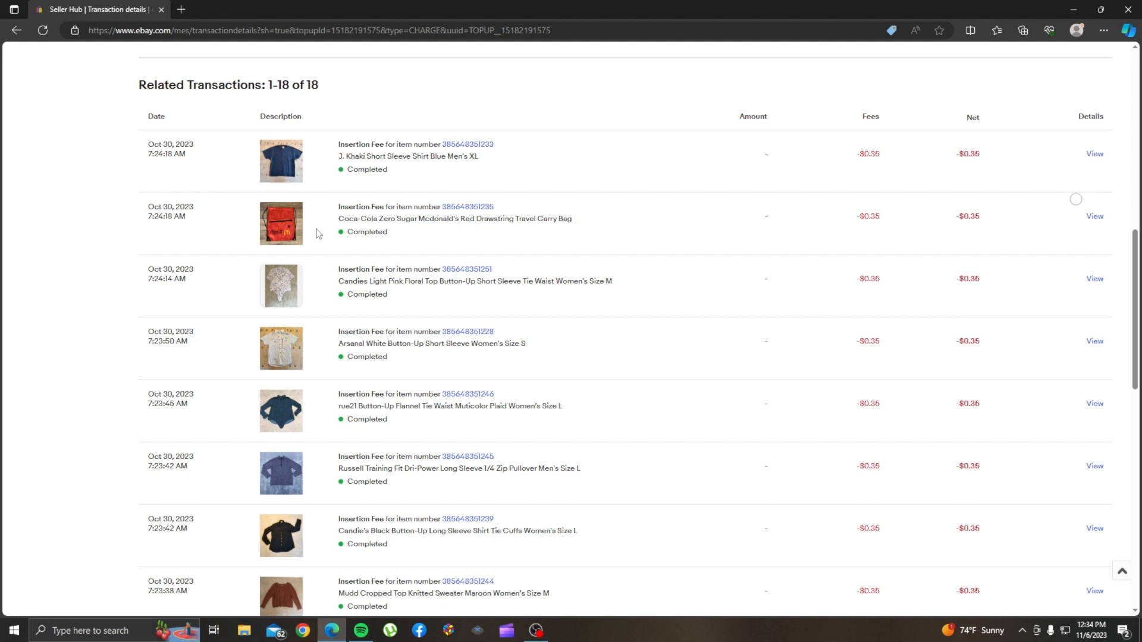
mouse_move(735, 267)
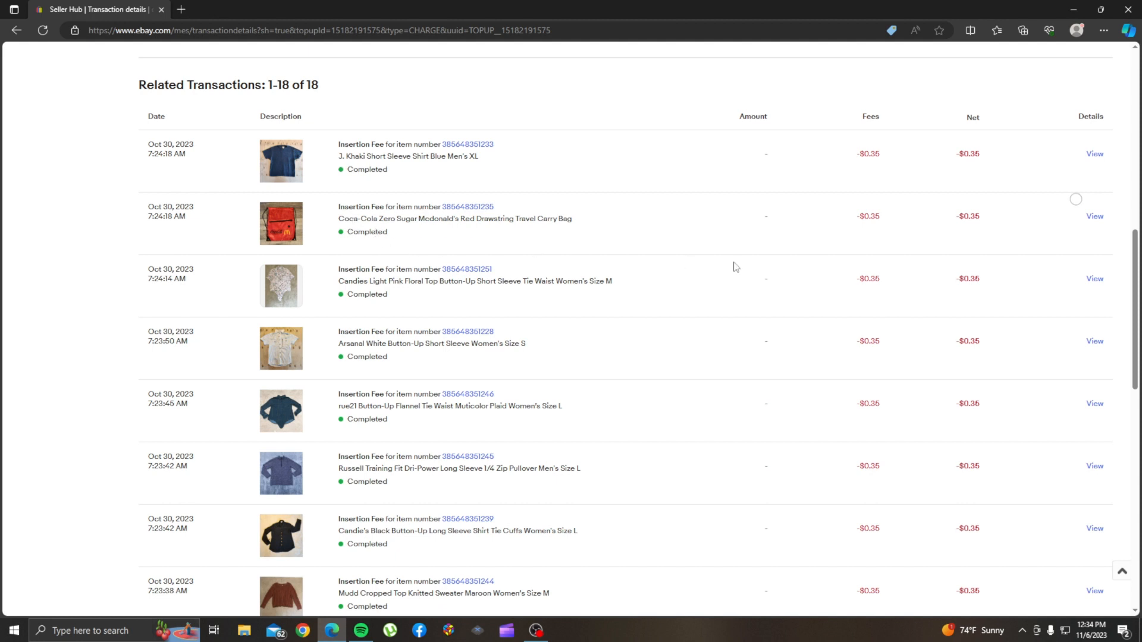
mouse_move(1005, 233)
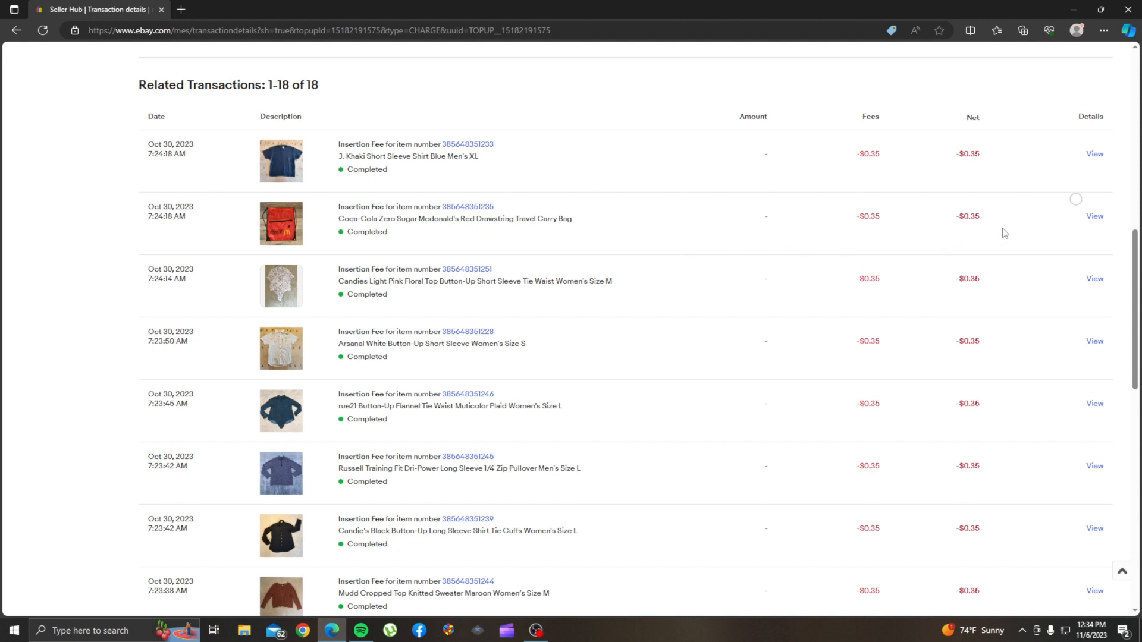
mouse_move(870, 227)
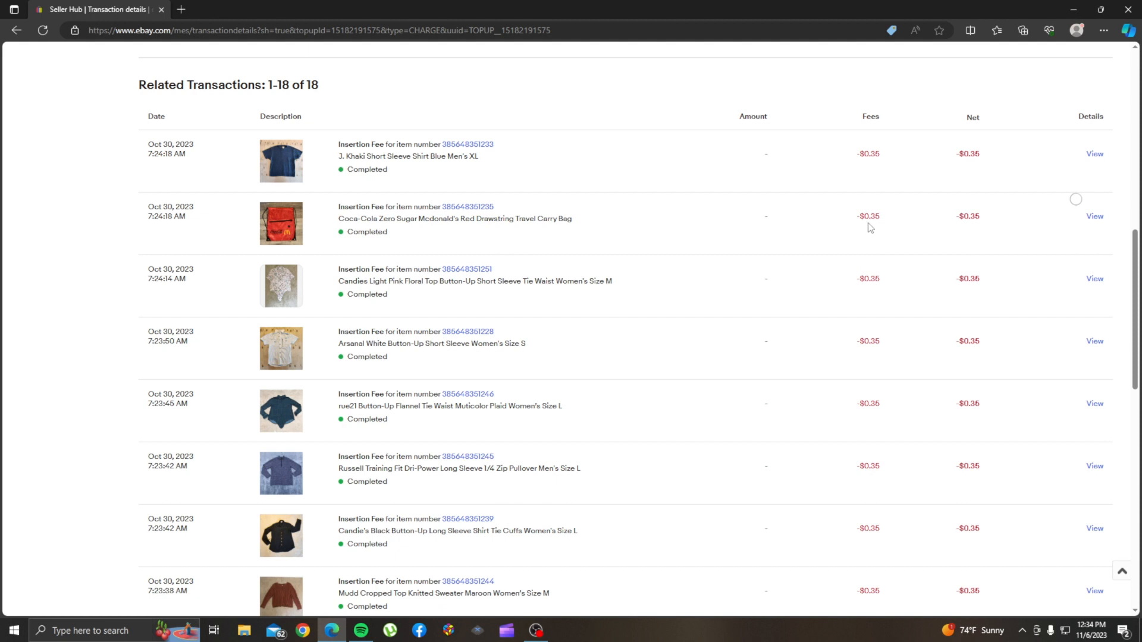
mouse_move(851, 231)
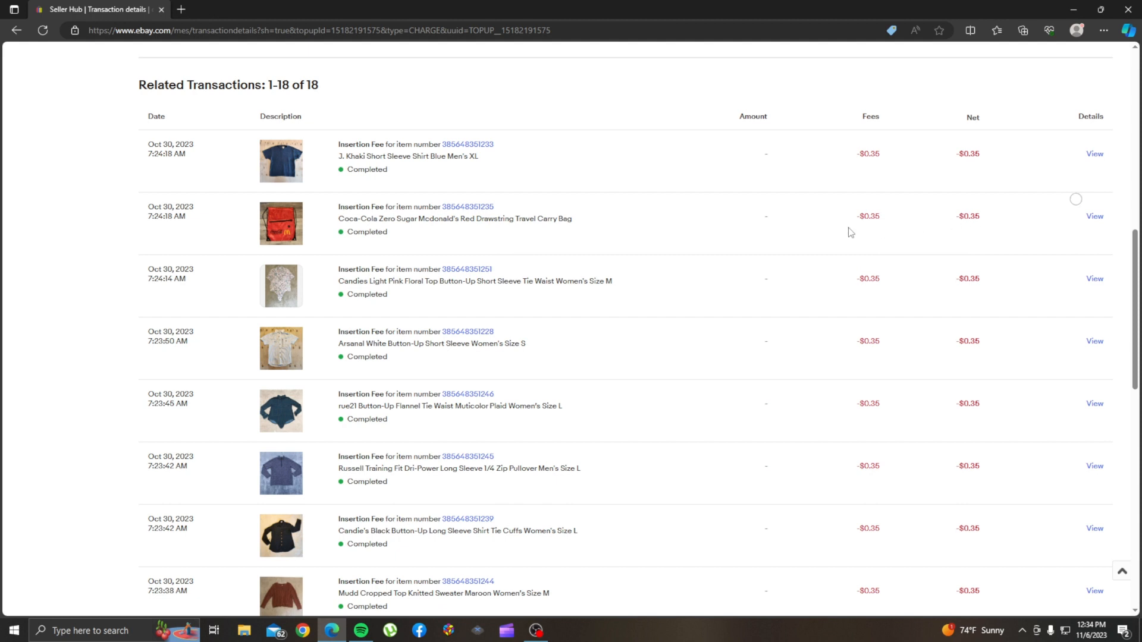
mouse_move(862, 232)
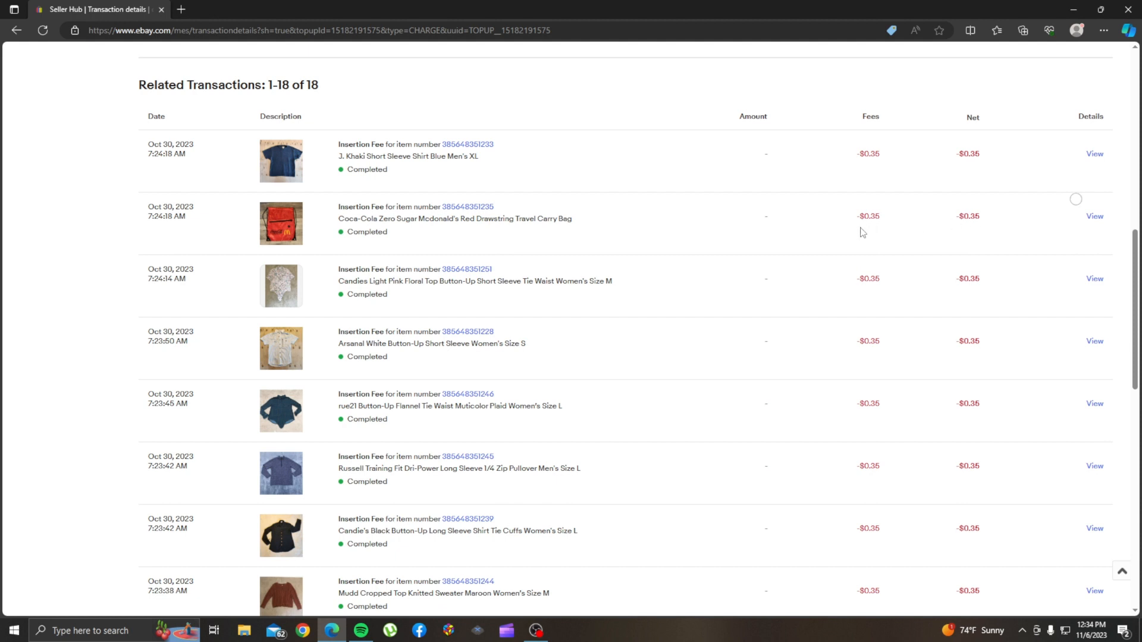
mouse_move(866, 234)
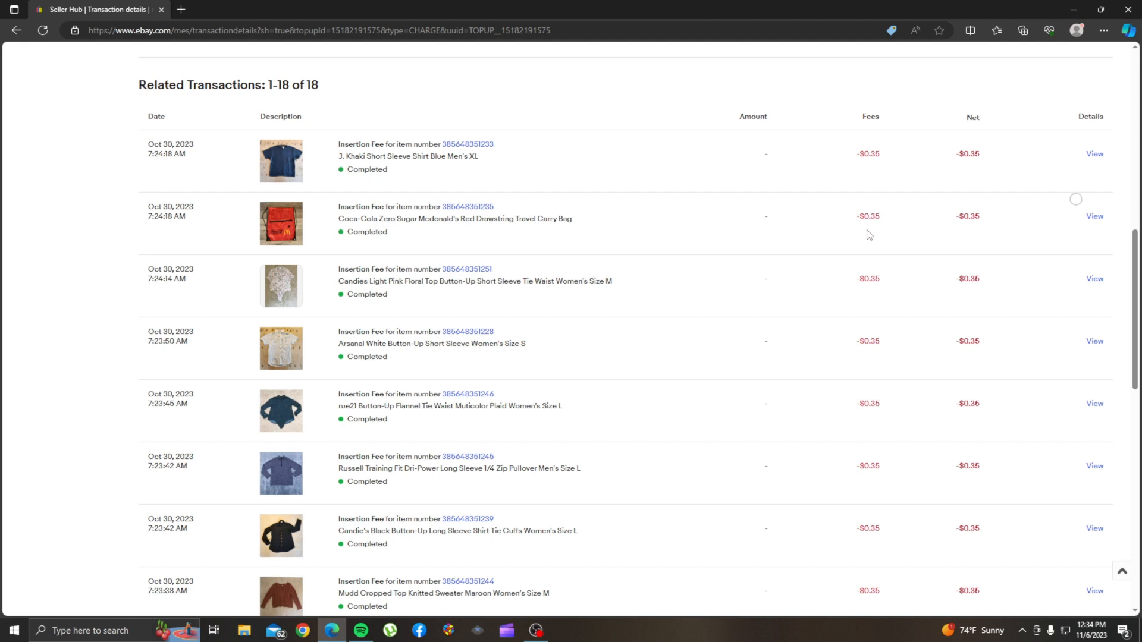
mouse_move(850, 243)
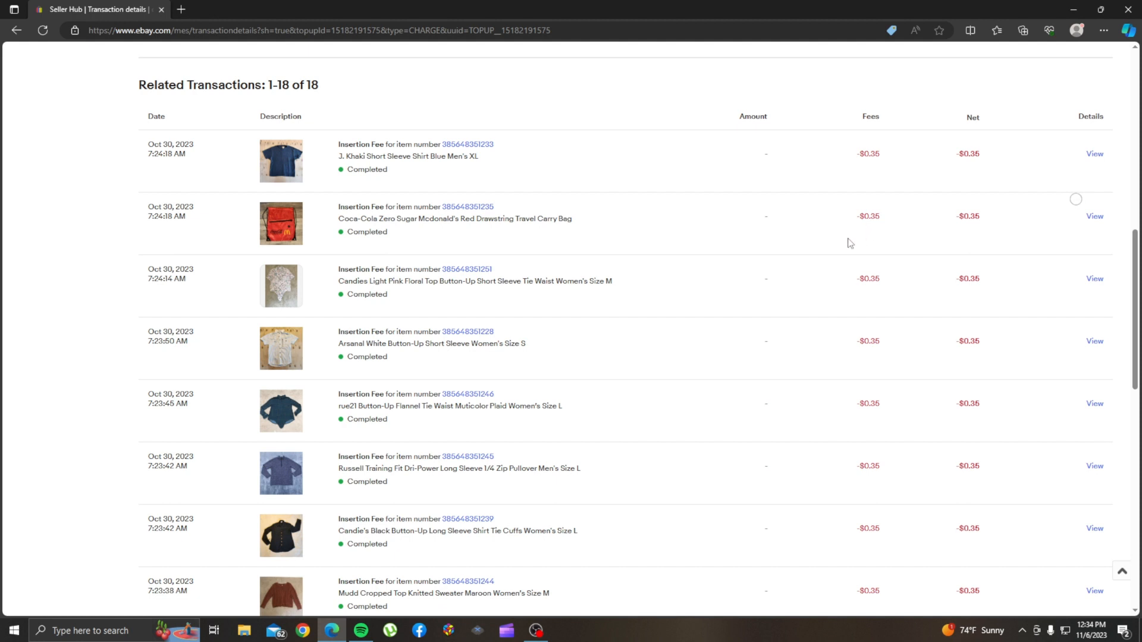
mouse_move(854, 241)
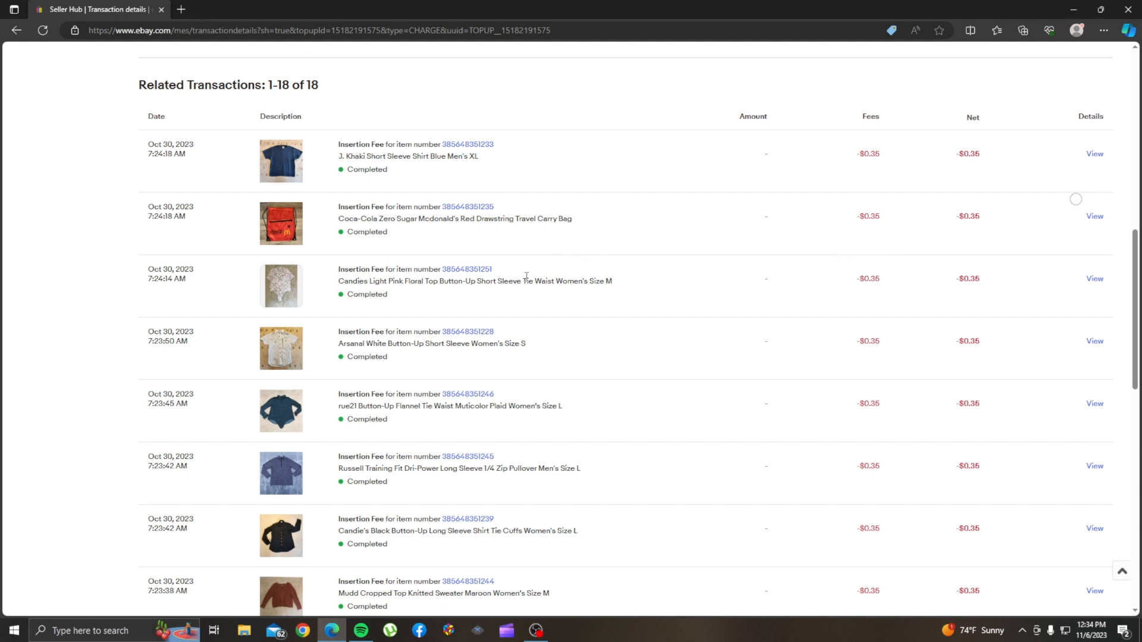
mouse_move(295, 256)
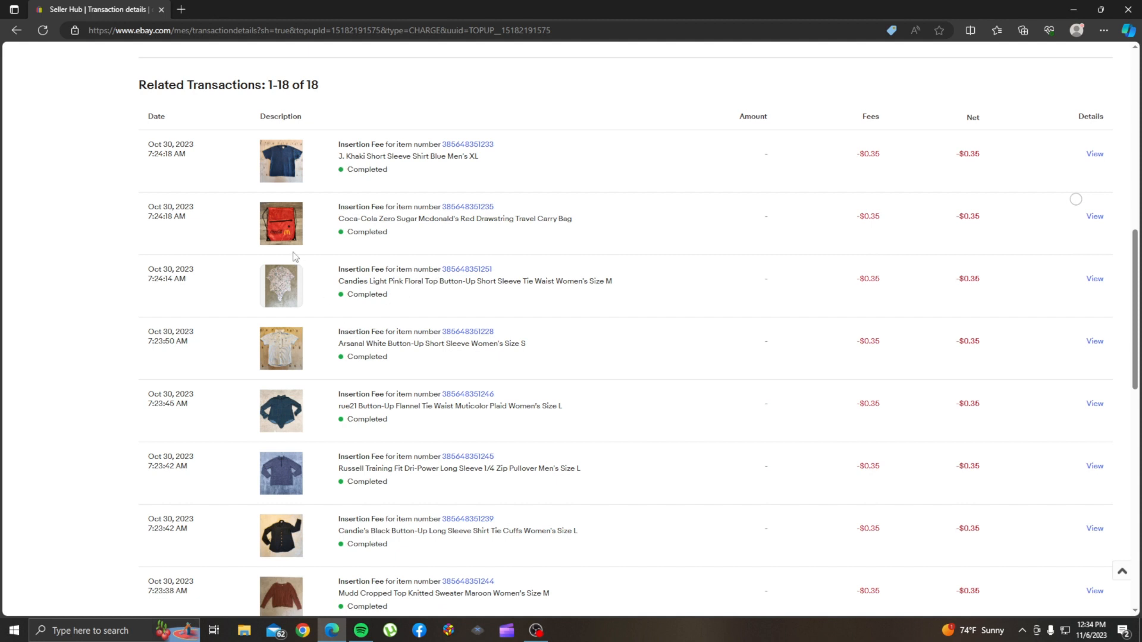
mouse_move(933, 236)
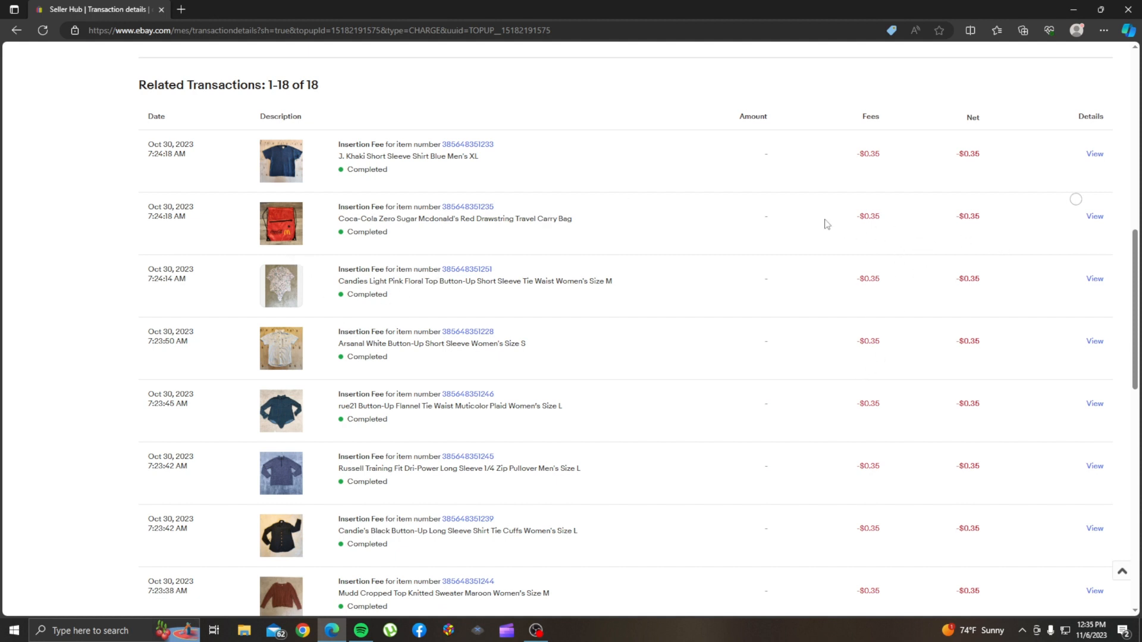
mouse_move(620, 220)
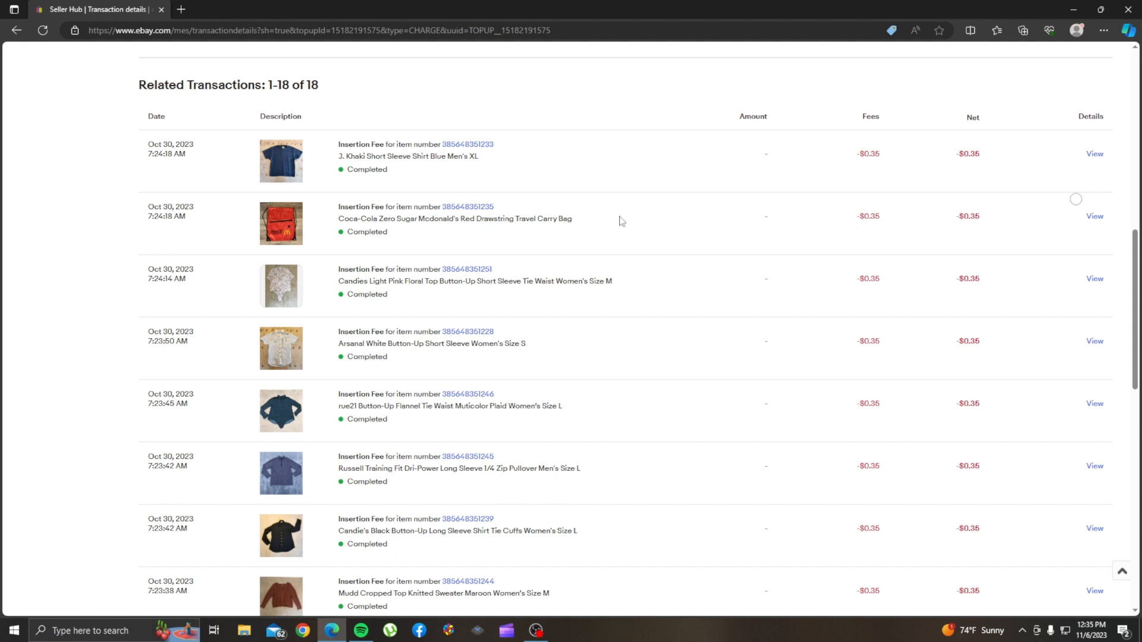
mouse_move(798, 260)
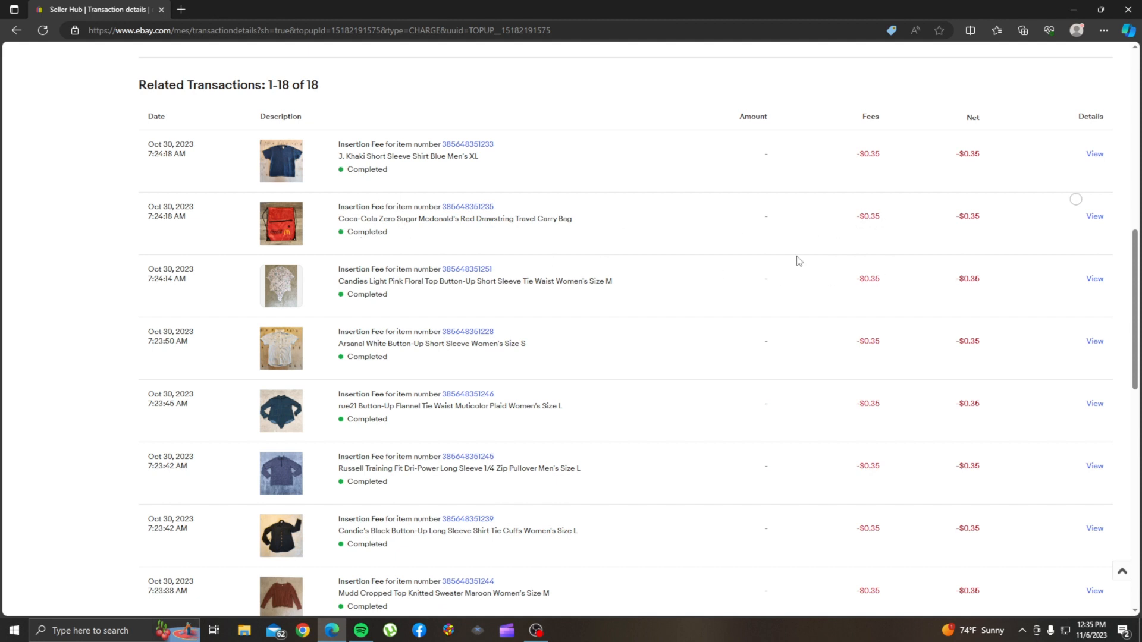
mouse_move(833, 272)
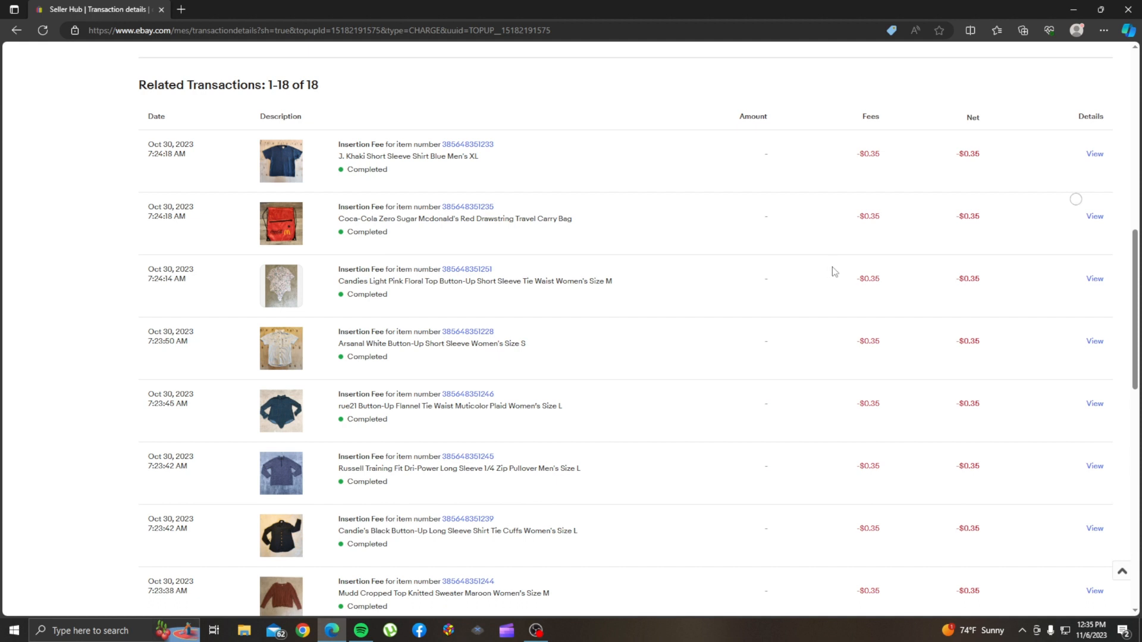
mouse_move(291, 240)
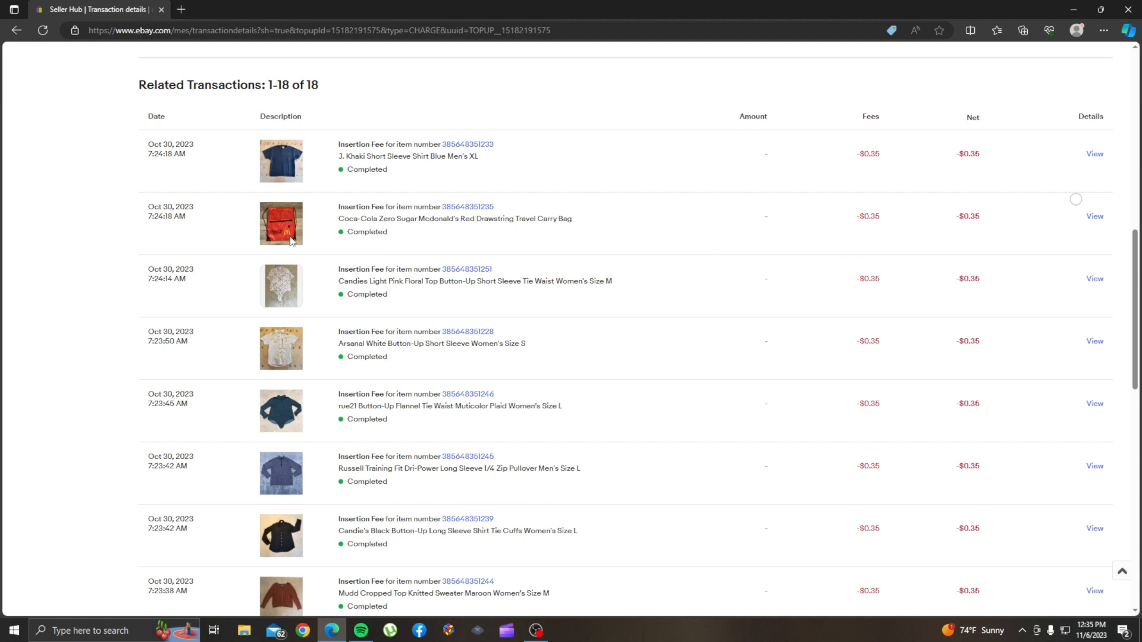
mouse_move(748, 266)
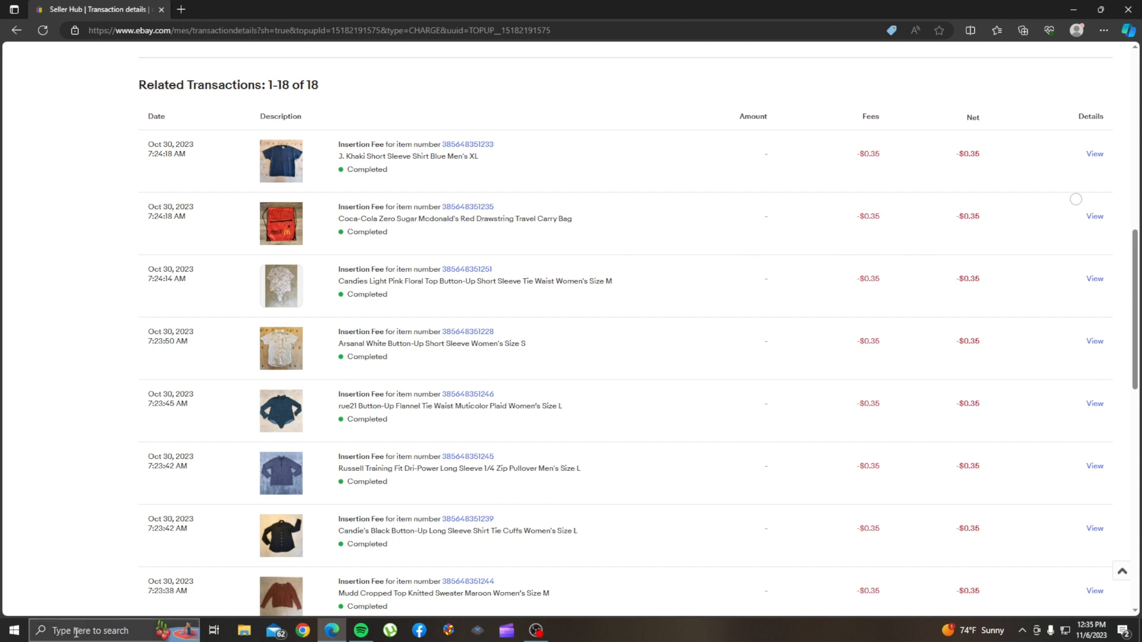
Step: Launch Calculator from recent apps and compute 300 × 0.35 = 105
left_click(42, 630)
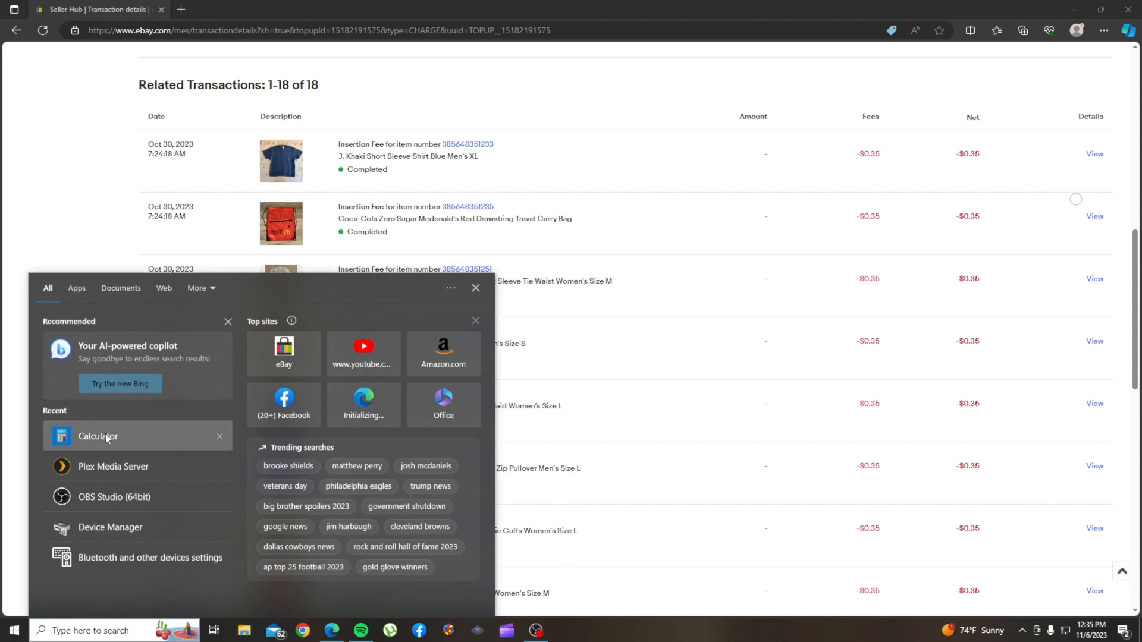
left_click(97, 436)
type("300")
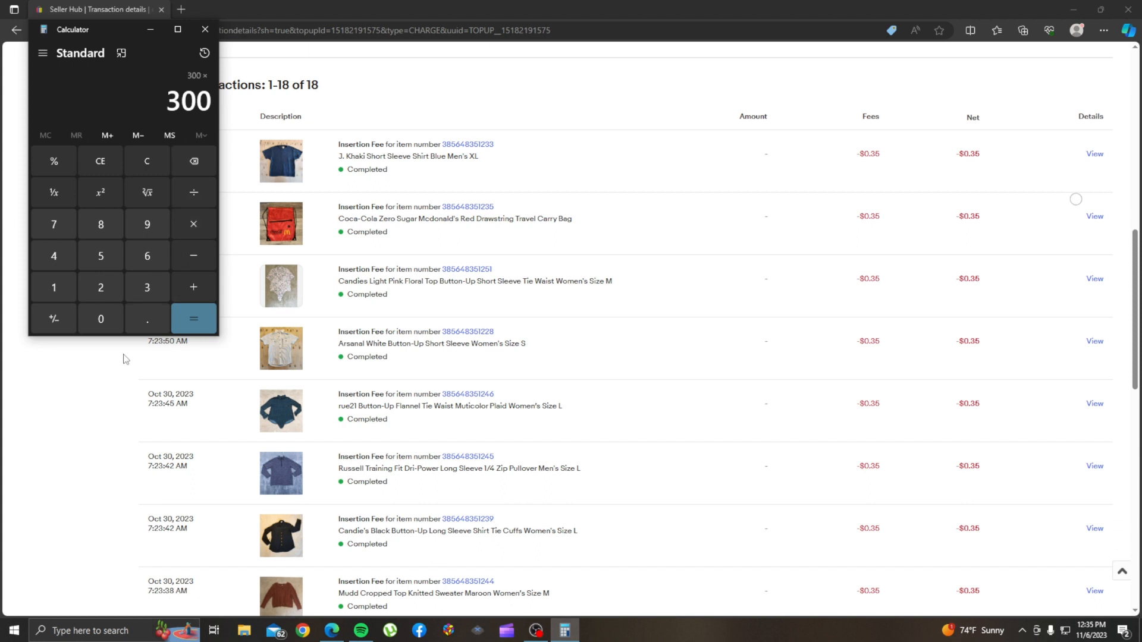
mouse_move(146, 319)
type("0.35")
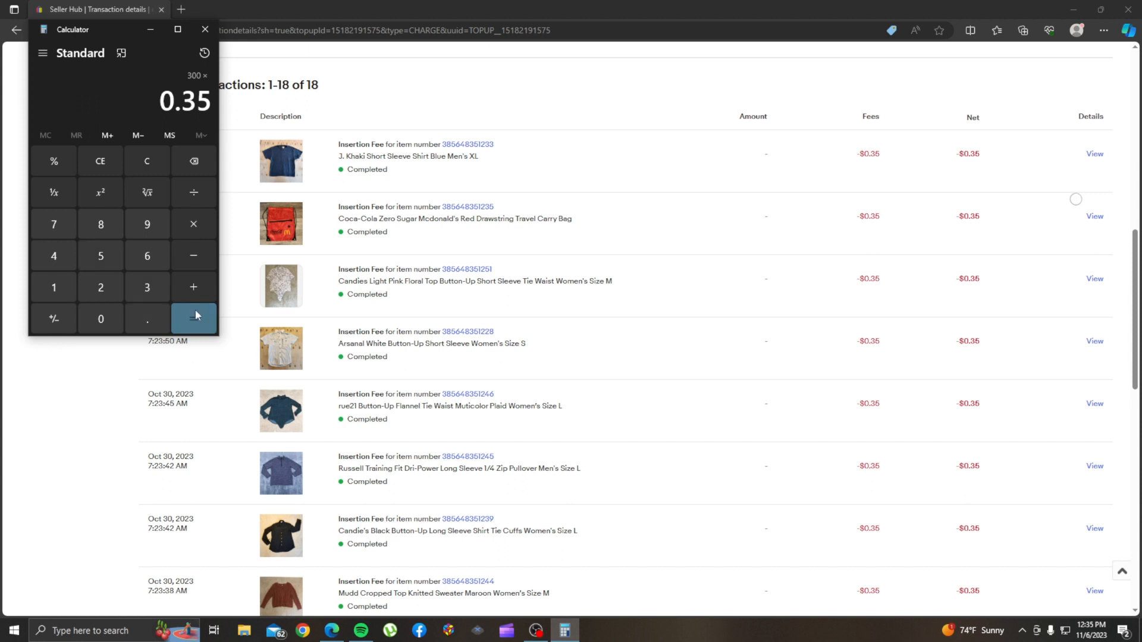
left_click(194, 319)
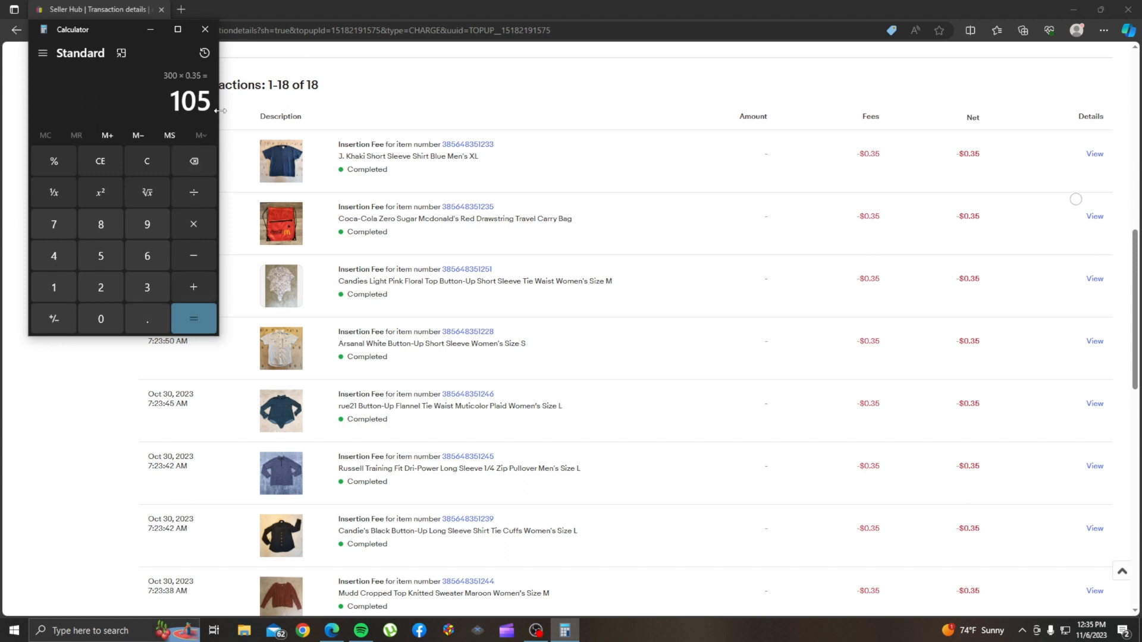
mouse_move(338, 251)
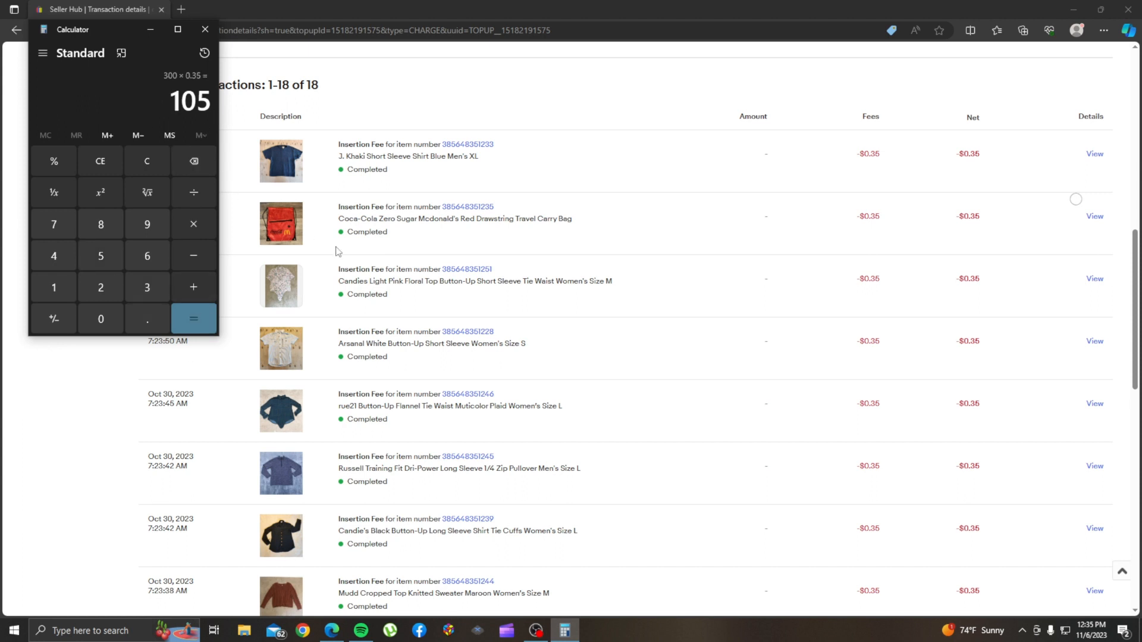
mouse_move(1019, 276)
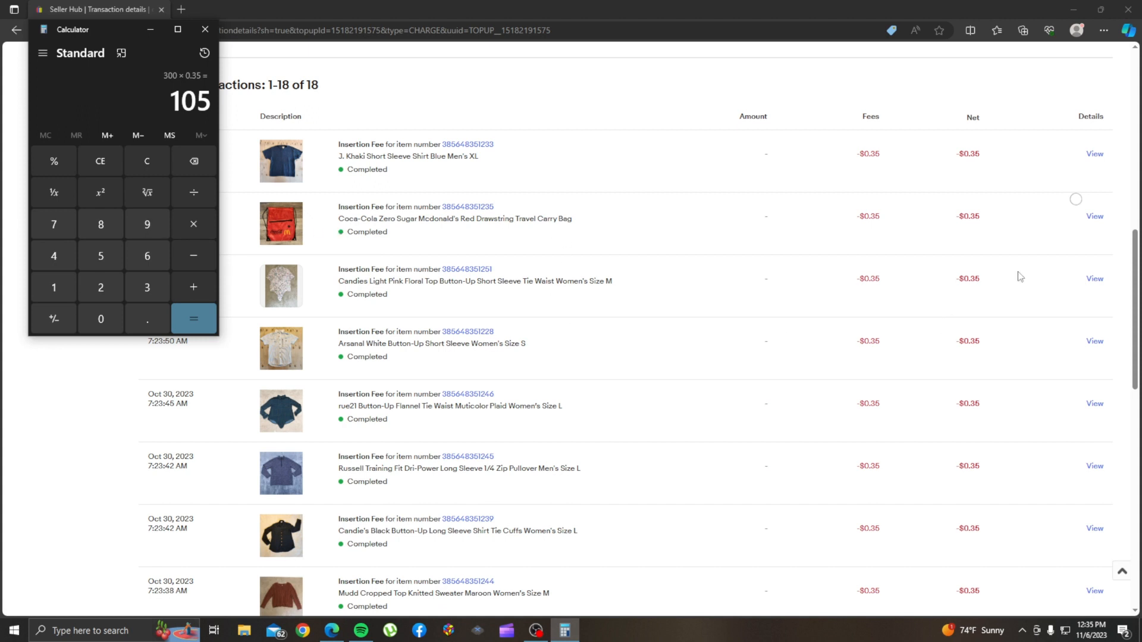
mouse_move(52, 192)
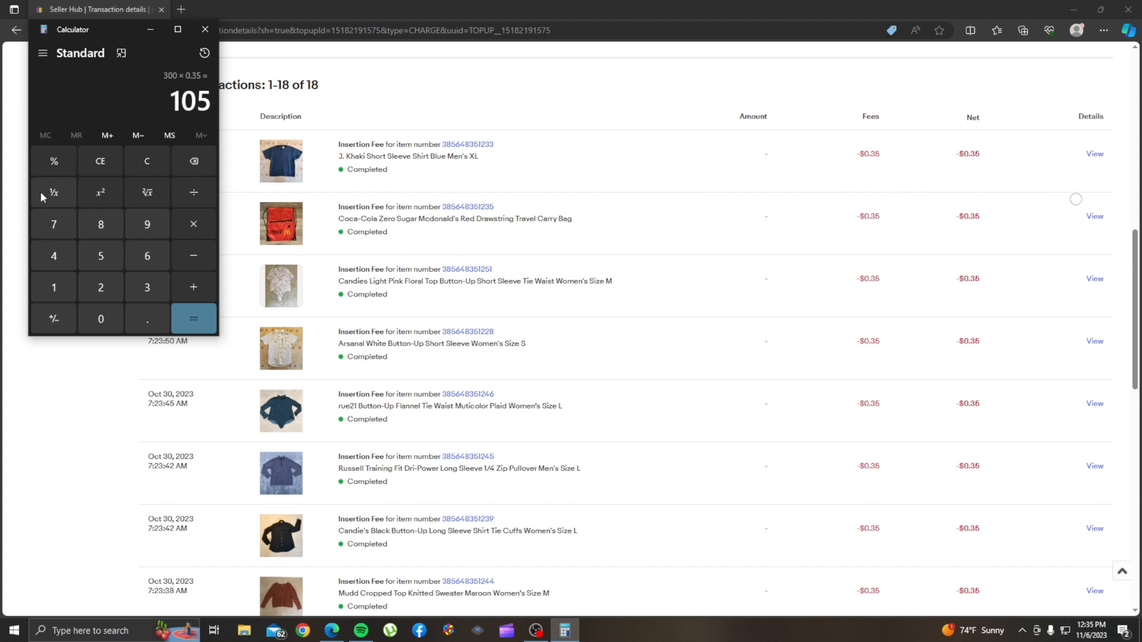
mouse_move(319, 259)
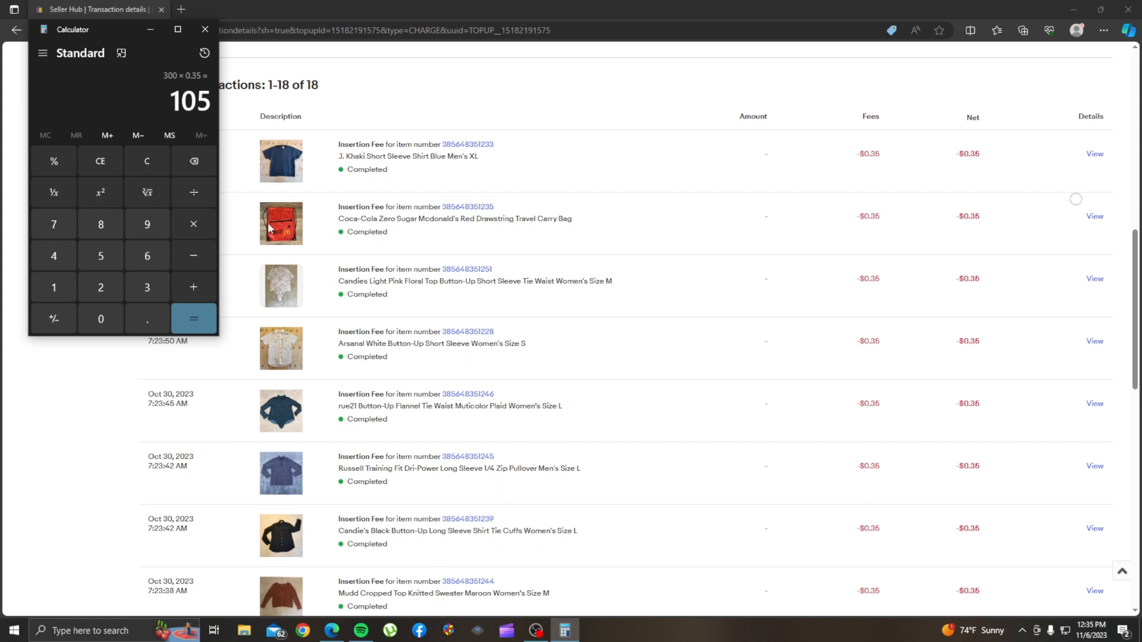
mouse_move(279, 539)
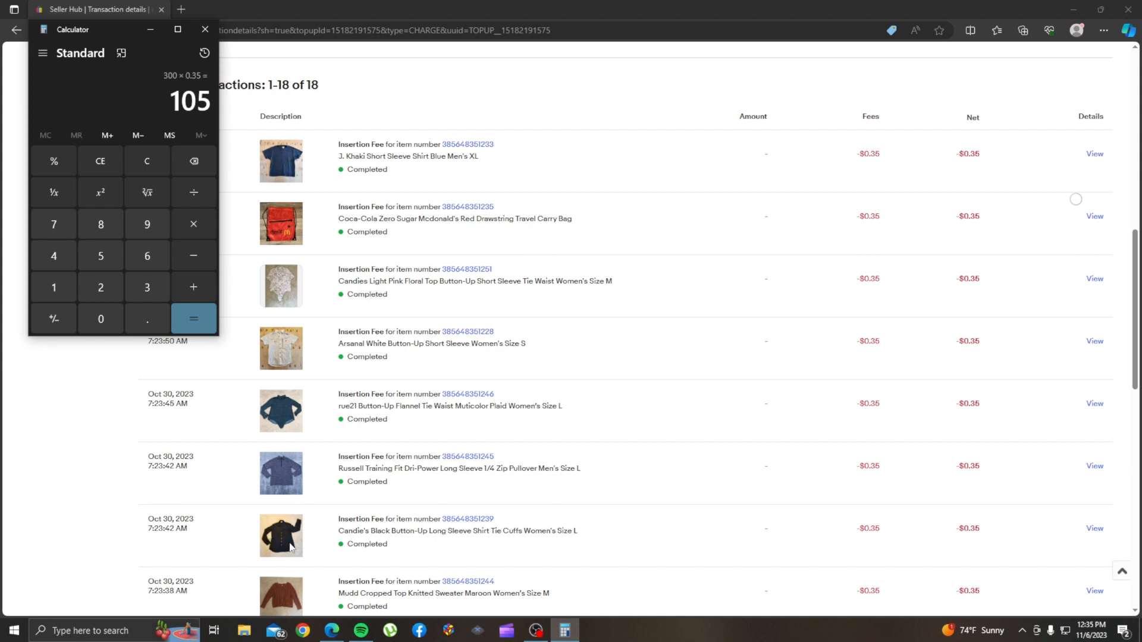
mouse_move(888, 567)
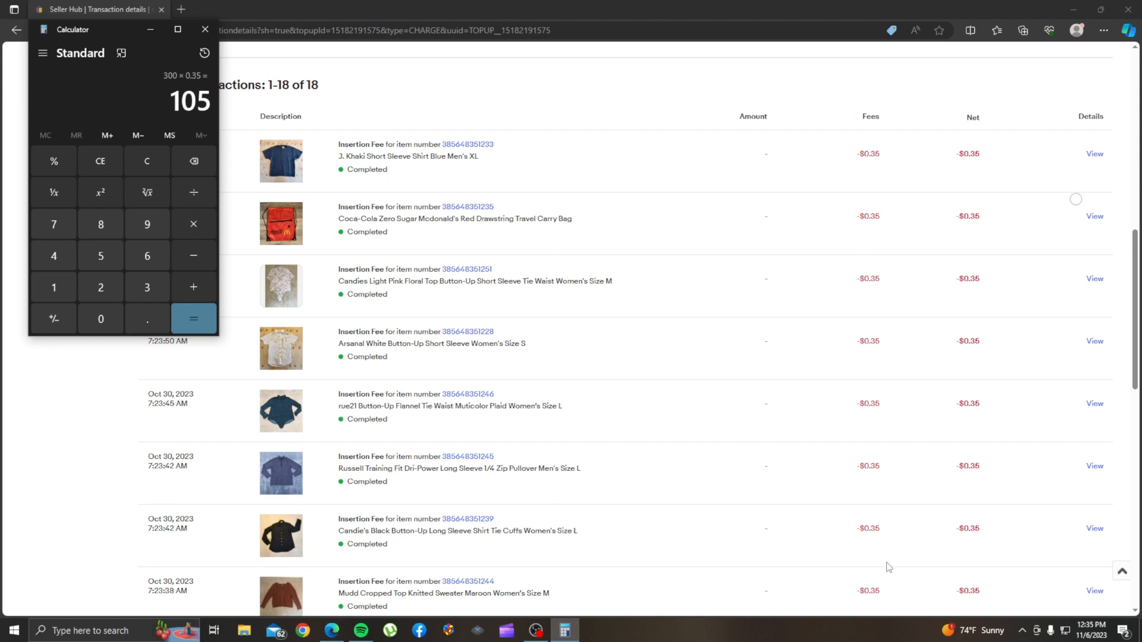
mouse_move(160, 65)
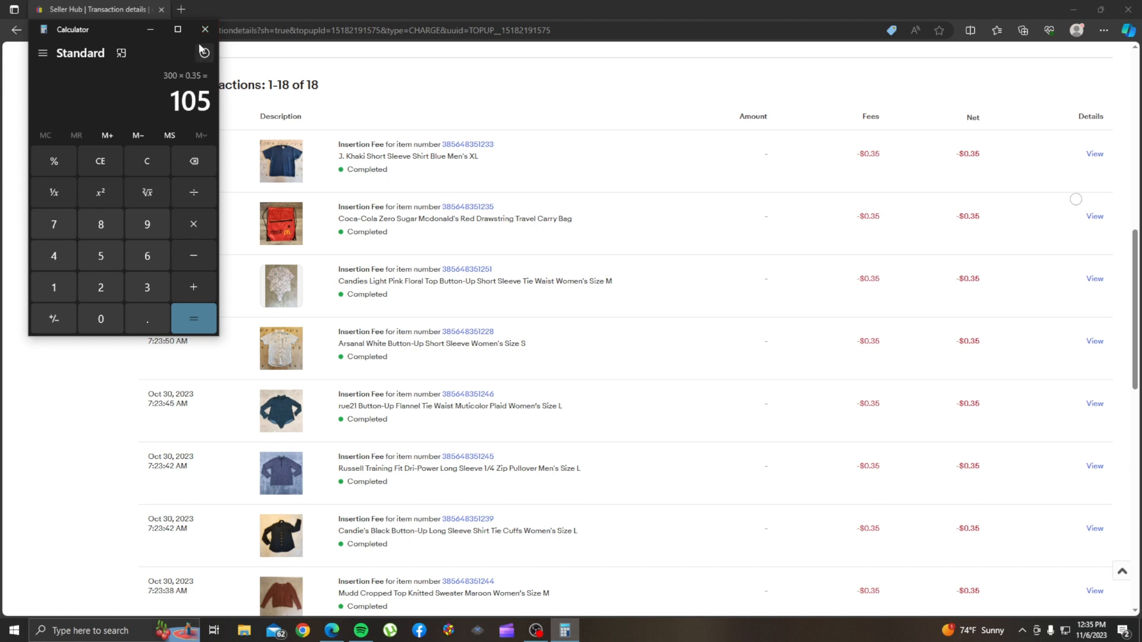
left_click(205, 29)
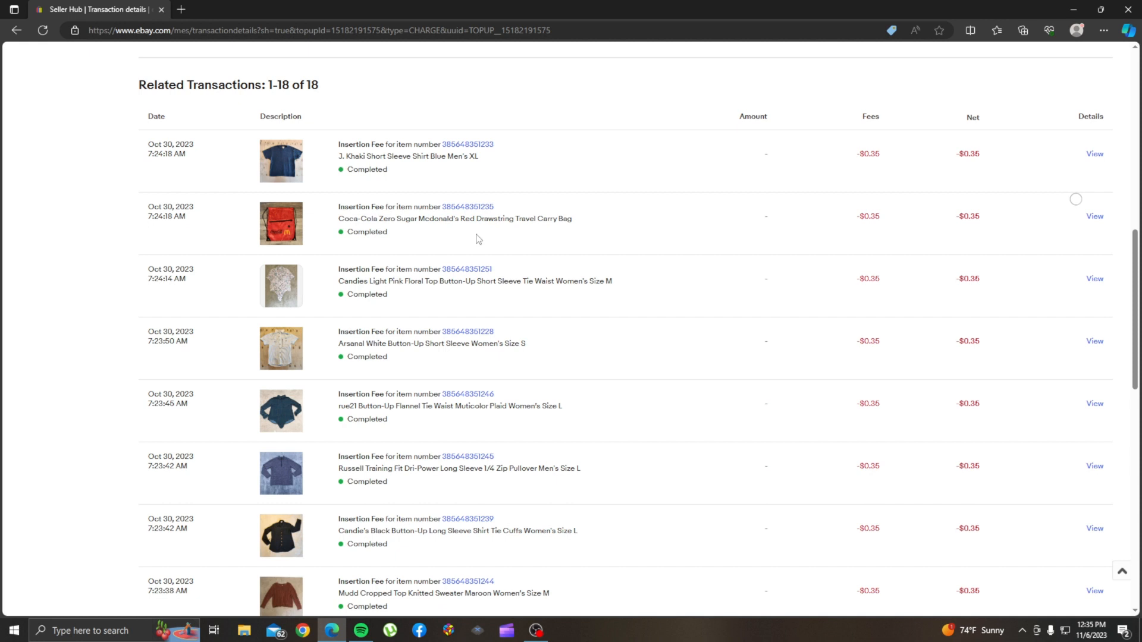
mouse_move(273, 205)
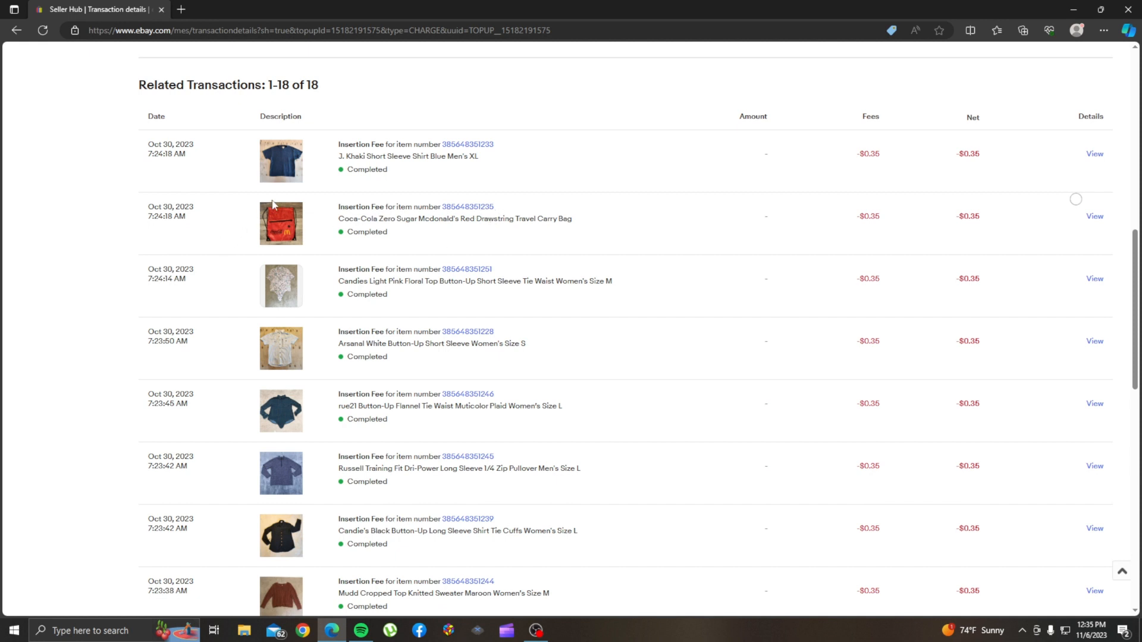
mouse_move(429, 218)
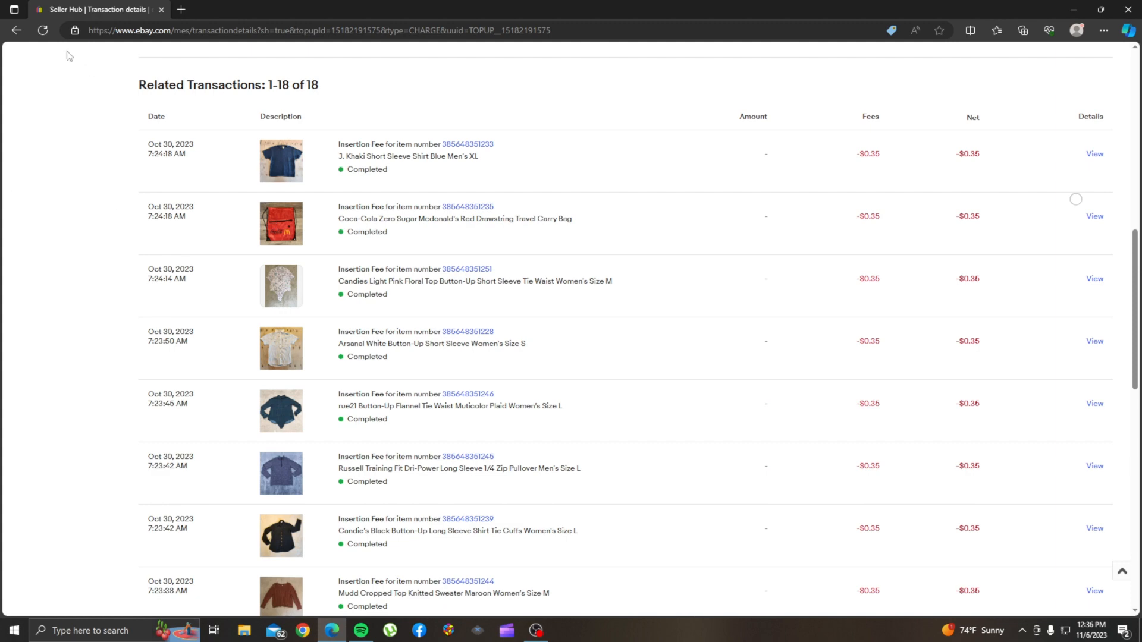
mouse_move(14, 31)
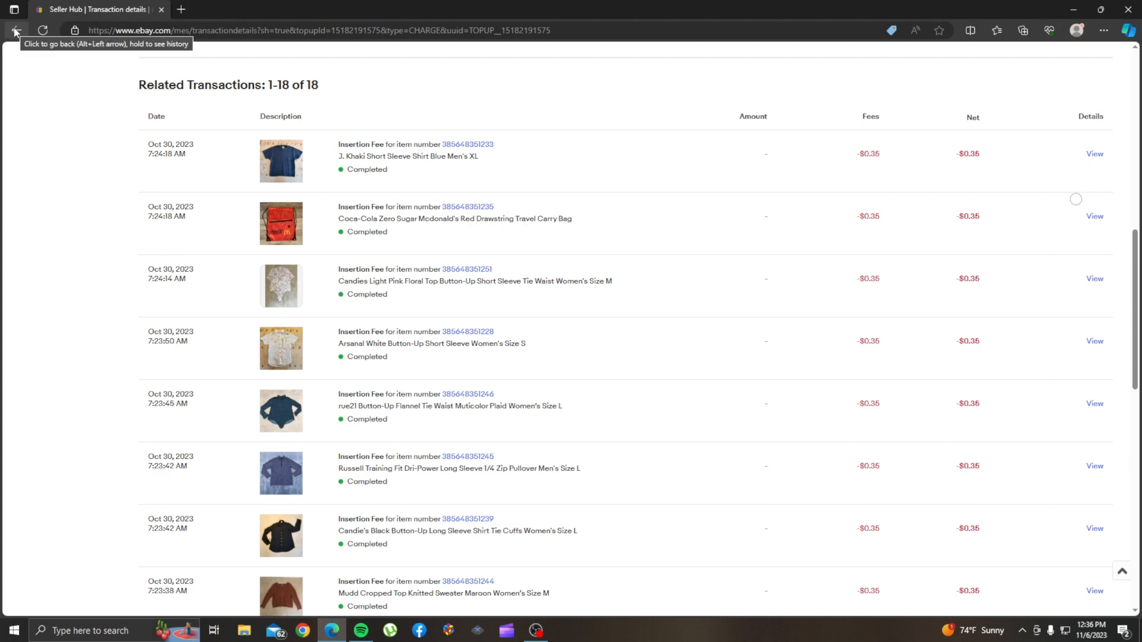
Step: Return to active listings and search Custom label (SKU) contains the saved value 48
left_click(14, 30)
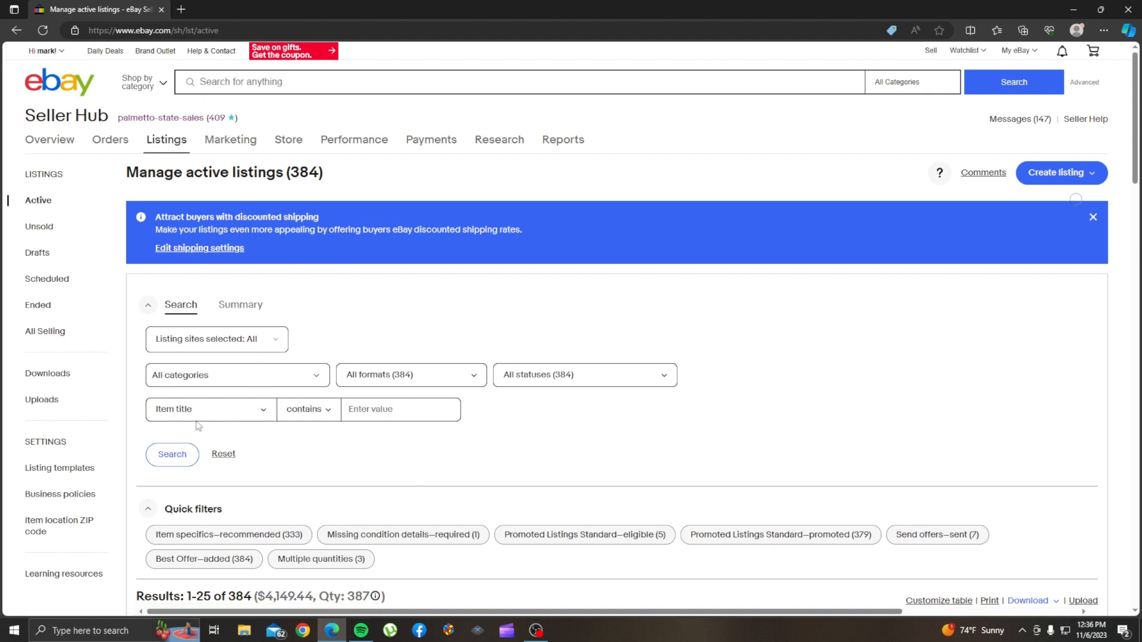
left_click(210, 409)
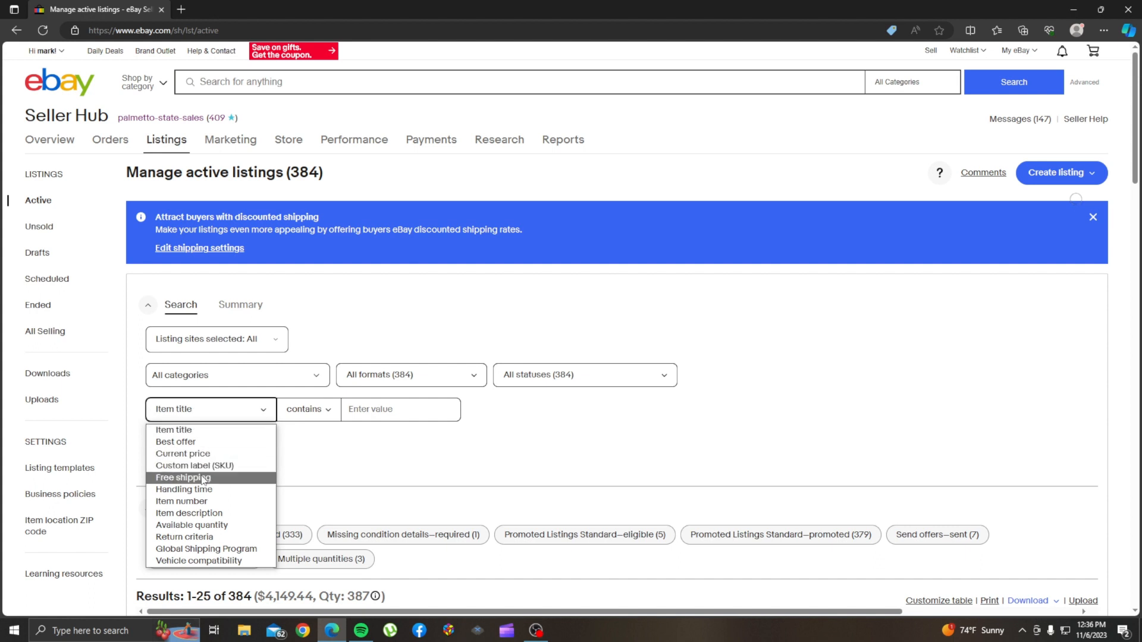
left_click(194, 465)
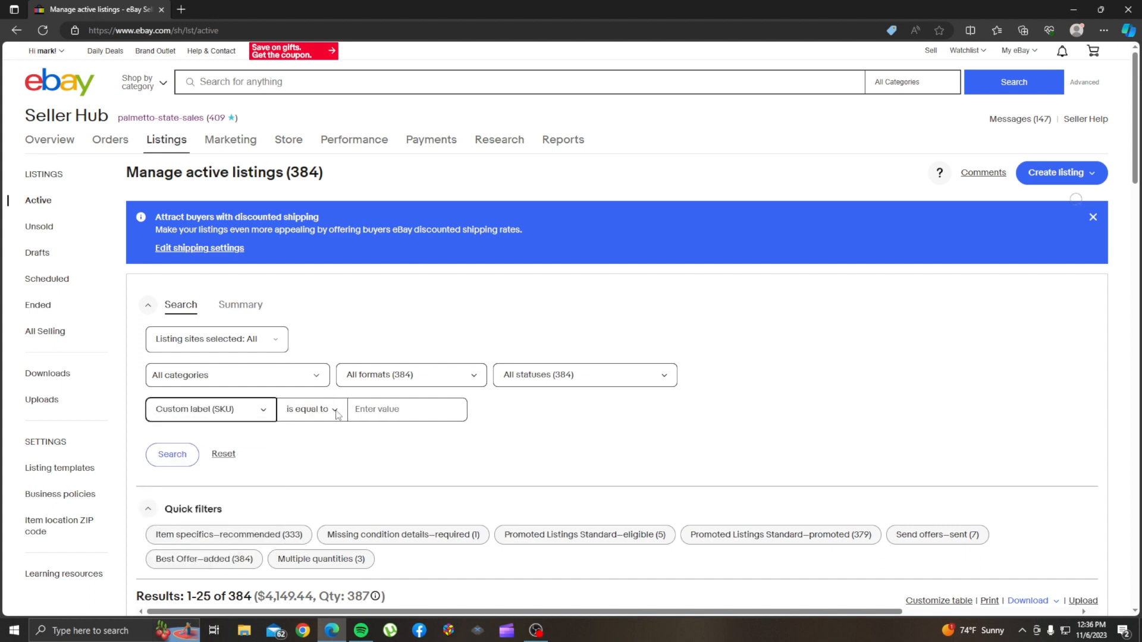
left_click(308, 408)
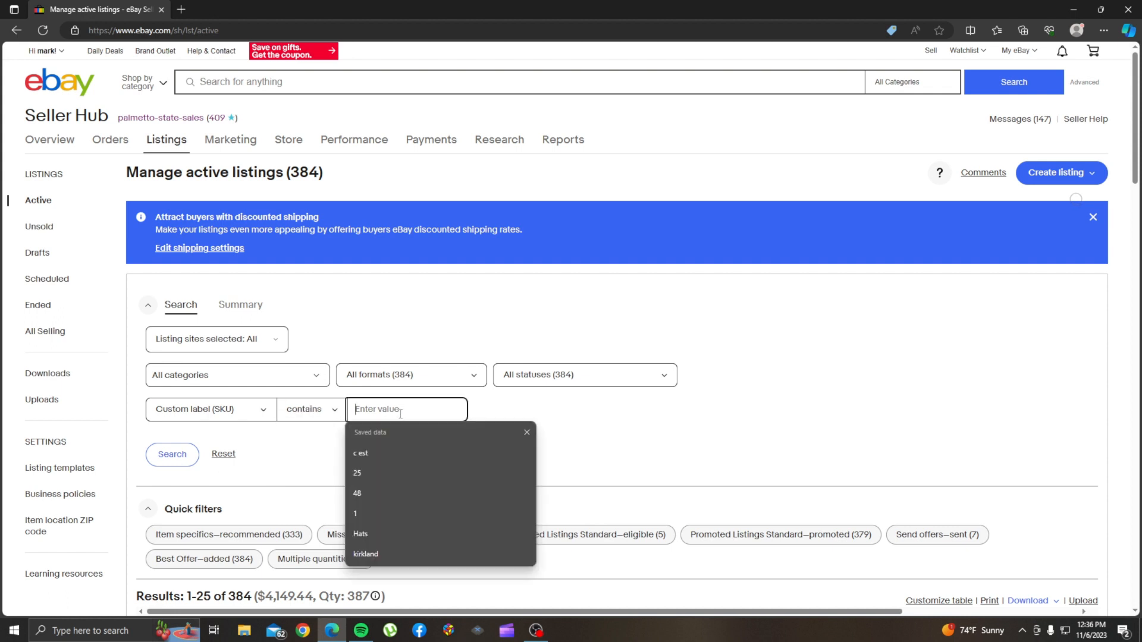
mouse_move(310, 455)
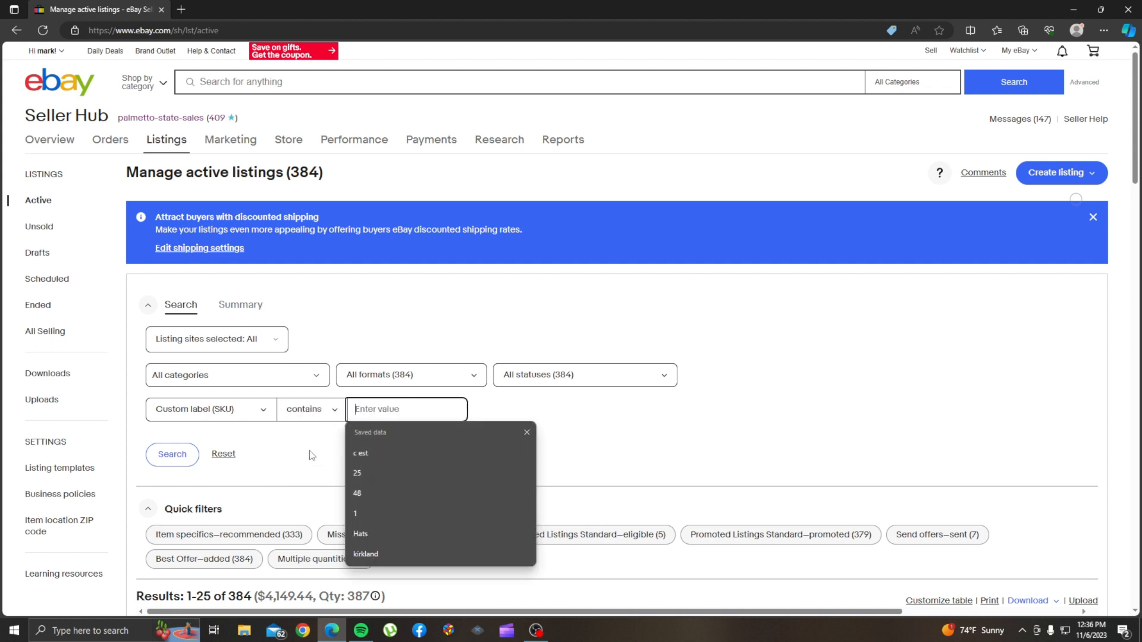
left_click(357, 493)
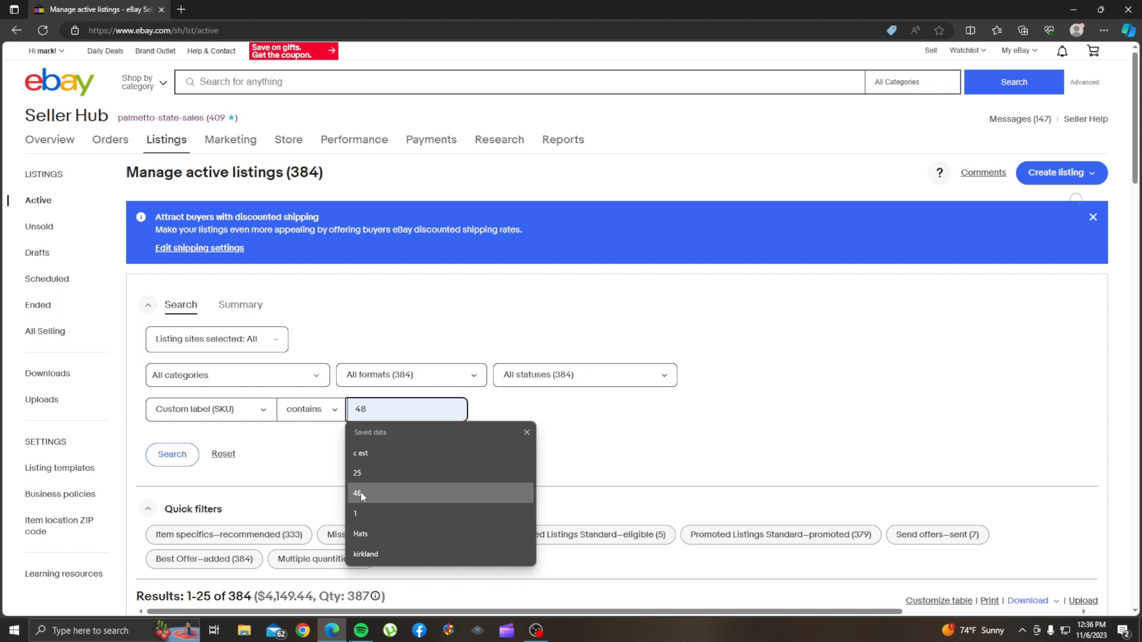
left_click(359, 493)
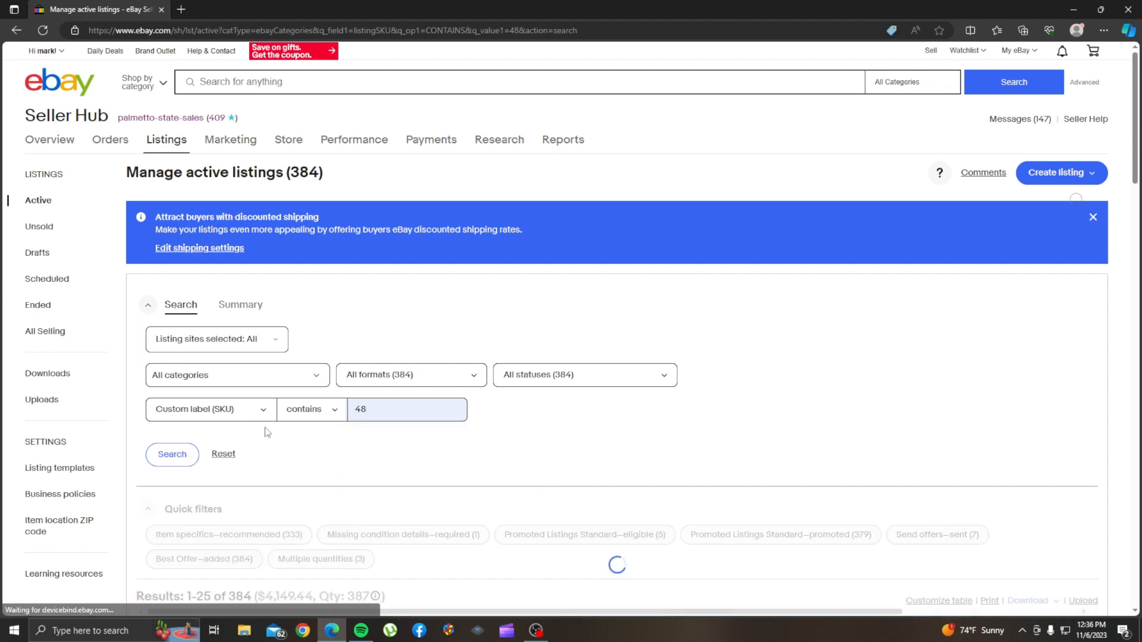
Step: Scroll through the 17 SKU-48 results ($253 total) and back up to the header
left_click(172, 454)
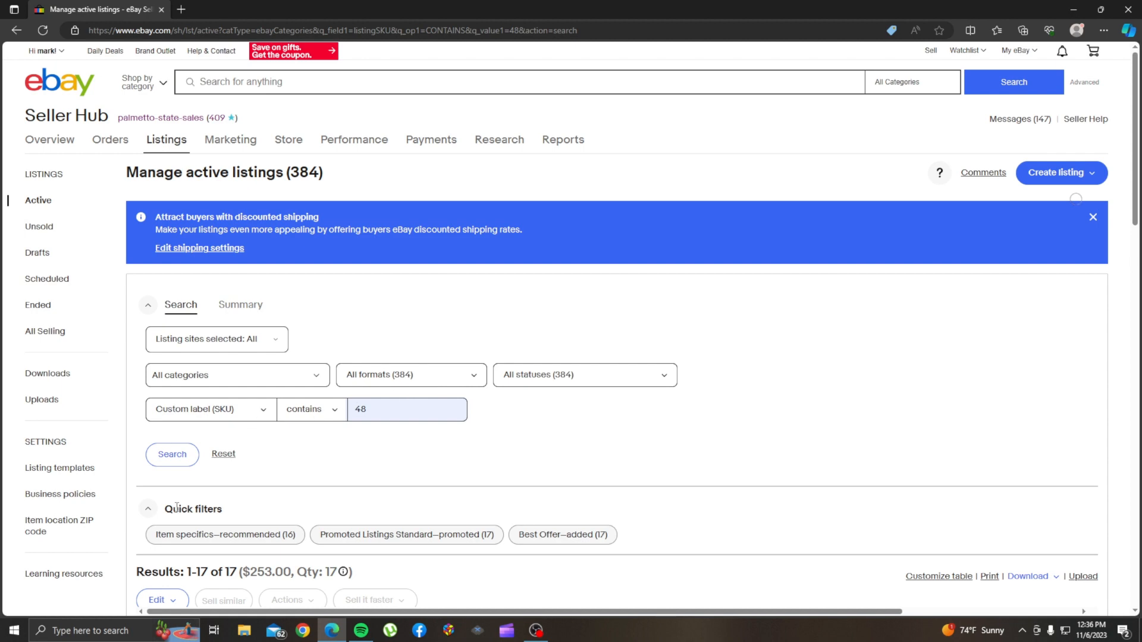
scroll("down", 3)
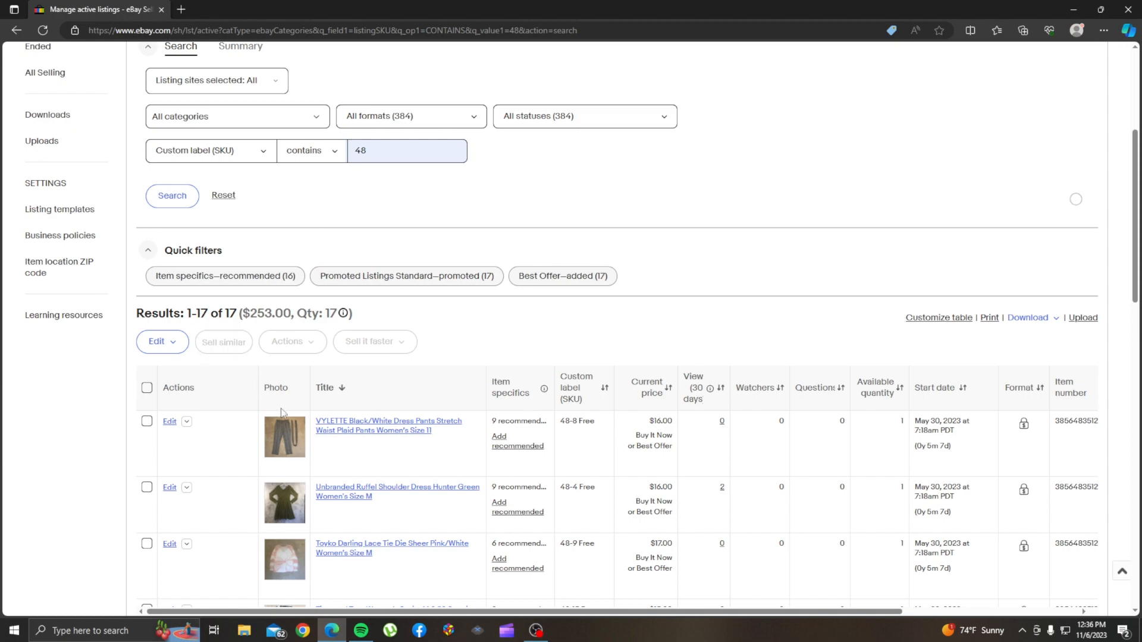
scroll("down", 3)
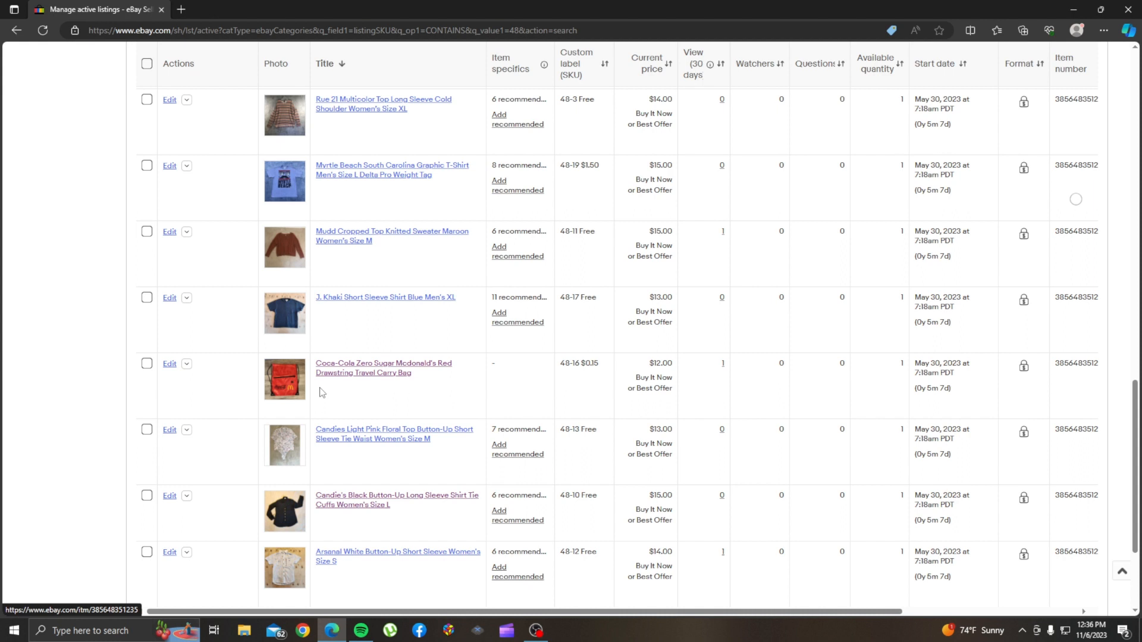
mouse_move(312, 464)
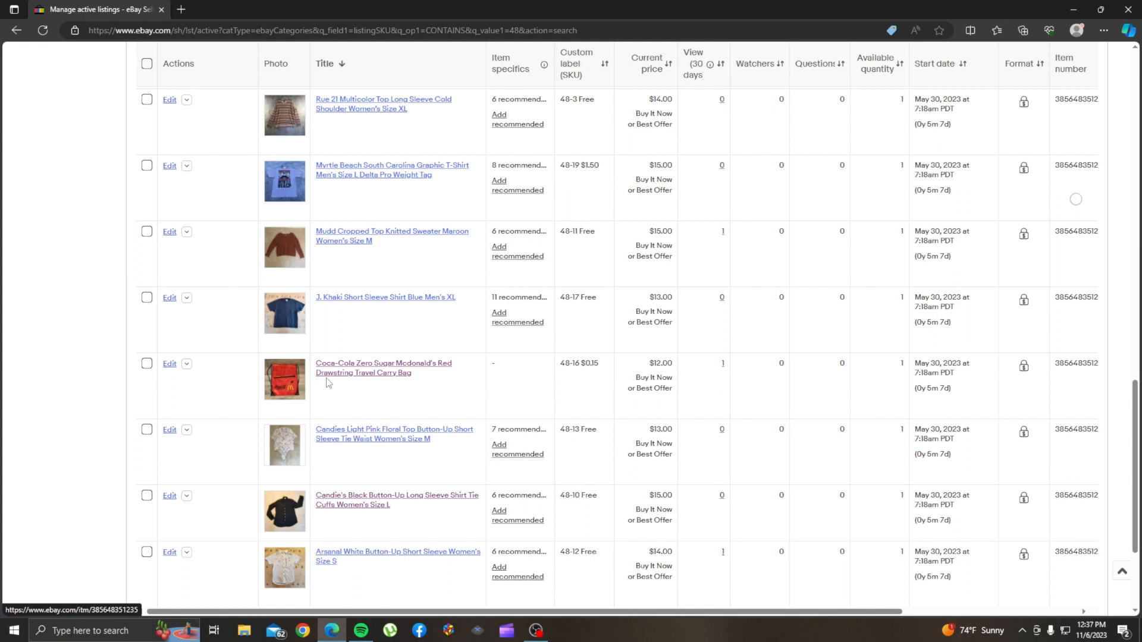
mouse_move(294, 378)
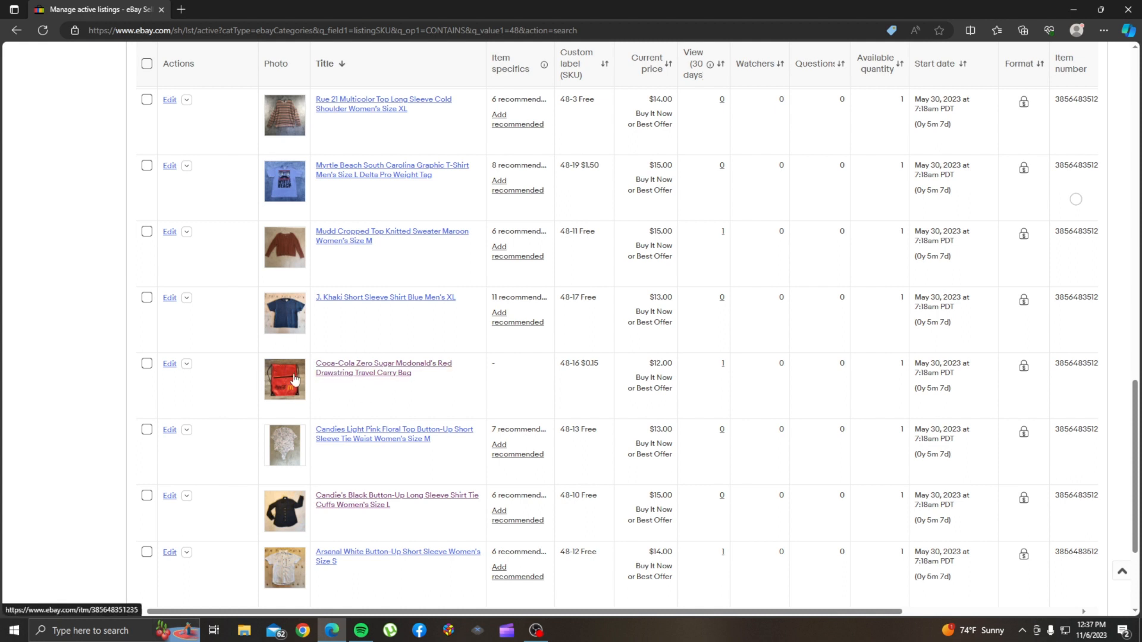
mouse_move(292, 378)
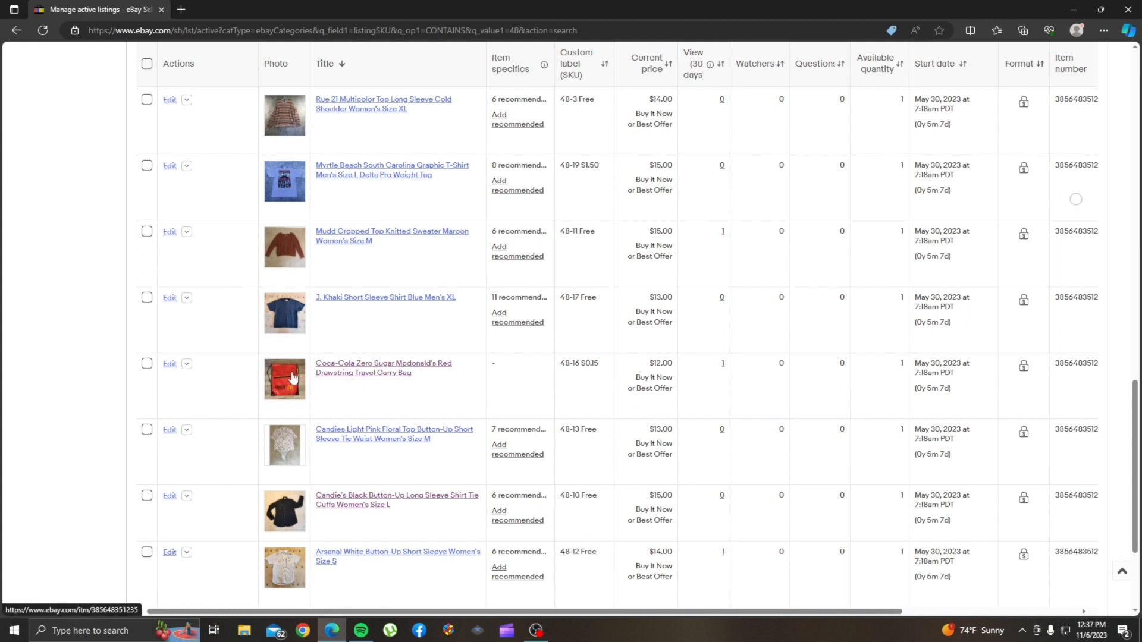
mouse_move(284, 512)
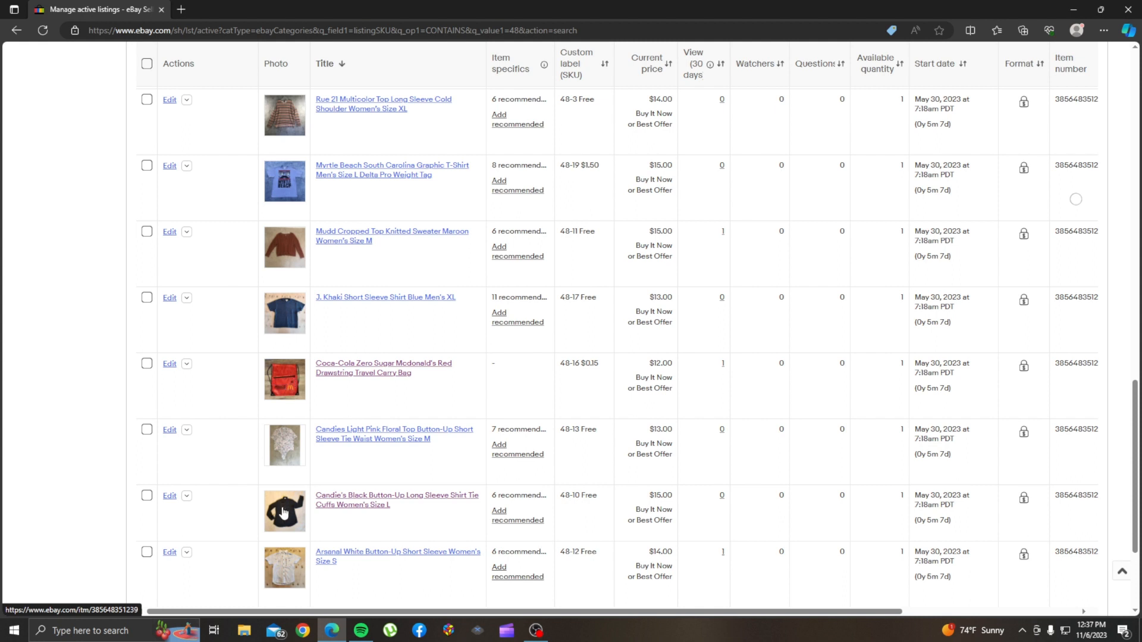
mouse_move(255, 512)
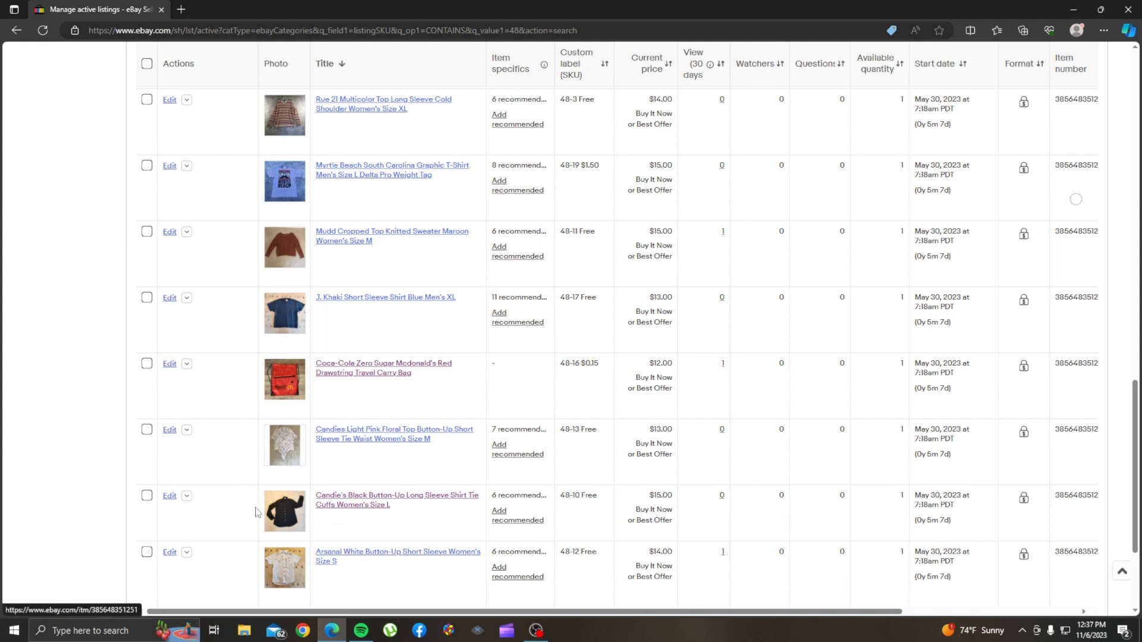
mouse_move(330, 518)
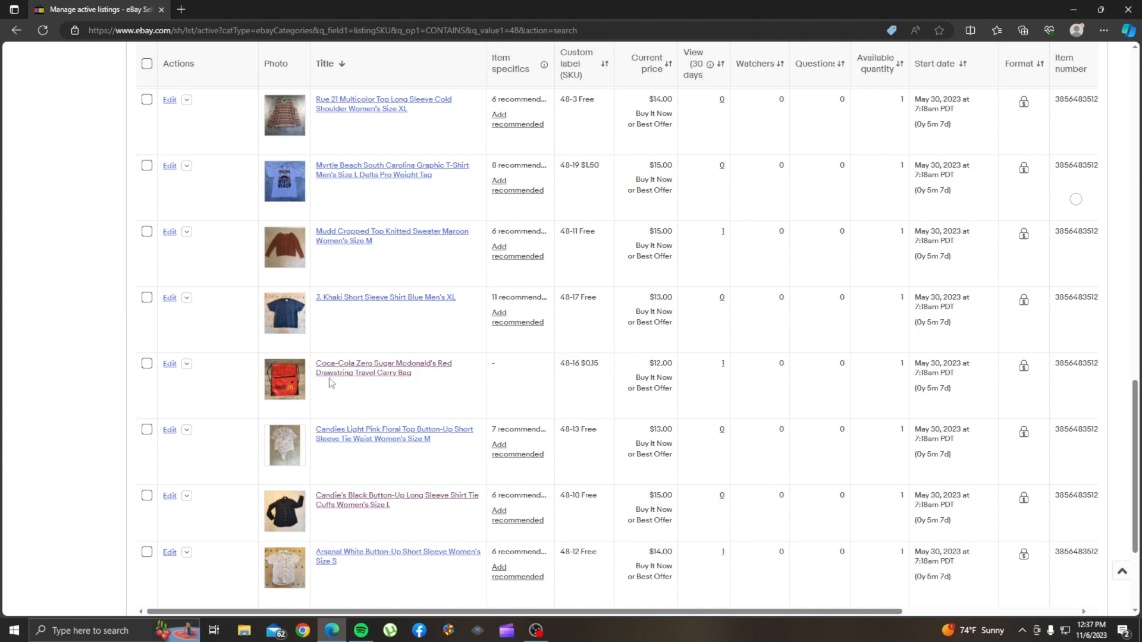
mouse_move(240, 503)
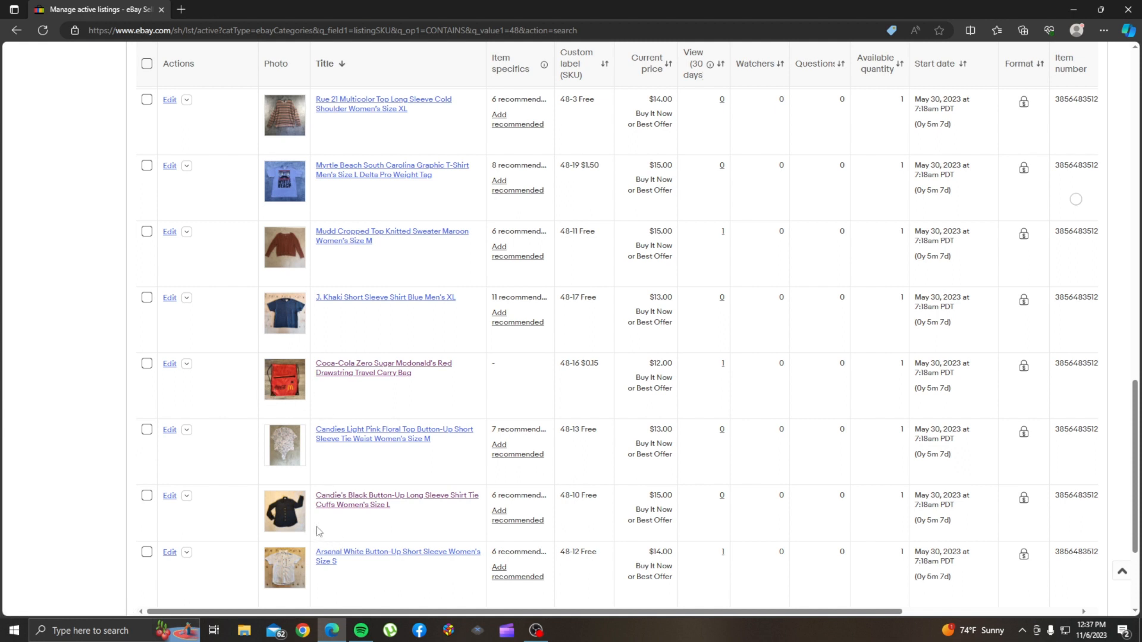
mouse_move(319, 489)
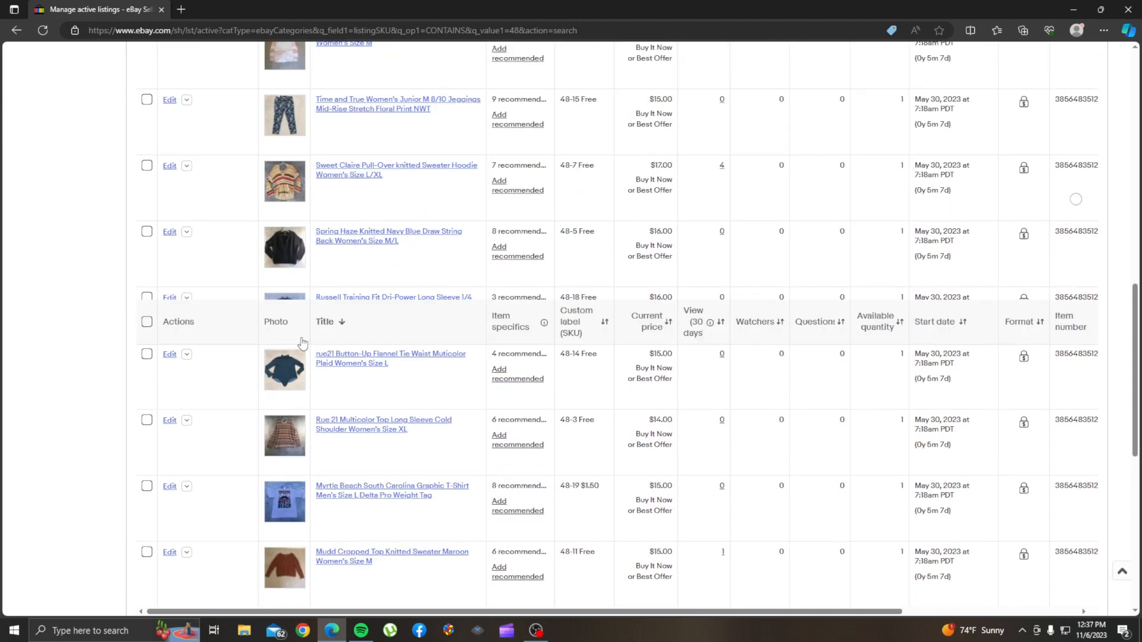
scroll("down", 3)
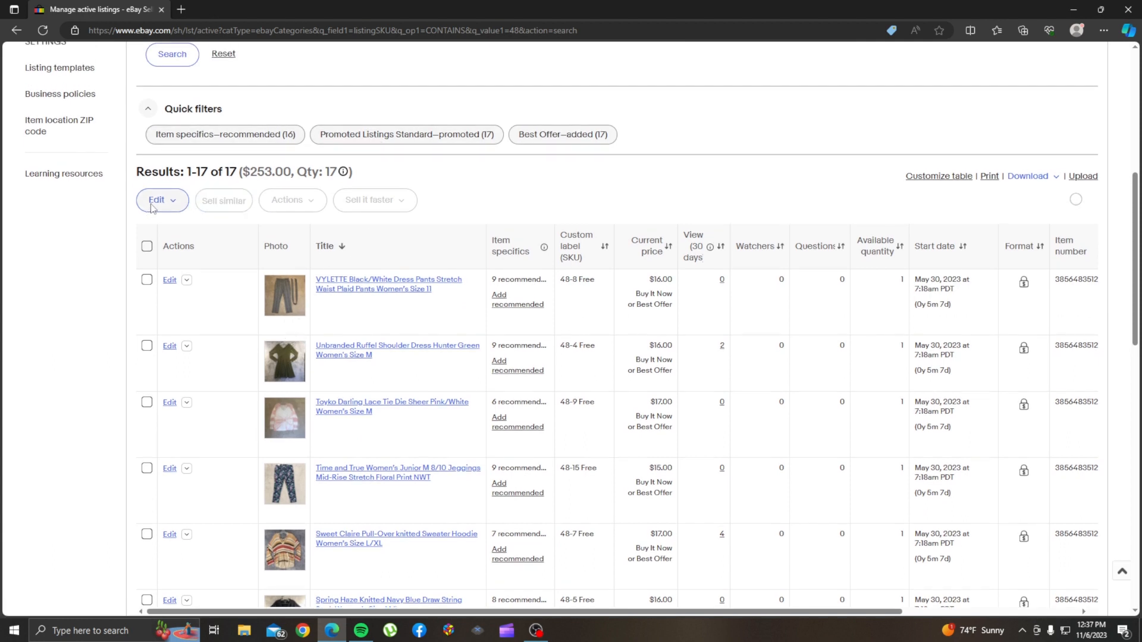
mouse_move(173, 201)
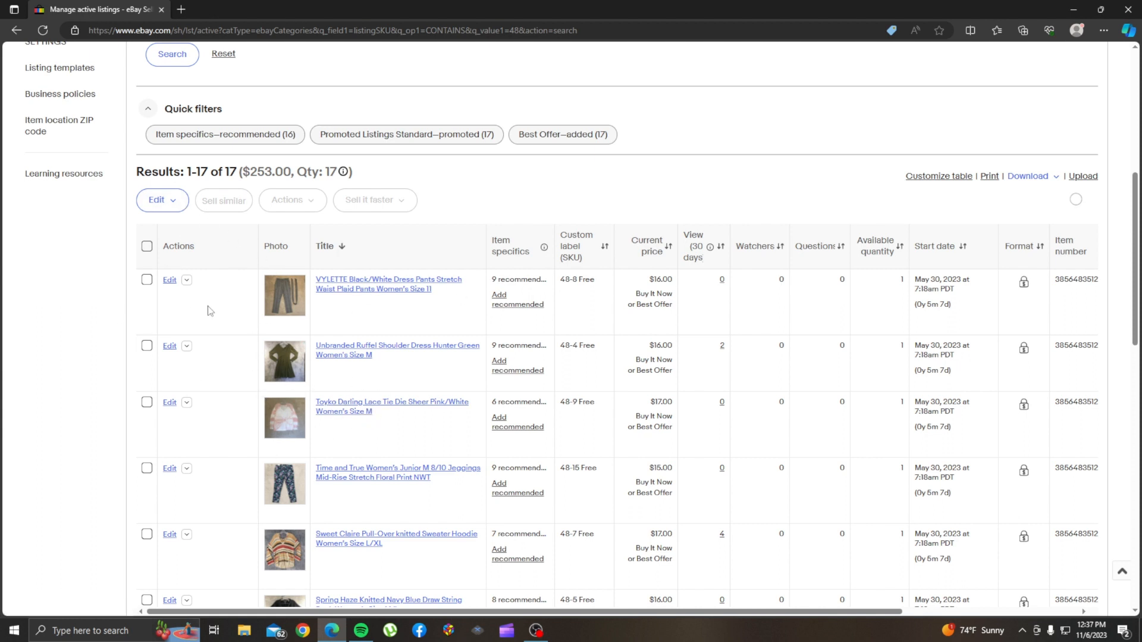
mouse_move(285, 577)
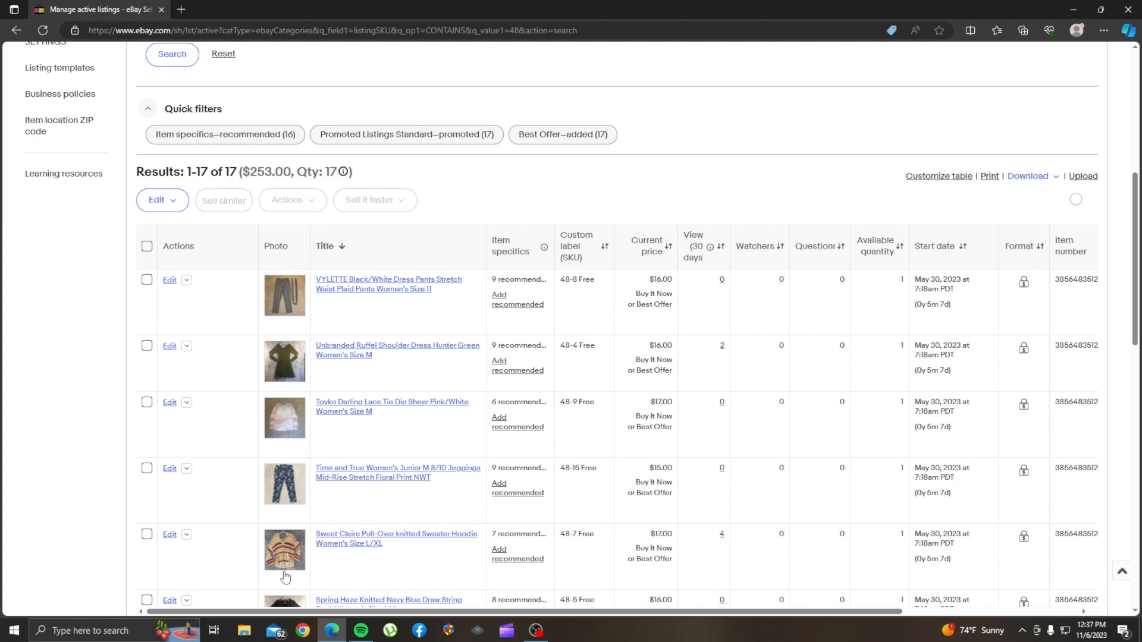
mouse_move(974, 360)
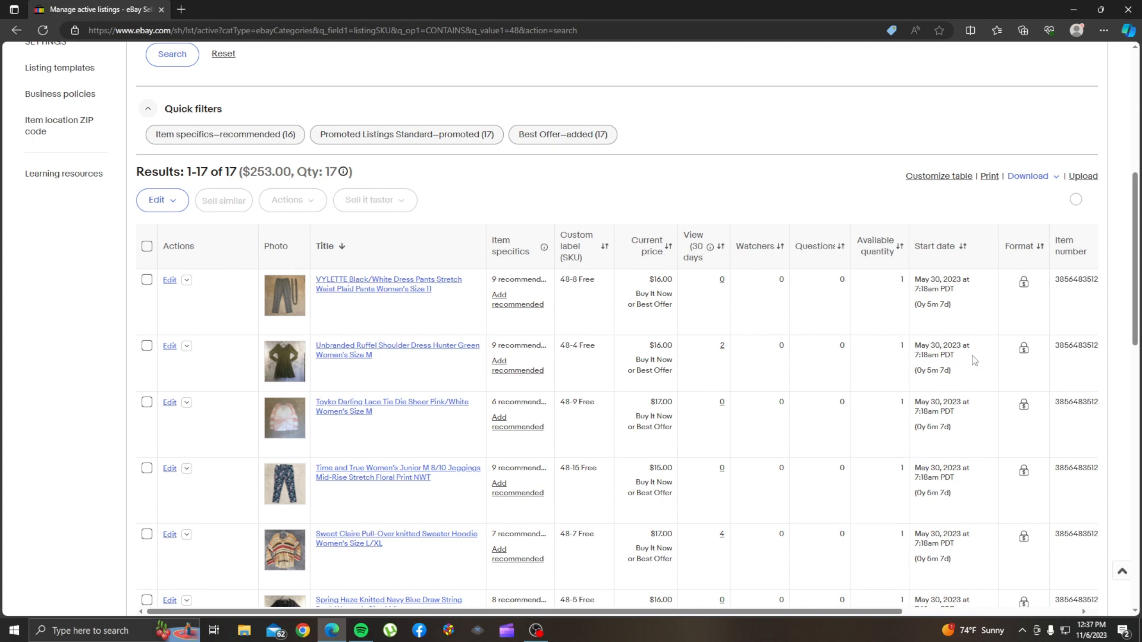
mouse_move(944, 304)
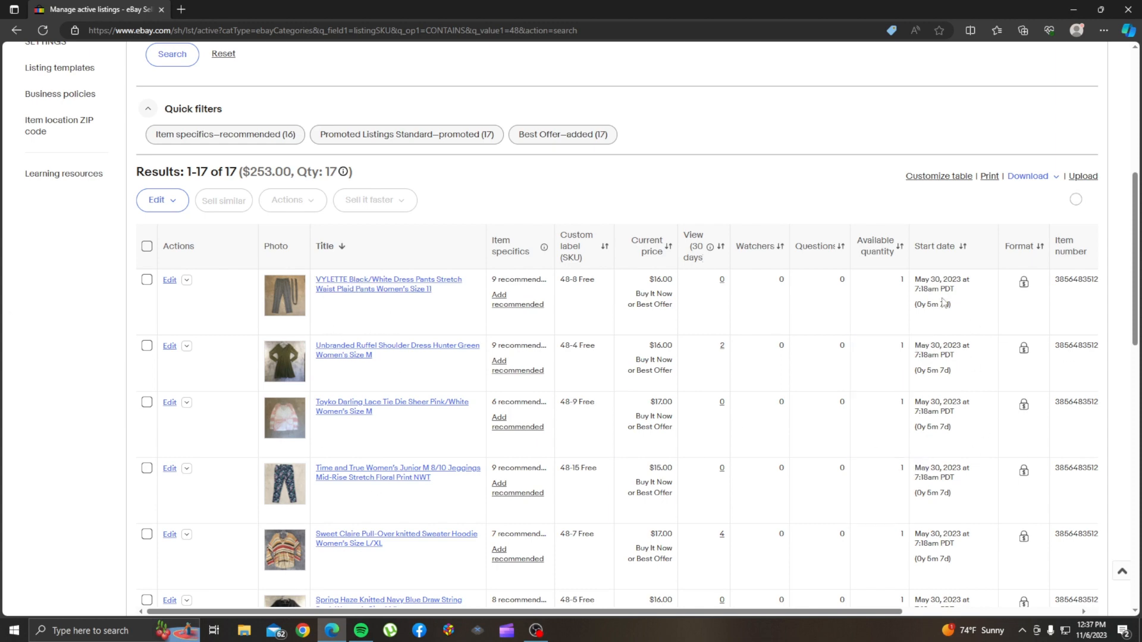
scroll("down", 3)
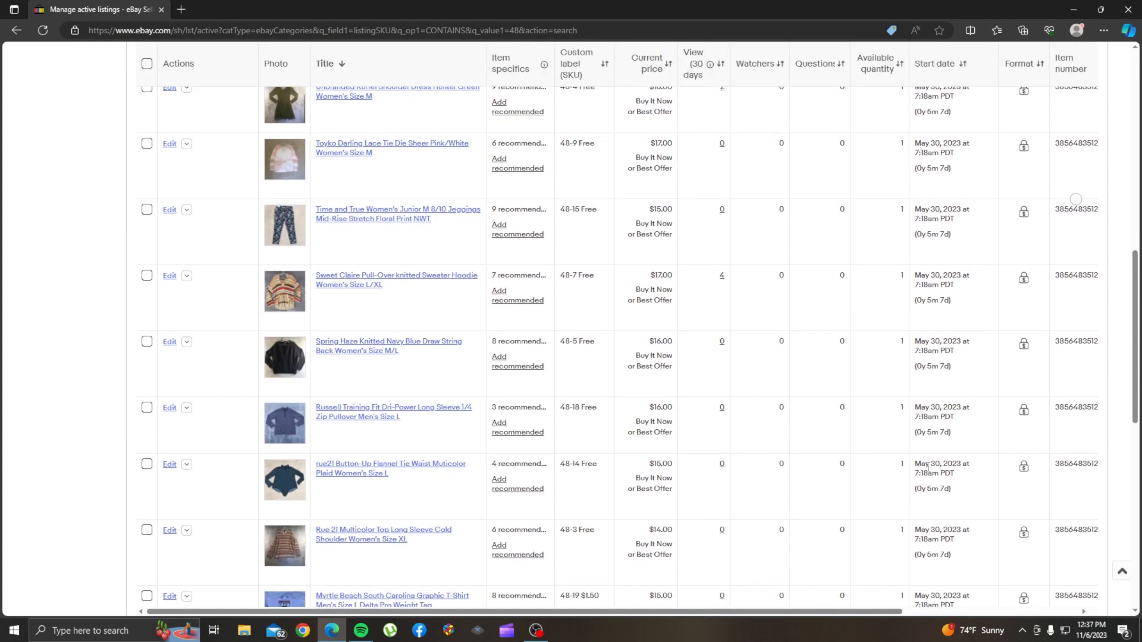
scroll("down", 3)
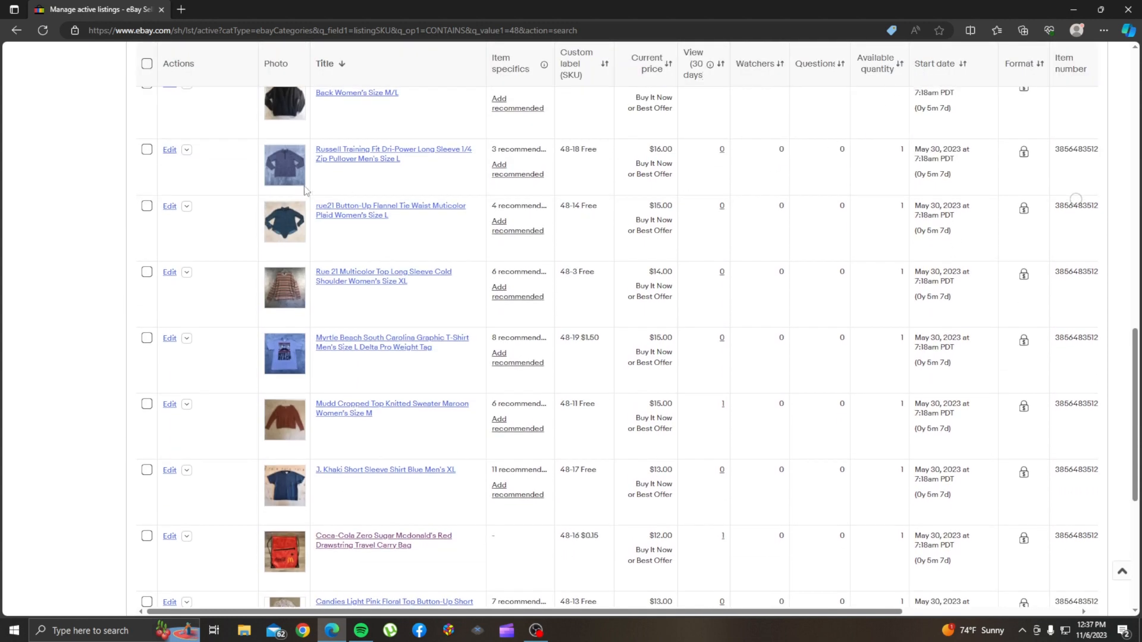
scroll("up", 3)
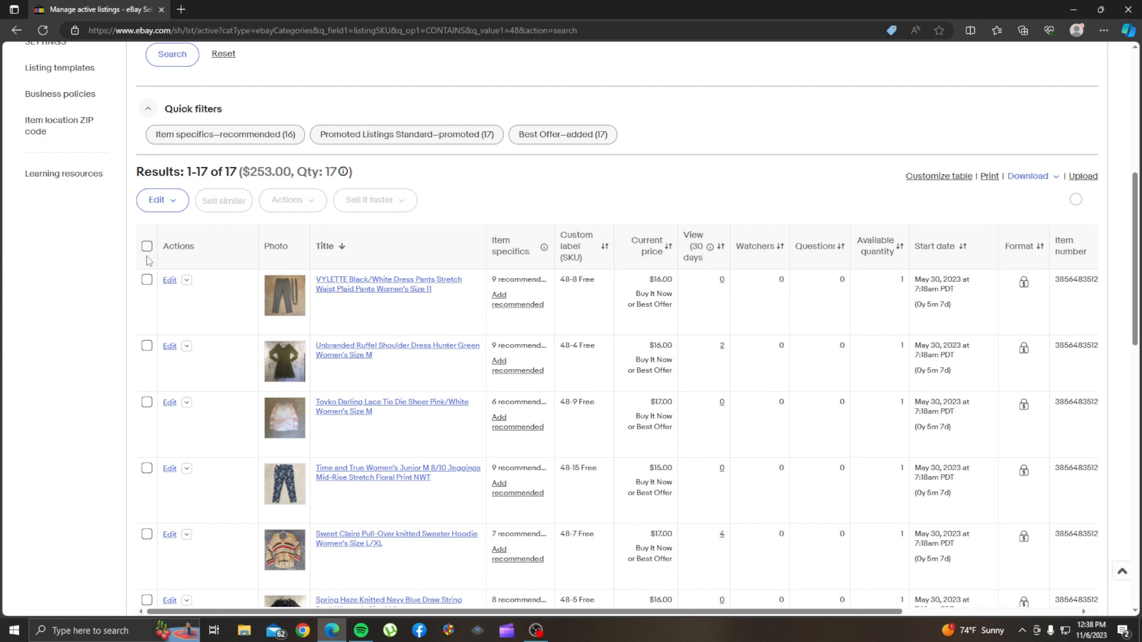
Step: Select all 17 listings and open the Actions dropdown without applying an option
left_click(147, 245)
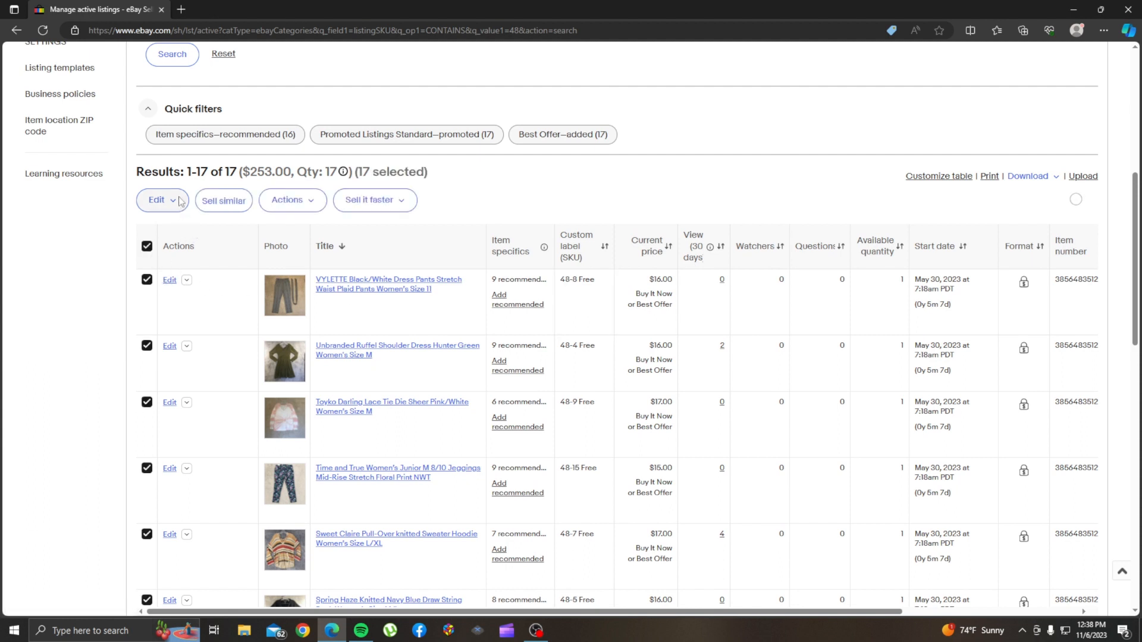
left_click(157, 200)
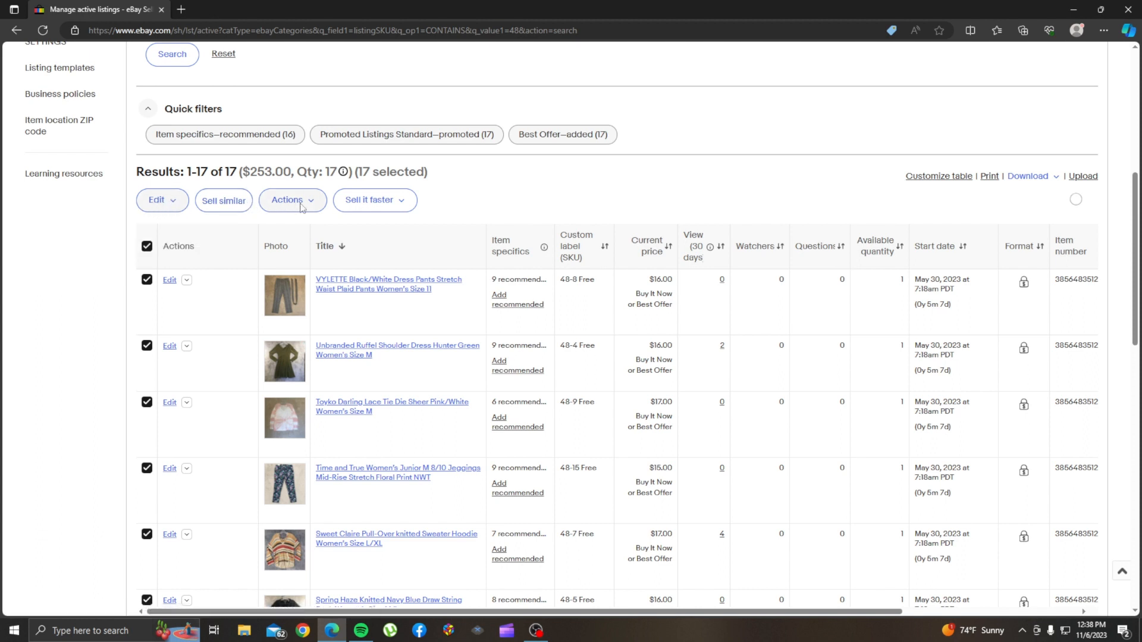
left_click(290, 200)
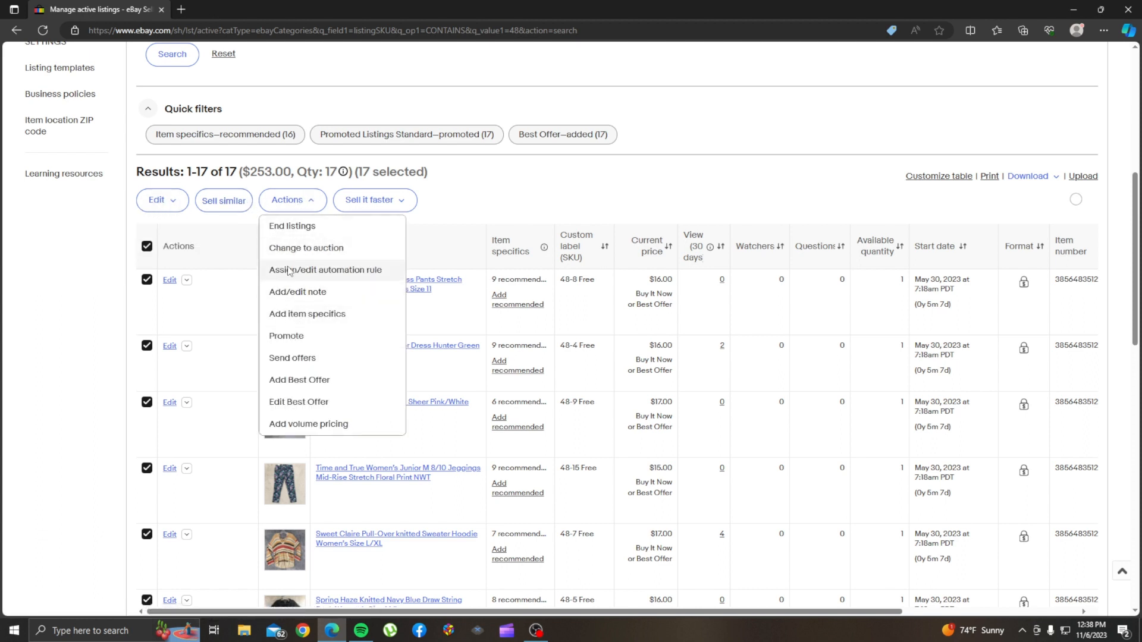
mouse_move(292, 226)
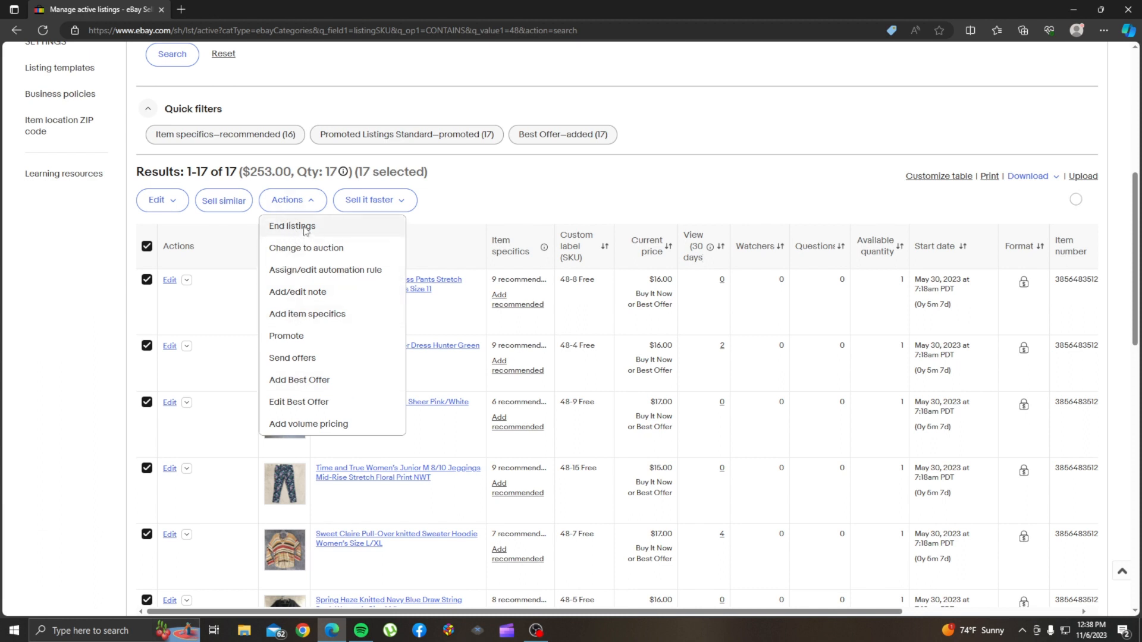
mouse_move(446, 261)
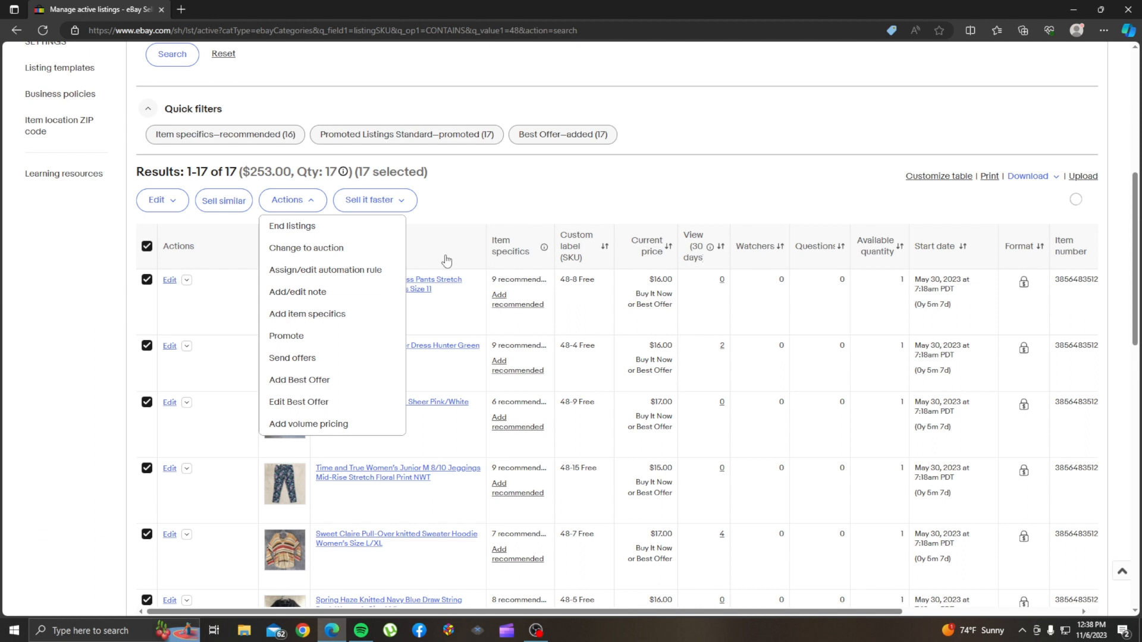
mouse_move(27, 400)
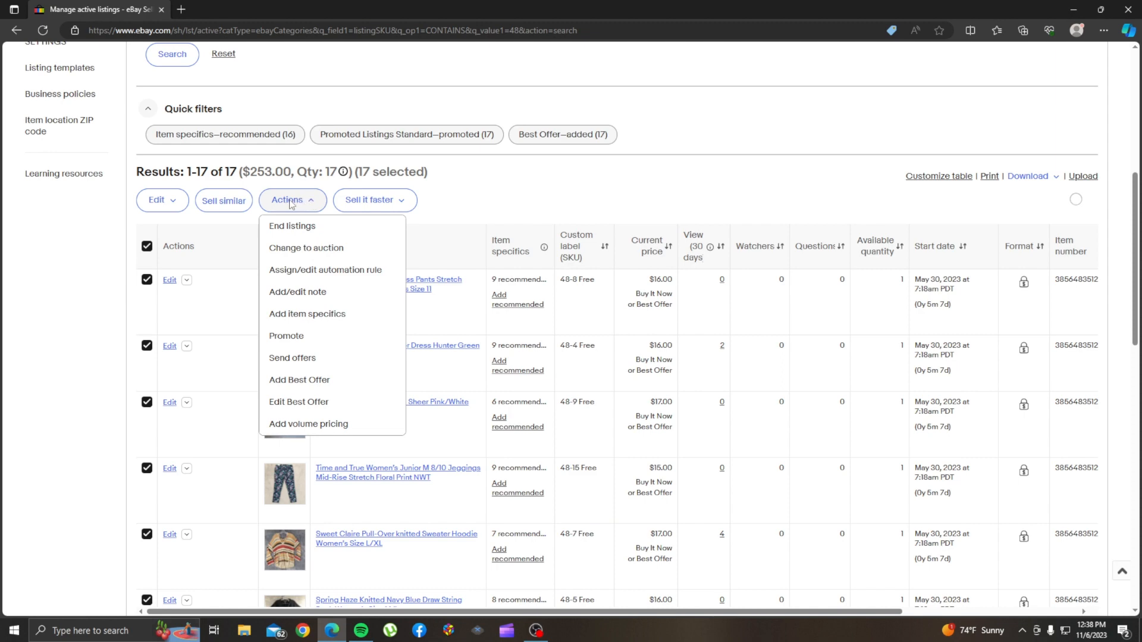
mouse_move(311, 204)
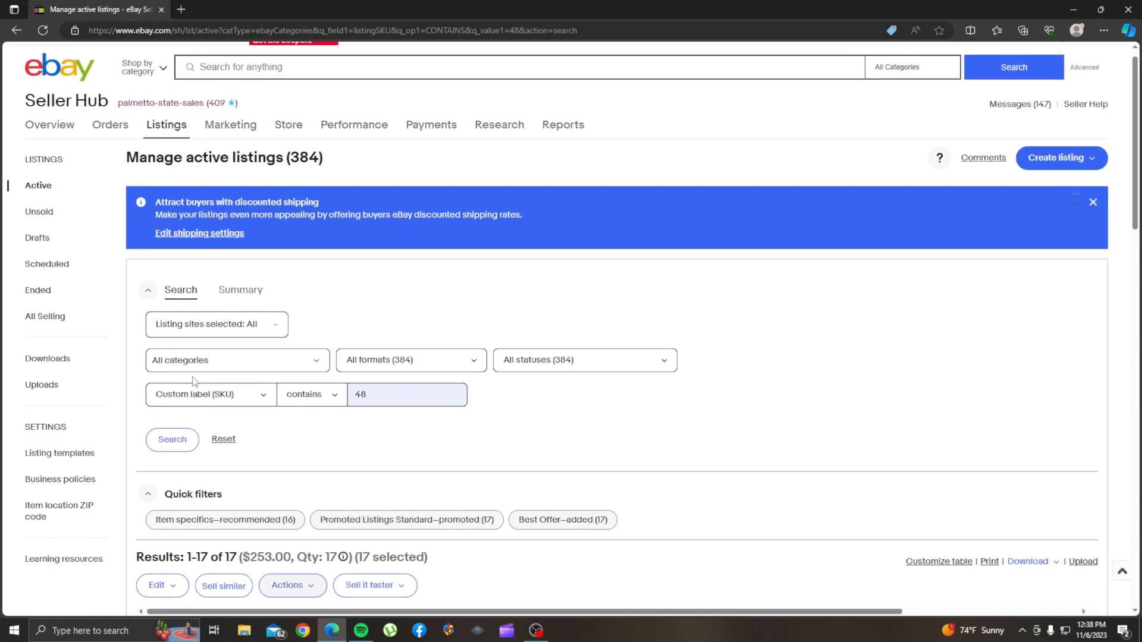
Step: Uncheck the header checkbox to deselect all 17 listings, then scroll through their details
scroll("down", 3)
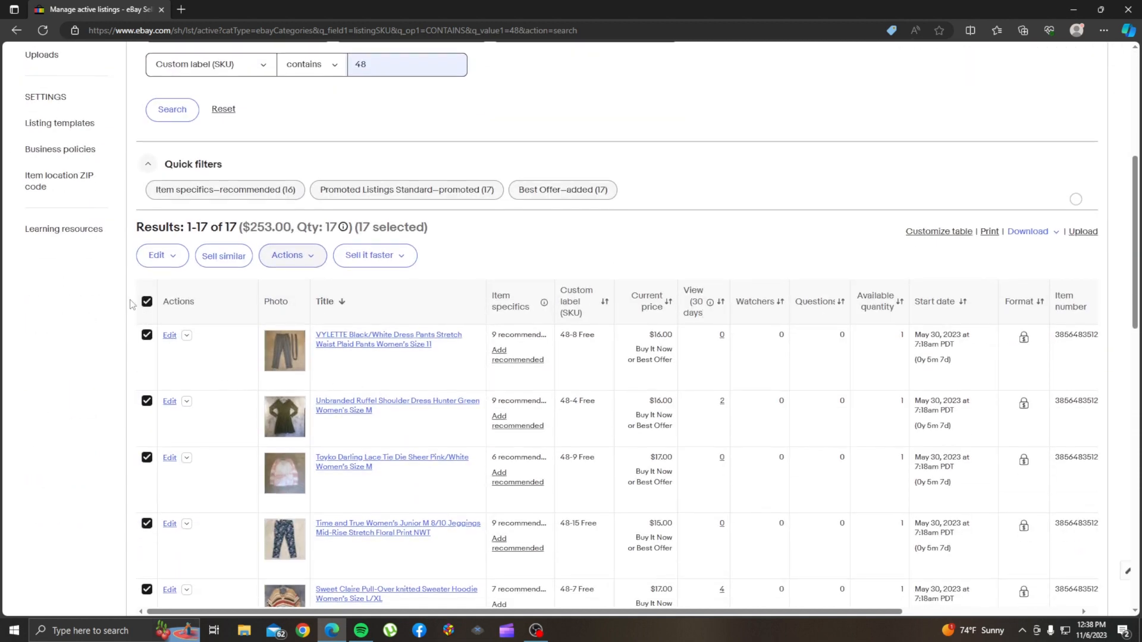
left_click(147, 301)
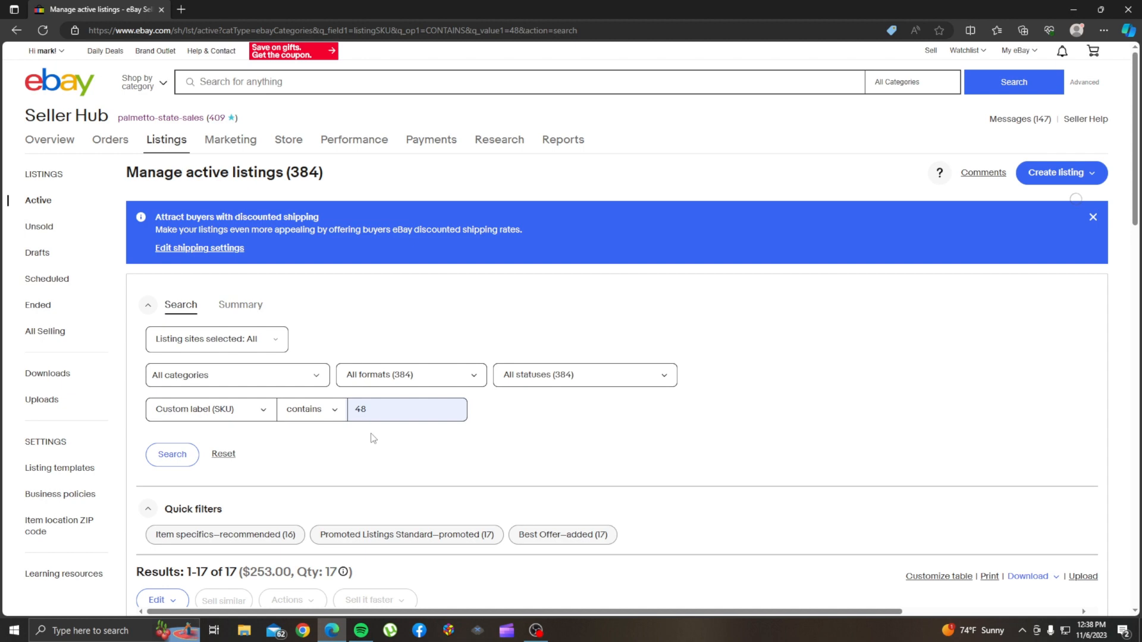
scroll("down", 3)
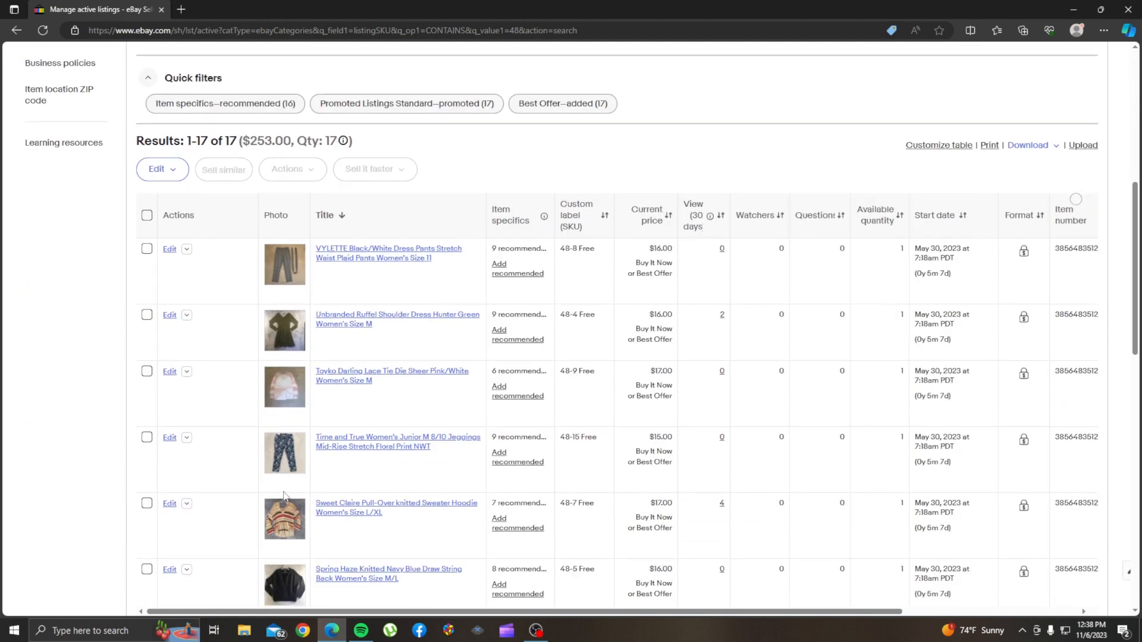
mouse_move(282, 470)
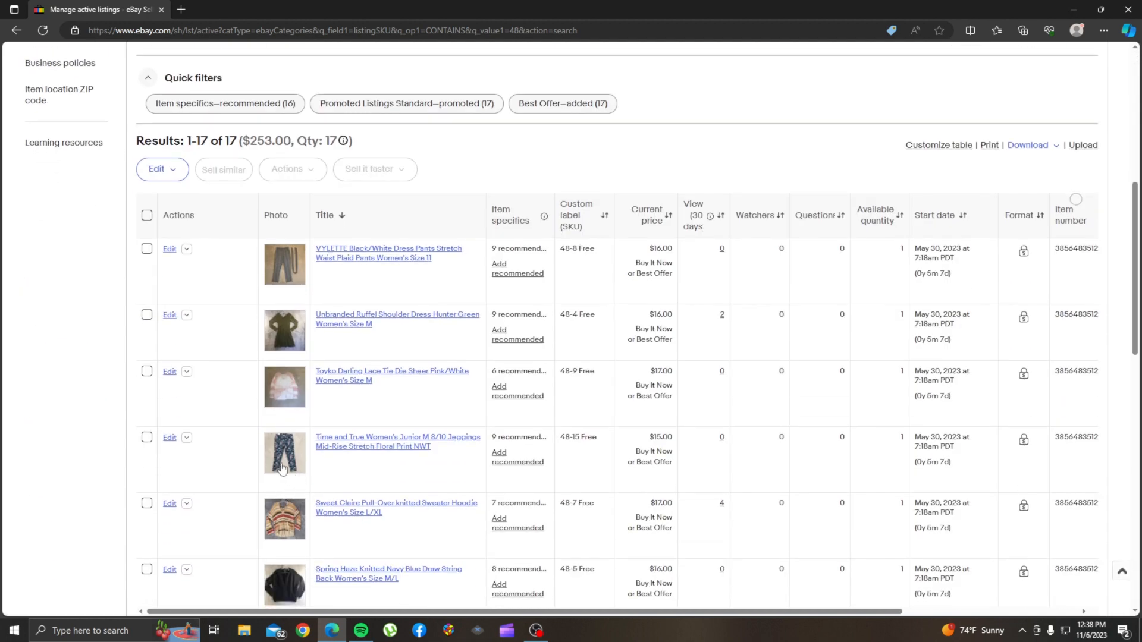
scroll("down", 3)
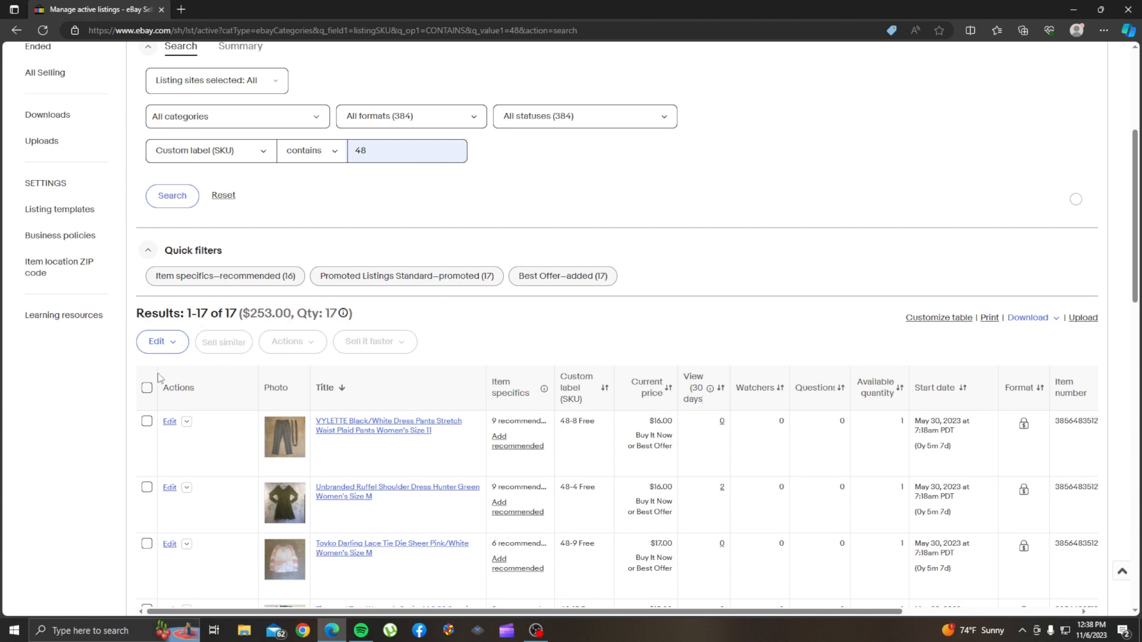
mouse_move(311, 434)
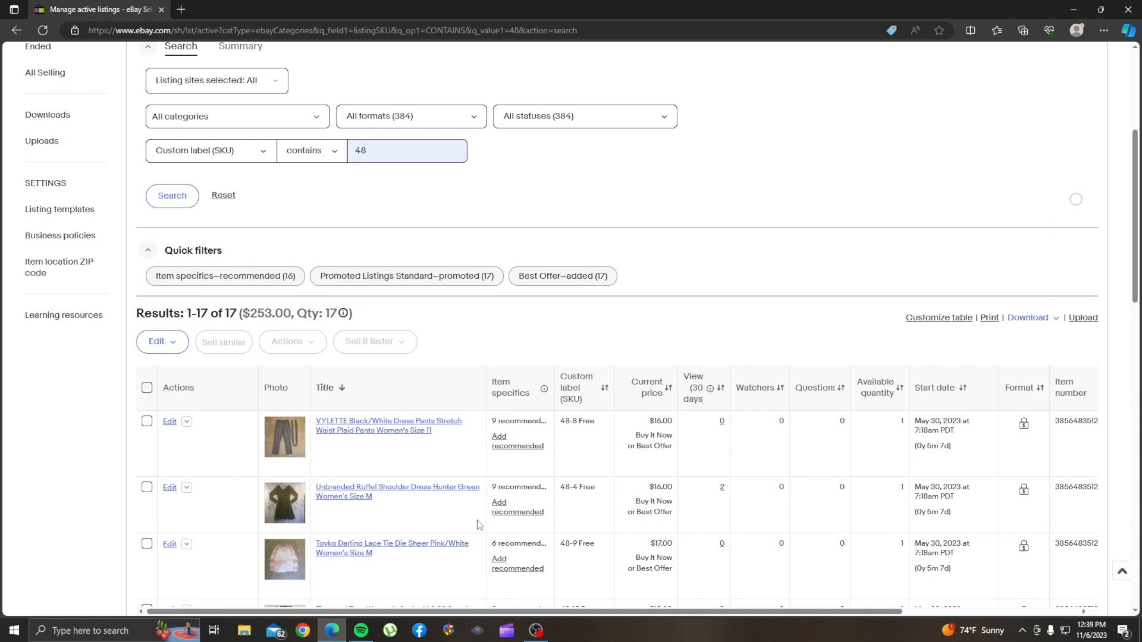
scroll("down", 3)
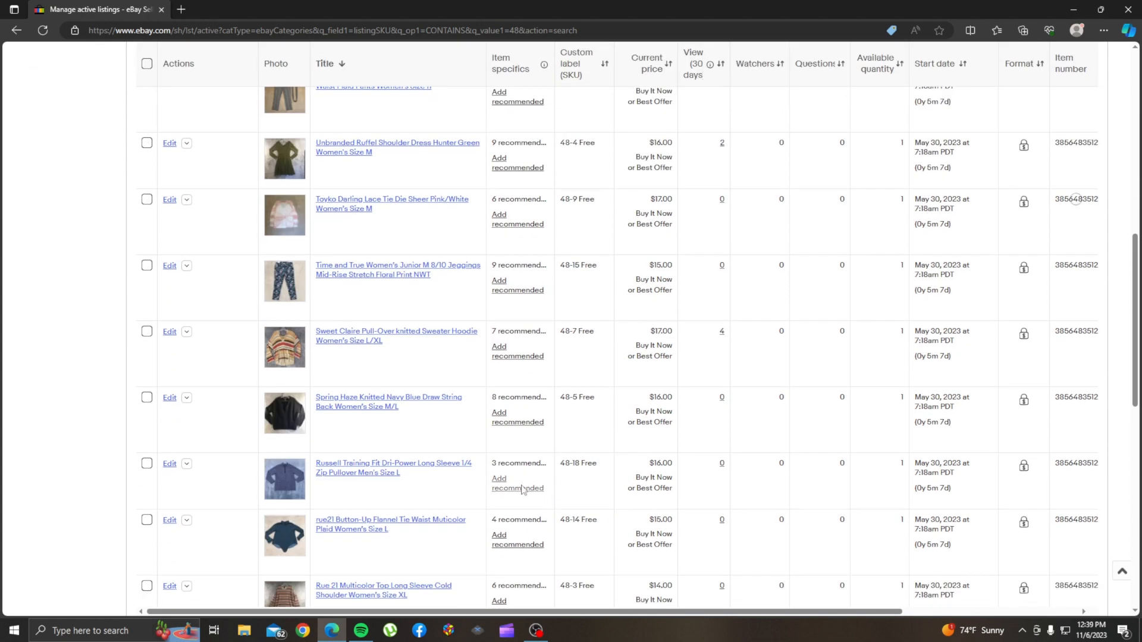
mouse_move(220, 490)
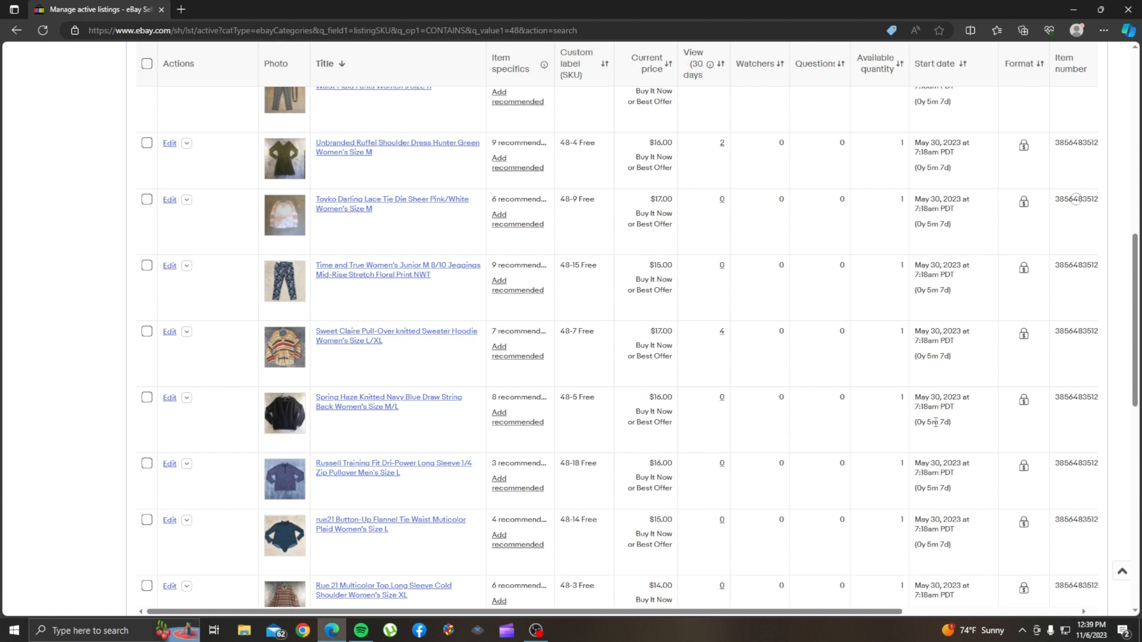
mouse_move(718, 379)
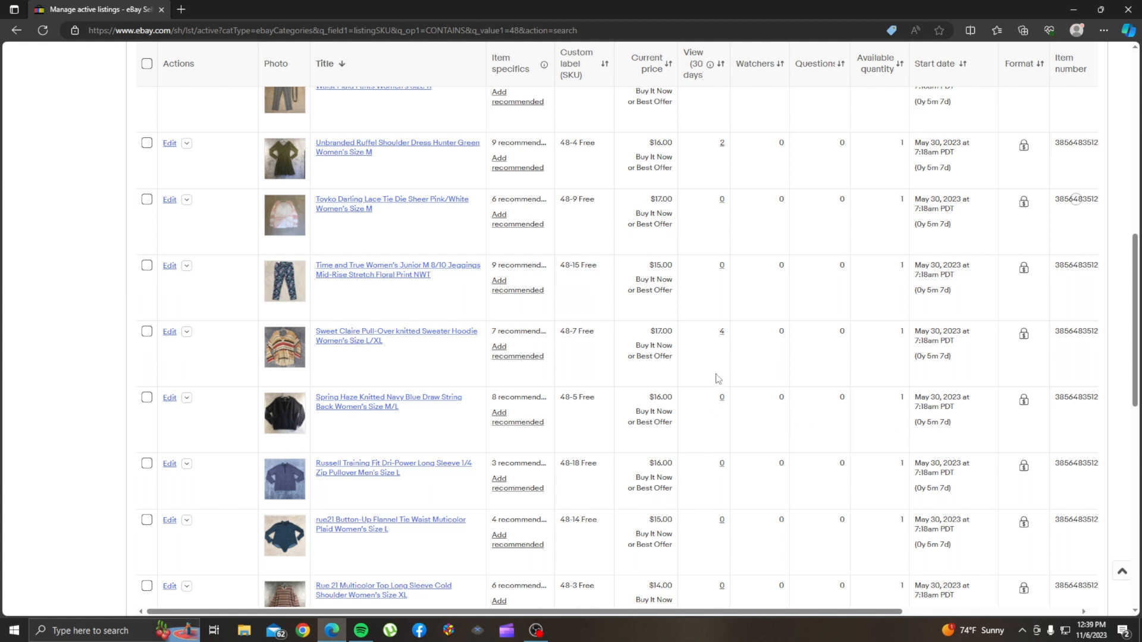
mouse_move(711, 369)
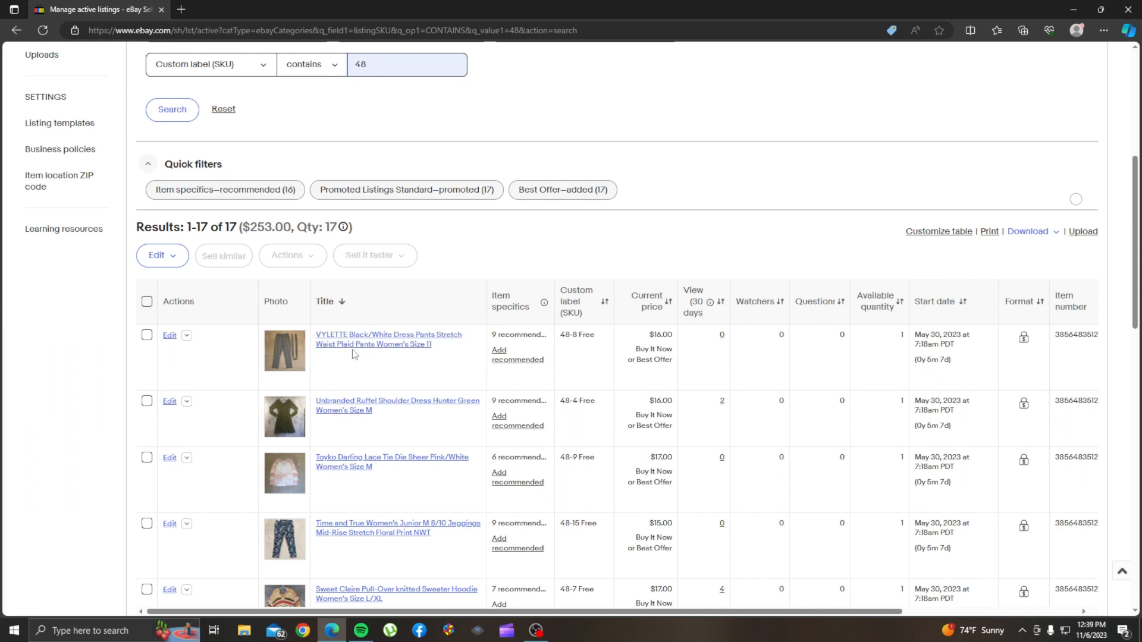
mouse_move(269, 350)
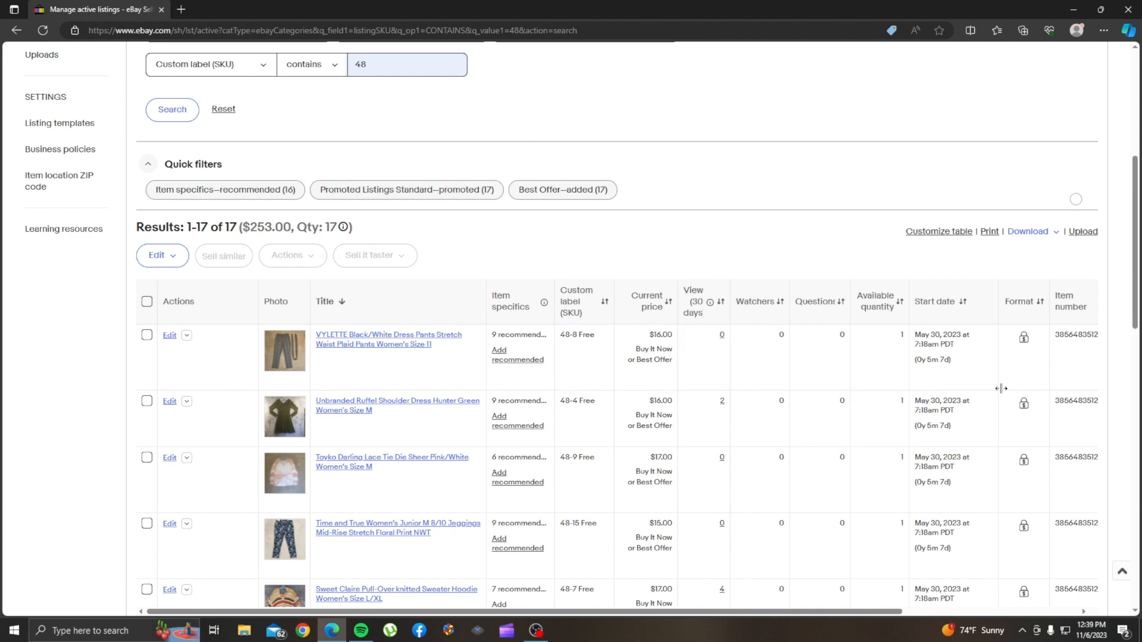
mouse_move(1106, 370)
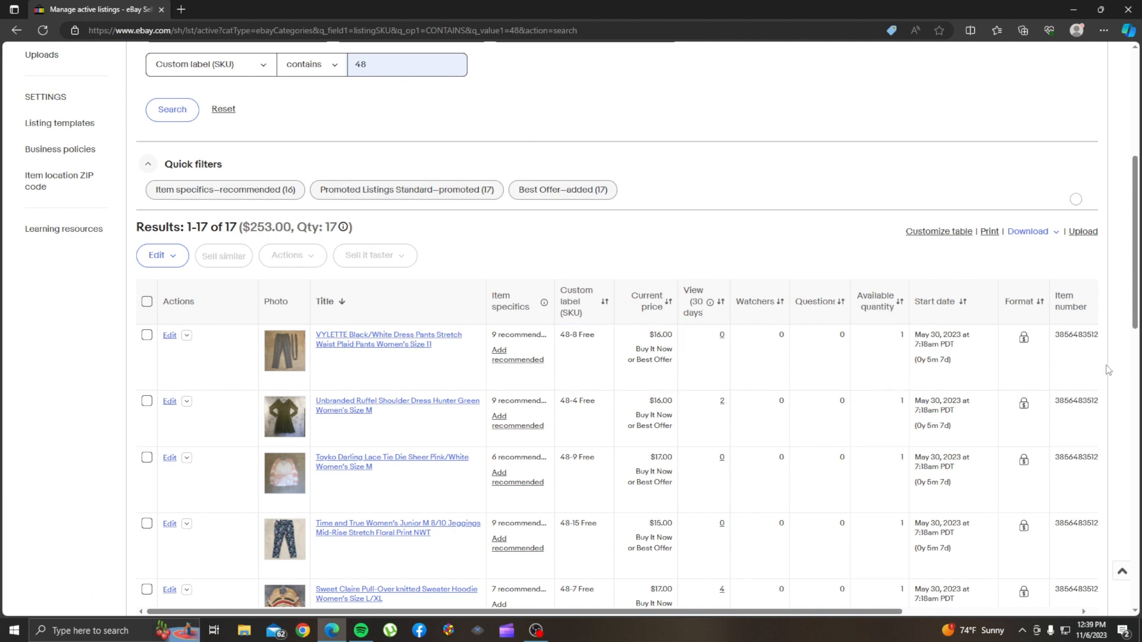
mouse_move(542, 363)
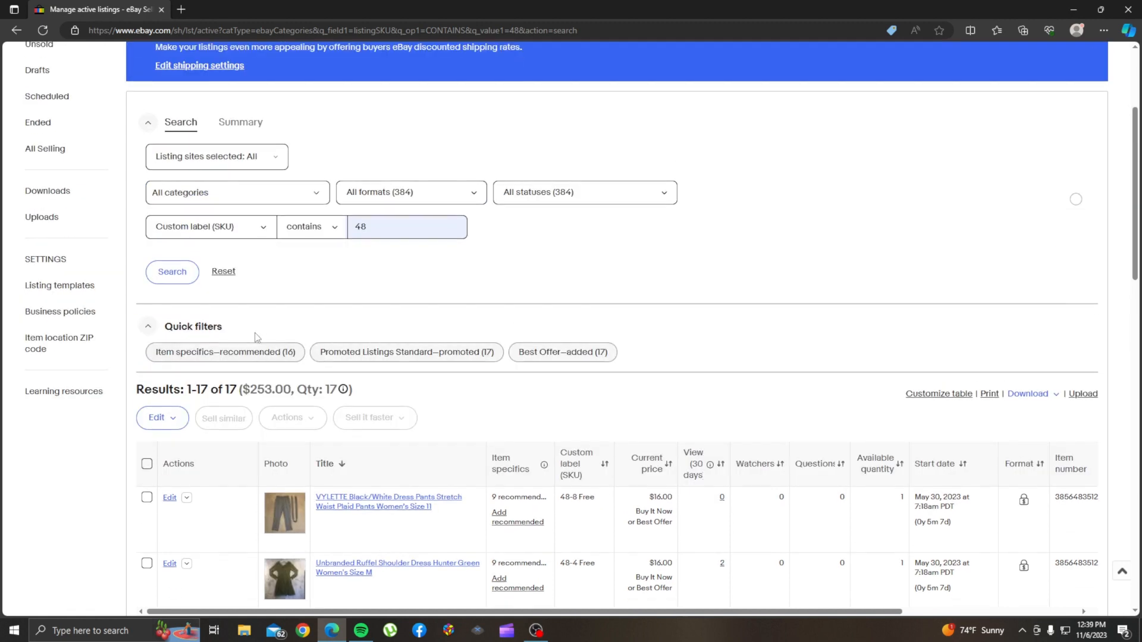
scroll("up", 3)
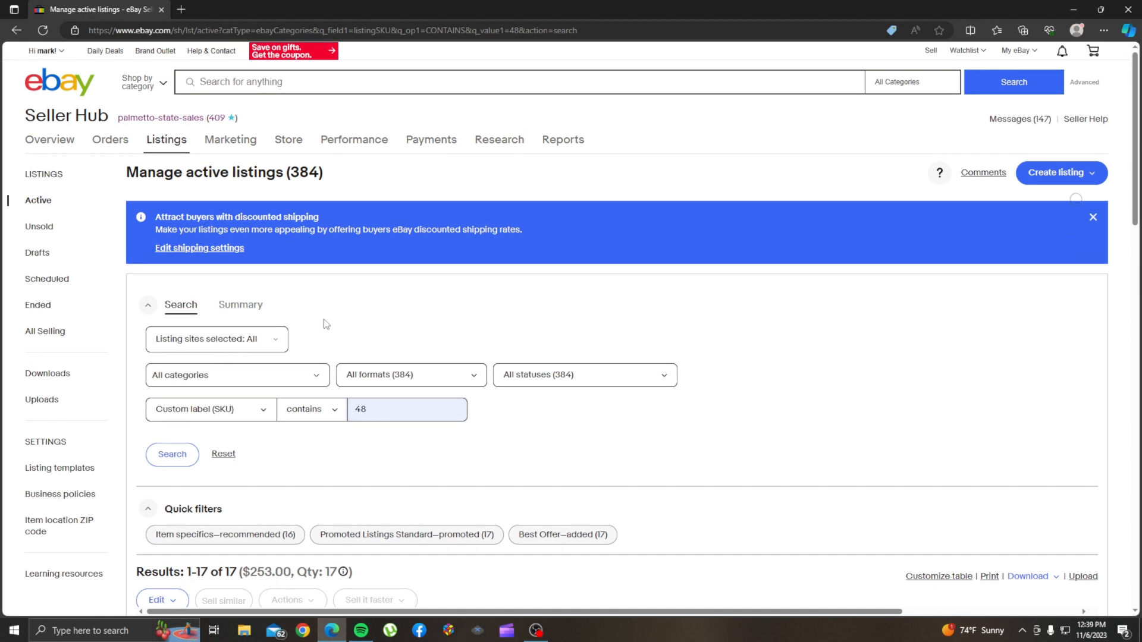
mouse_move(303, 332)
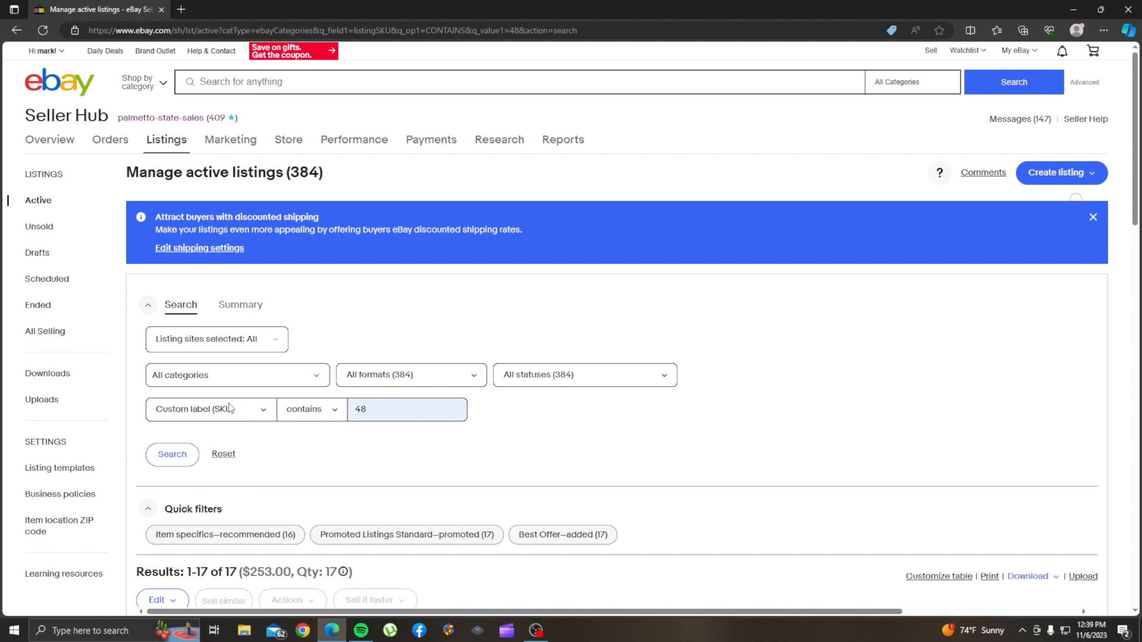
mouse_move(260, 416)
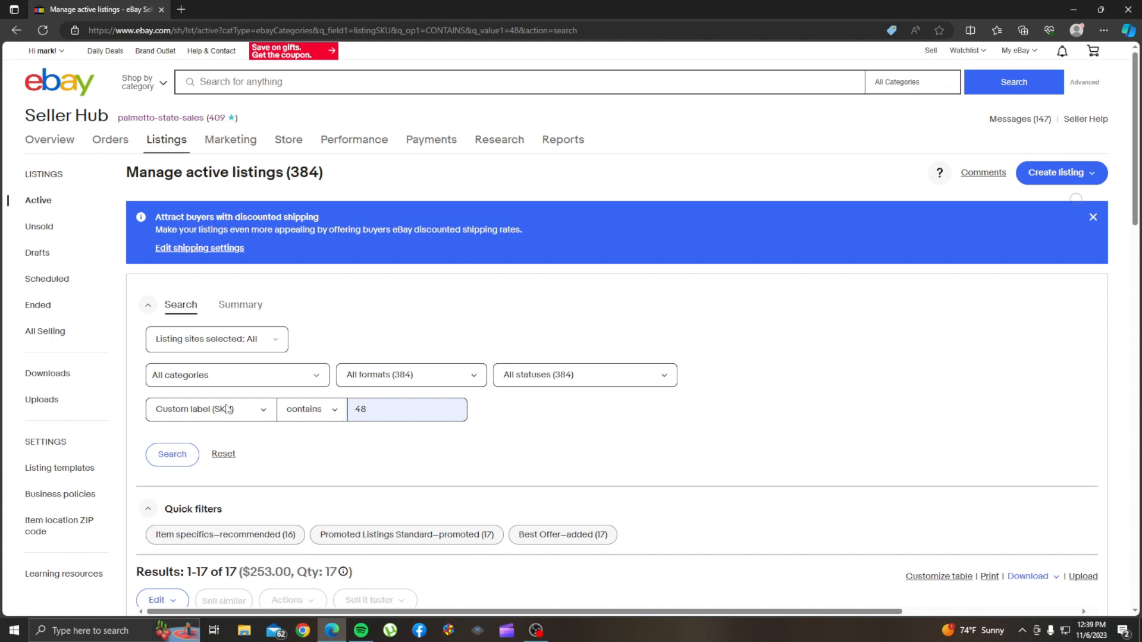
mouse_move(266, 412)
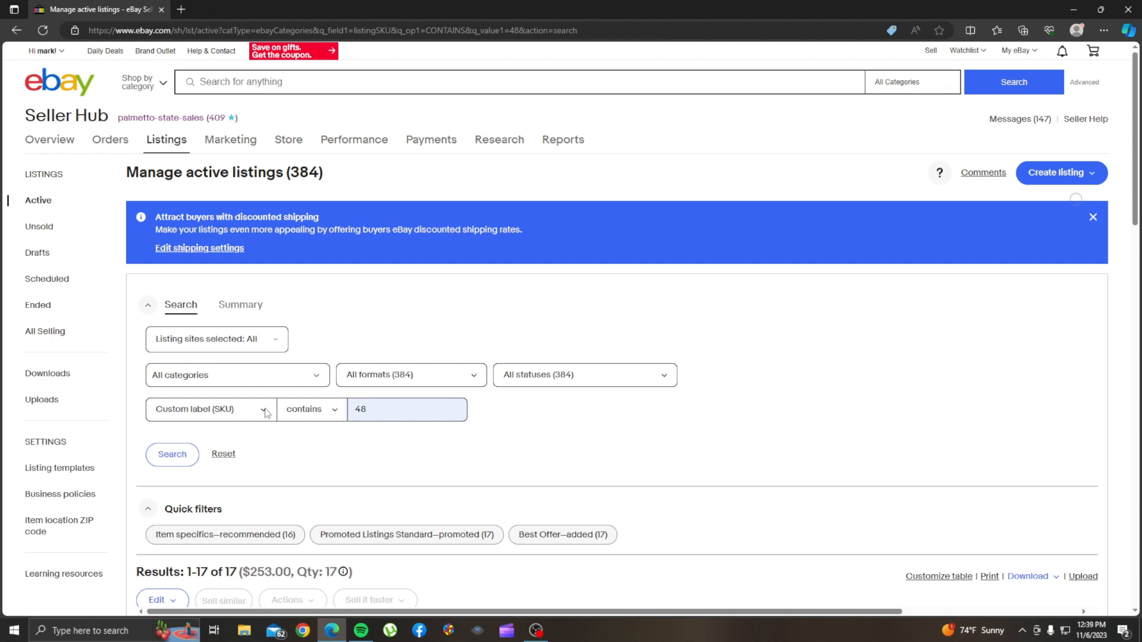
mouse_move(337, 414)
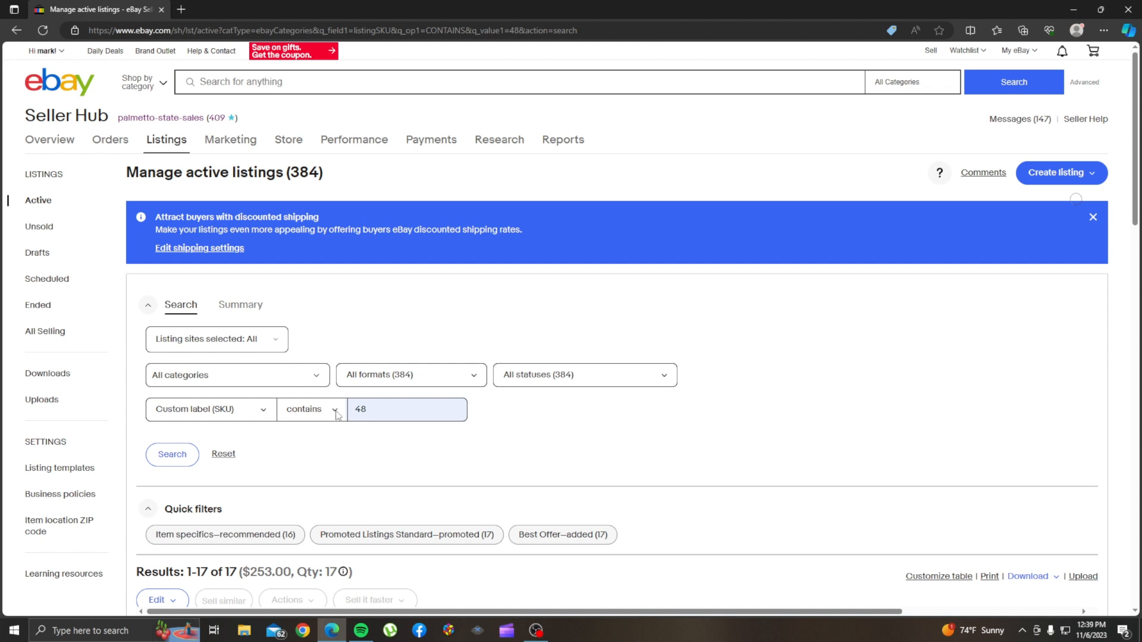
mouse_move(266, 415)
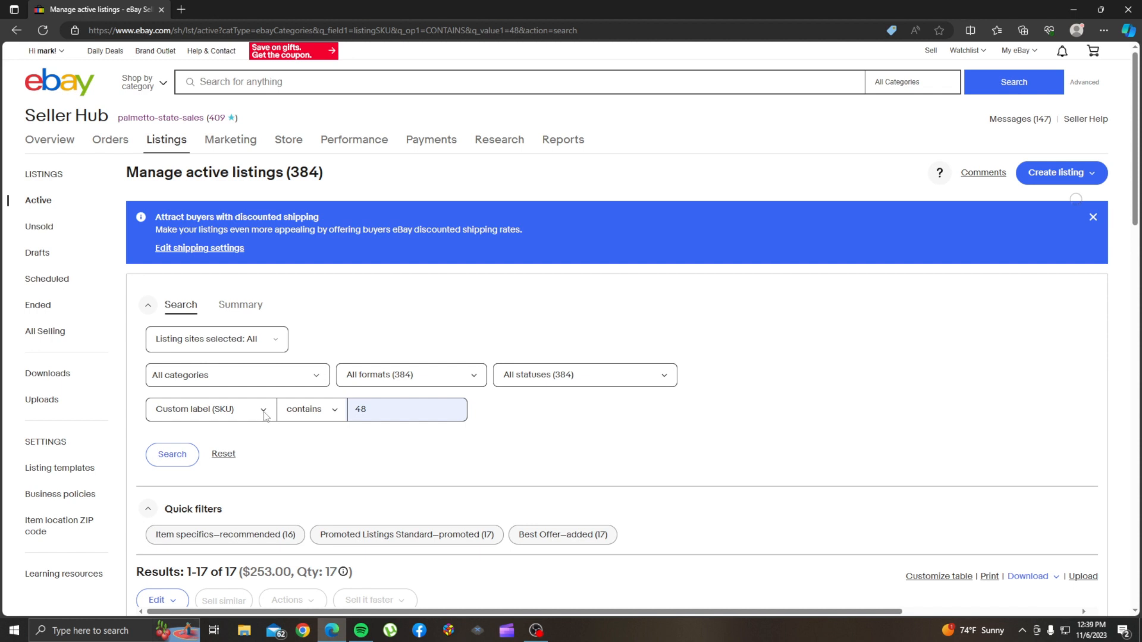
mouse_move(215, 421)
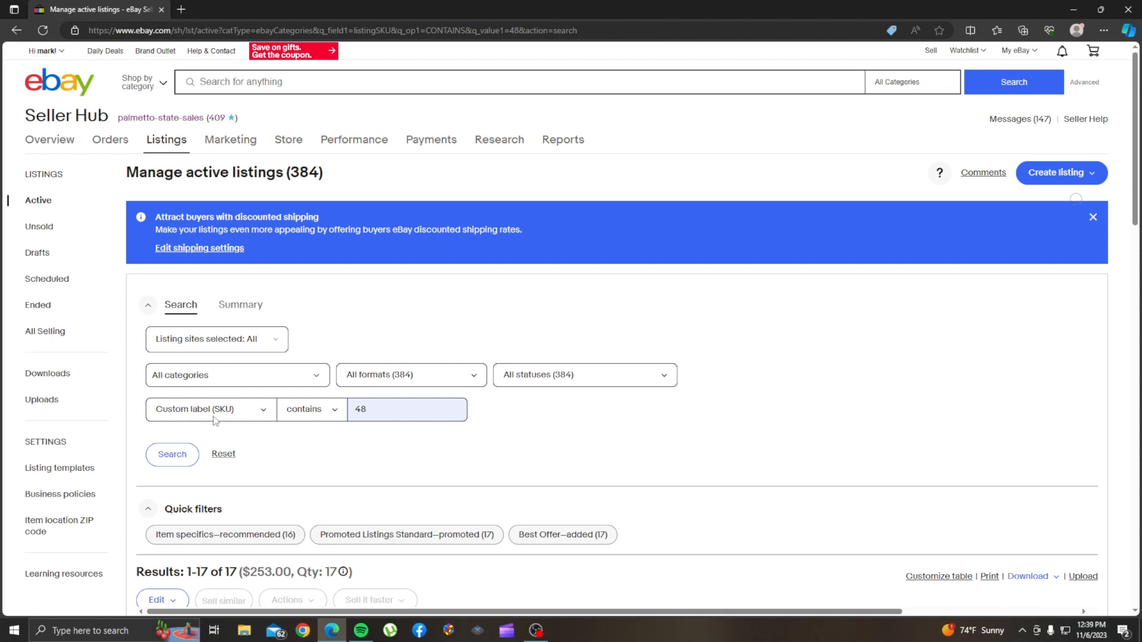
mouse_move(260, 422)
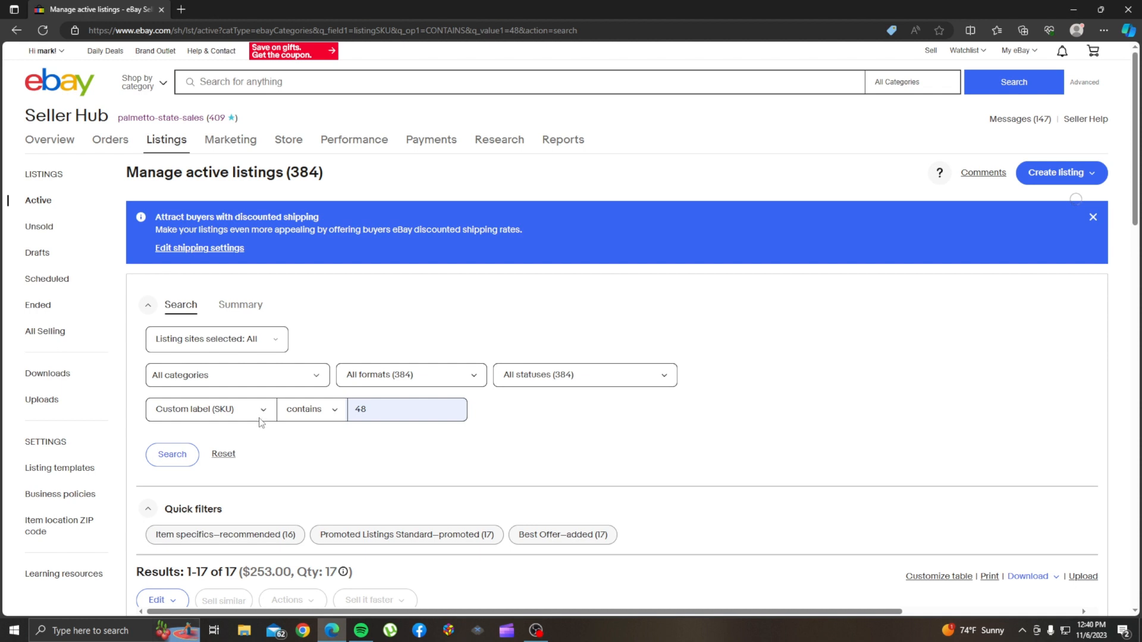
mouse_move(476, 385)
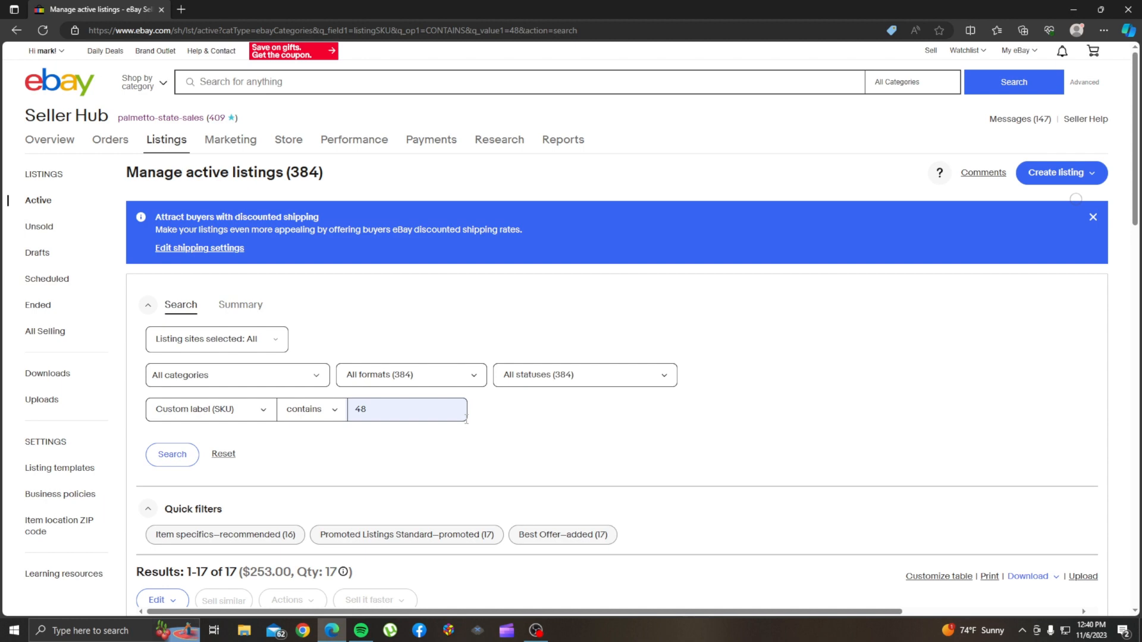
mouse_move(201, 489)
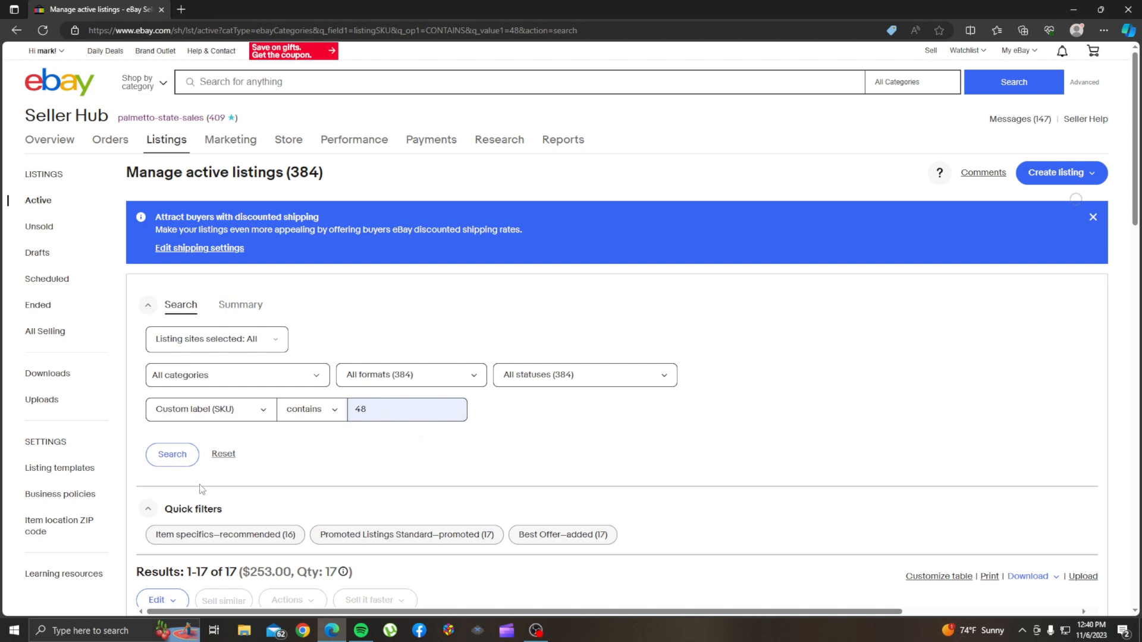
scroll("down", 3)
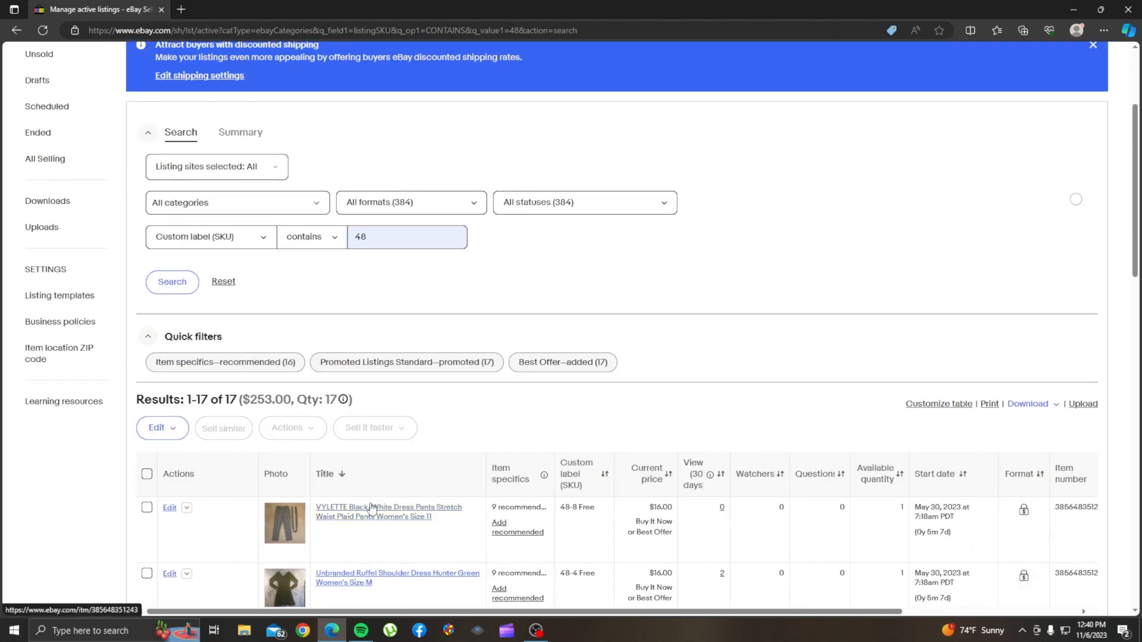